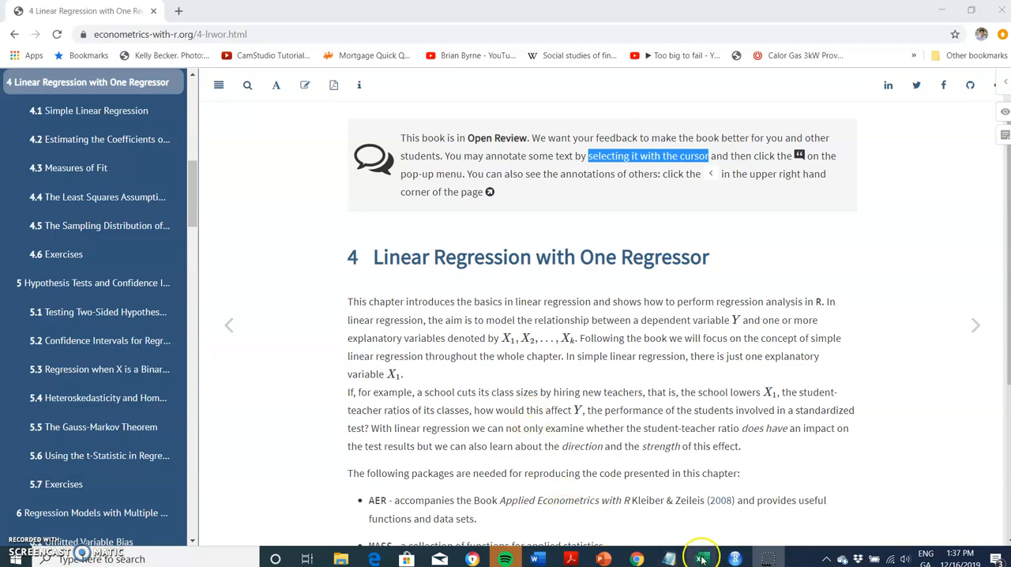
{"action": "mouse_move", "coordinate": [701, 556]}
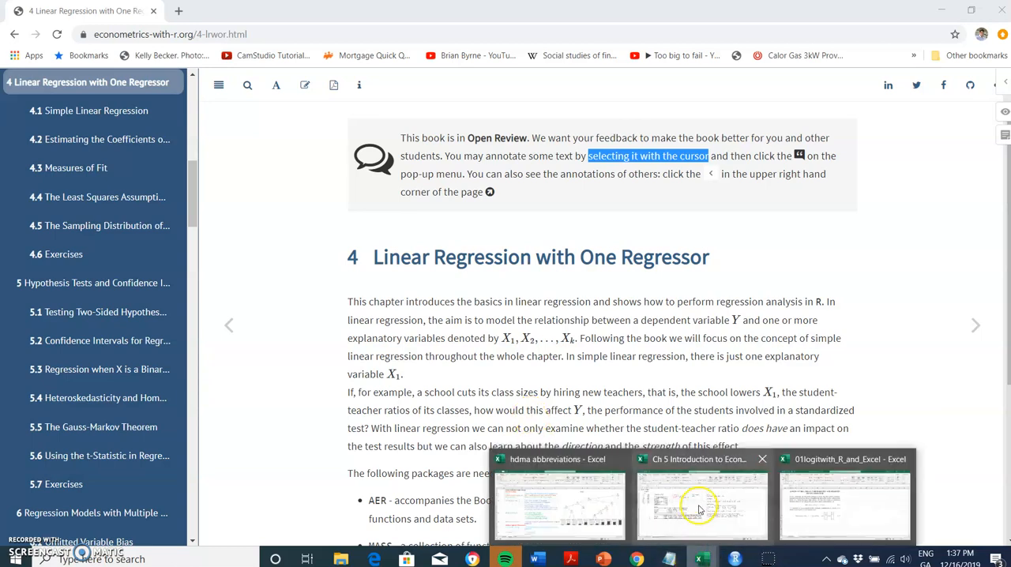
Step: Switch to the econometrics workbook, review the Data Analysis tools list, and cancel without running one
{"action": "left_click", "coordinate": [701, 506]}
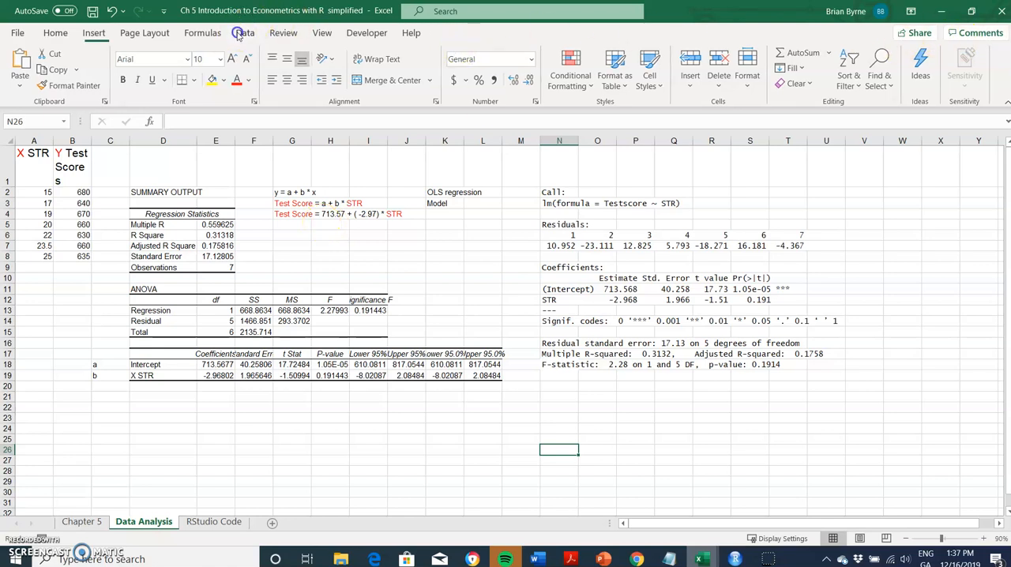
{"action": "left_click", "coordinate": [243, 32]}
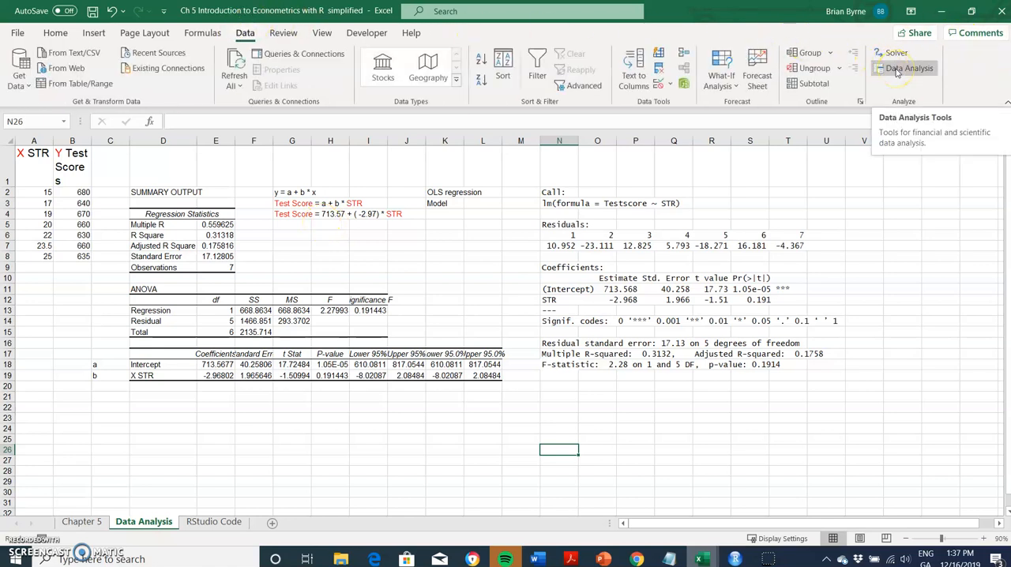
{"action": "left_click", "coordinate": [910, 68]}
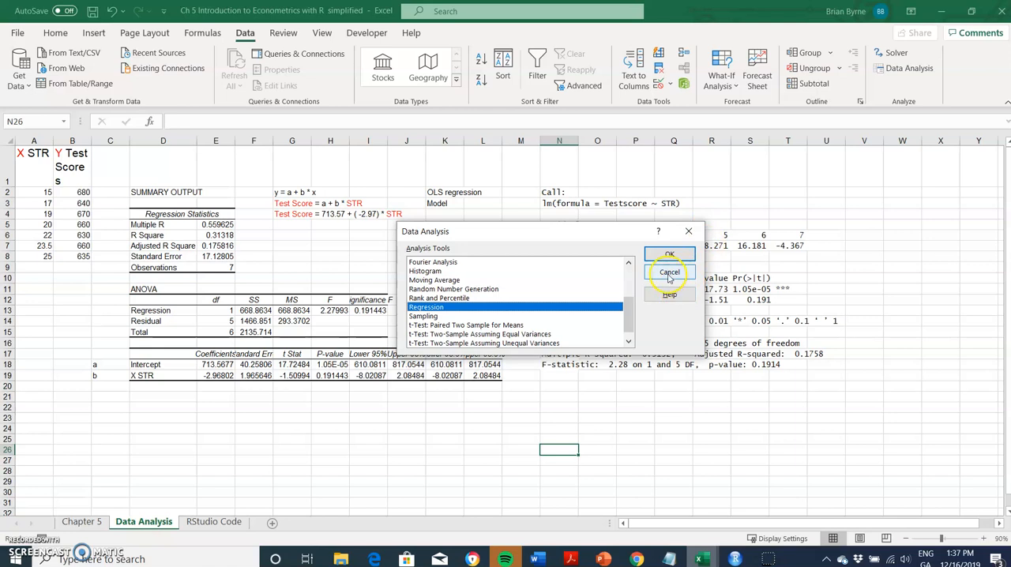
{"action": "left_click", "coordinate": [670, 272]}
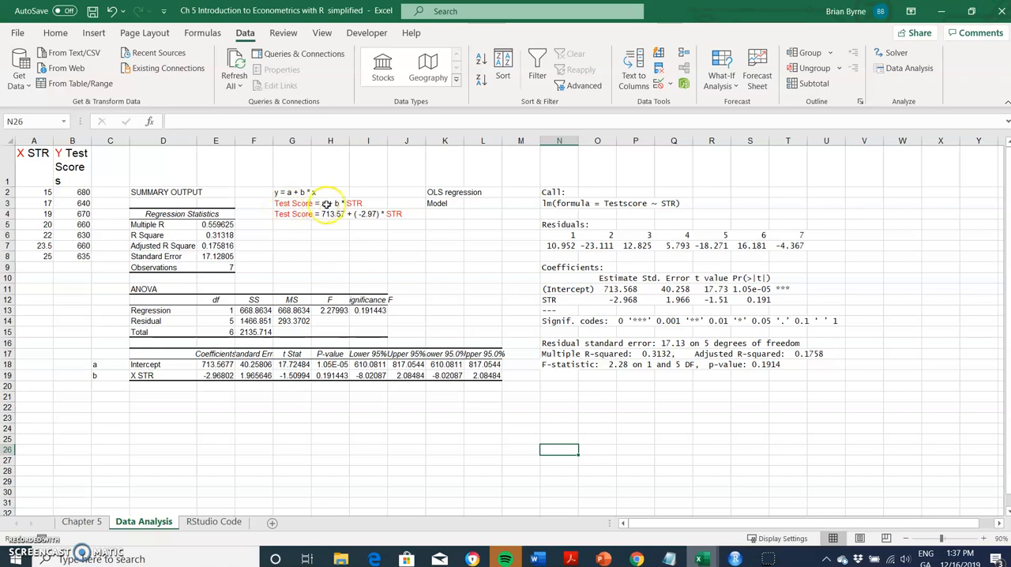
{"action": "mouse_move", "coordinate": [198, 486]}
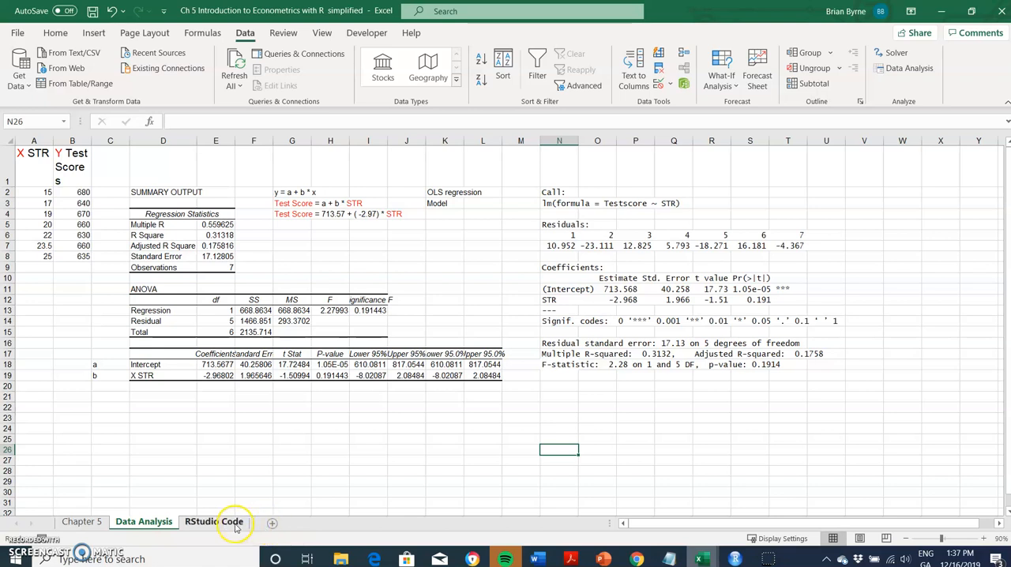
Step: Copy the STR and Test Score columns A1:B8 and paste them into a new Sheet2
{"action": "left_click_drag", "start_coordinate": [33, 152], "coordinate": [73, 256]}
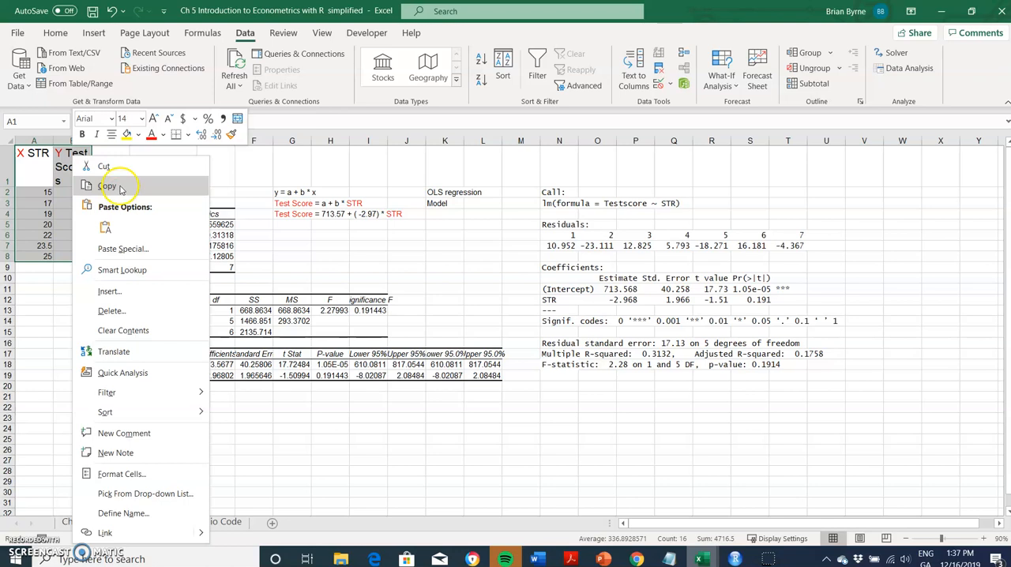
{"action": "left_click", "coordinate": [111, 186]}
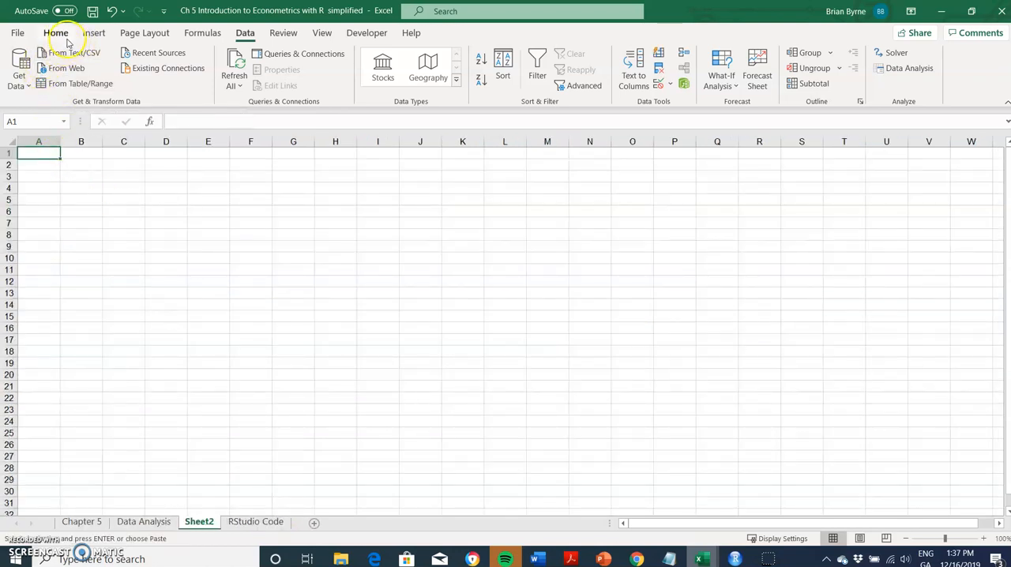
{"action": "left_click", "coordinate": [55, 32]}
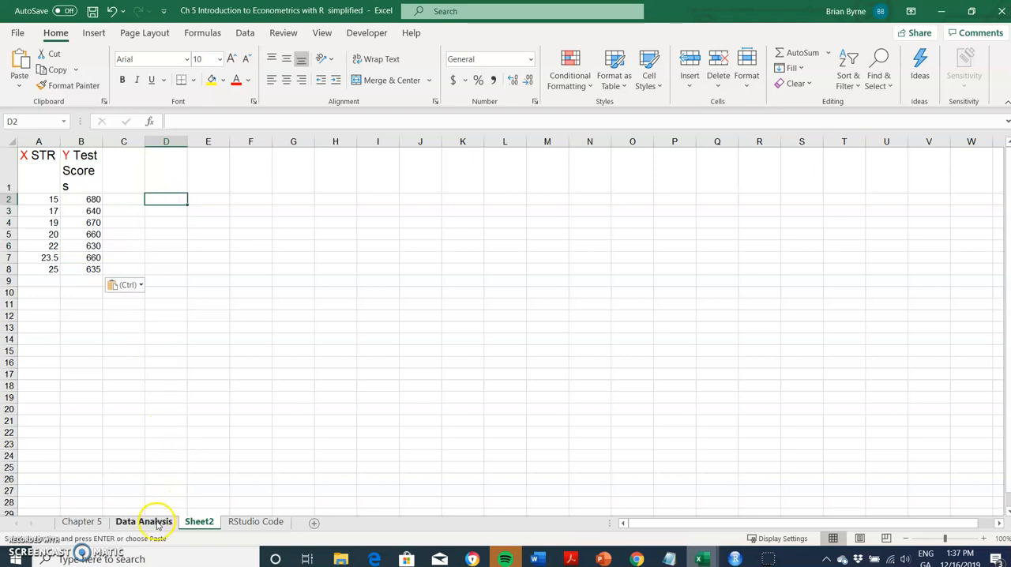
{"action": "left_click", "coordinate": [144, 522]}
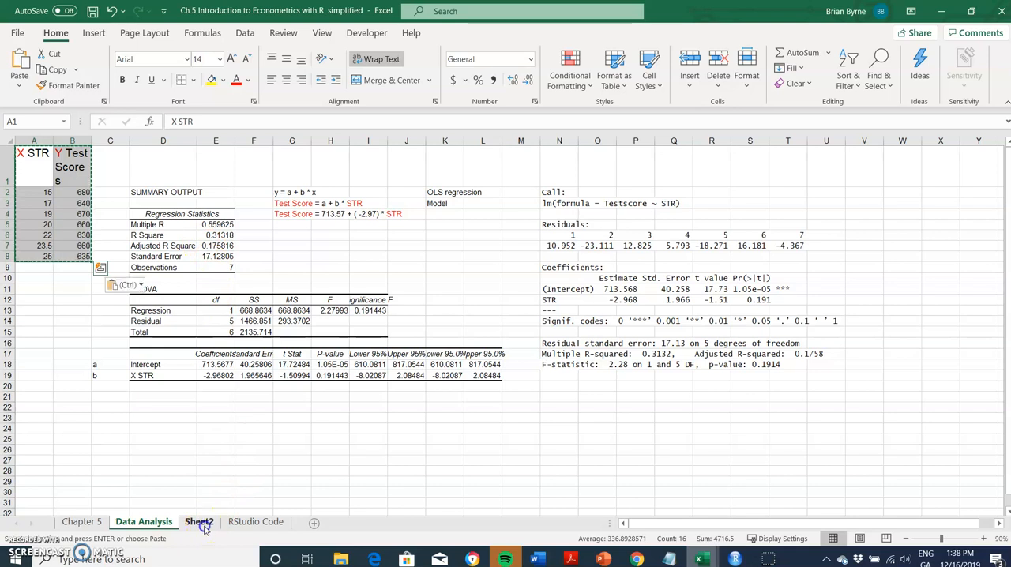
{"action": "left_click", "coordinate": [199, 521]}
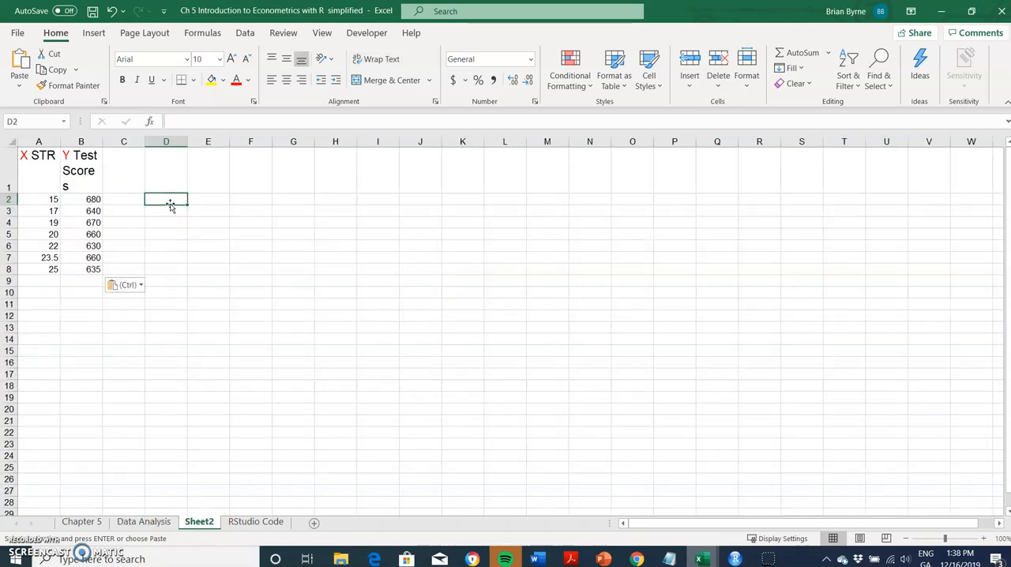
Step: Enter =LINEST(B2:B8,A2:A8,TRUE,TRUE) as an array formula returning the regression statistics block
{"action": "type", "text": "=lin"}
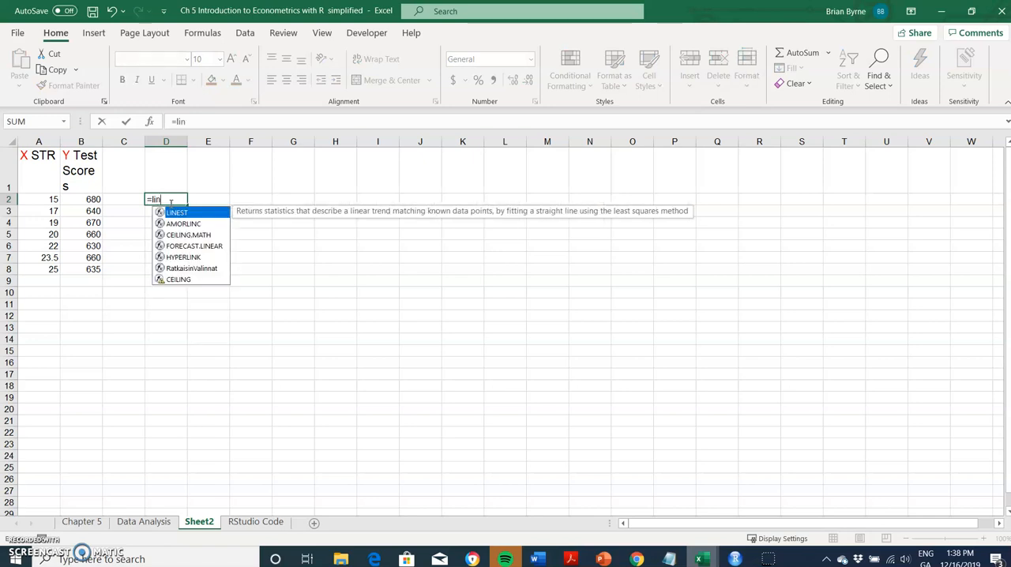
{"action": "type", "text": "est"}
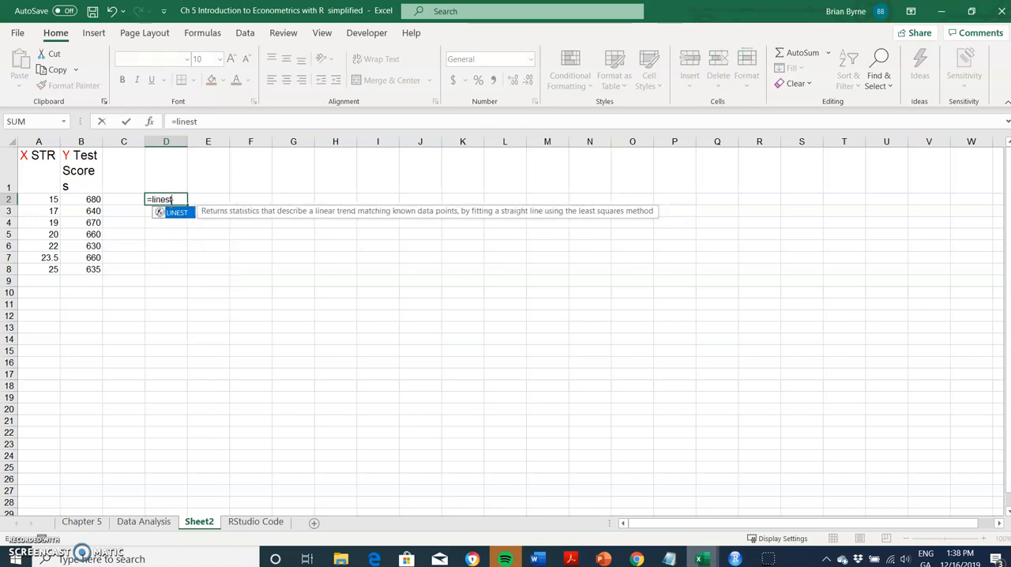
{"action": "type", "text": "("}
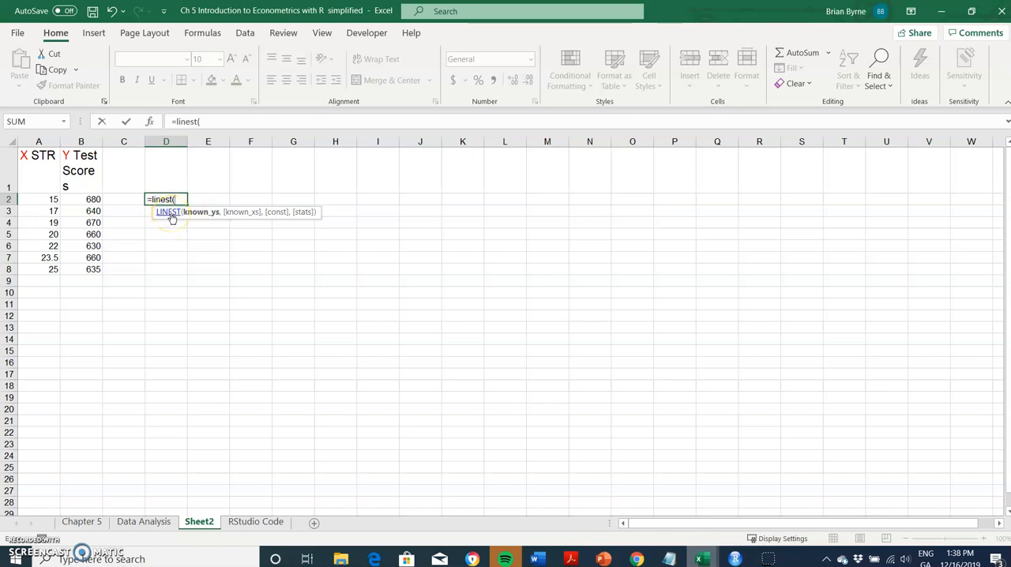
{"action": "mouse_move", "coordinate": [218, 219]}
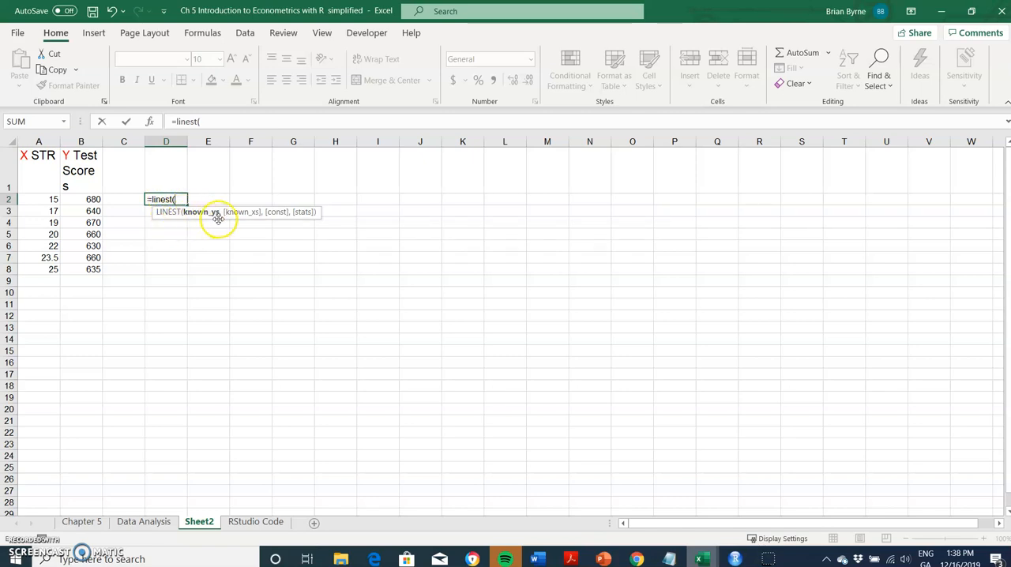
{"action": "mouse_move", "coordinate": [38, 199]}
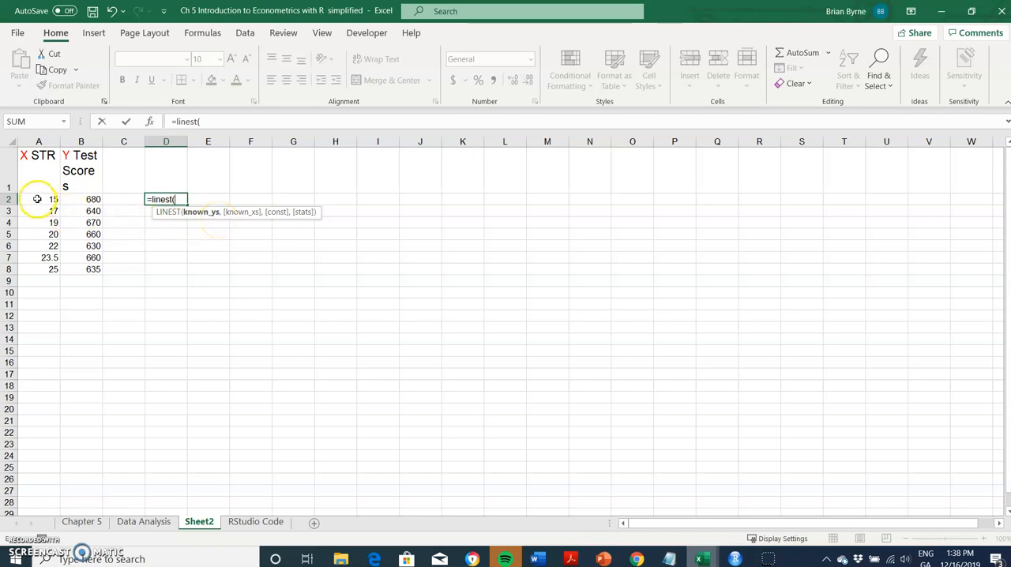
{"action": "left_click_drag", "start_coordinate": [81, 199], "coordinate": [81, 246]}
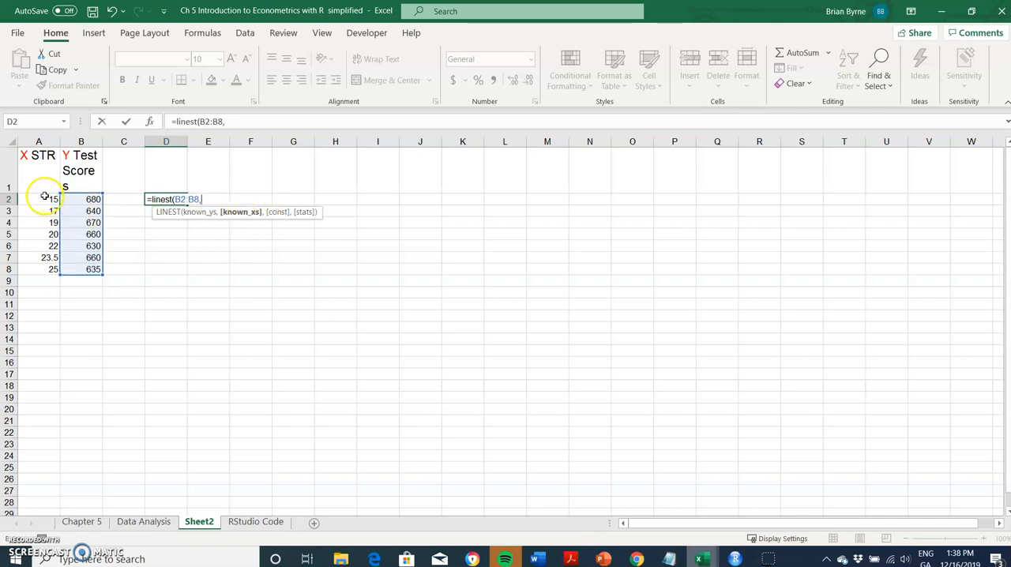
{"action": "left_click_drag", "start_coordinate": [38, 199], "coordinate": [38, 269]}
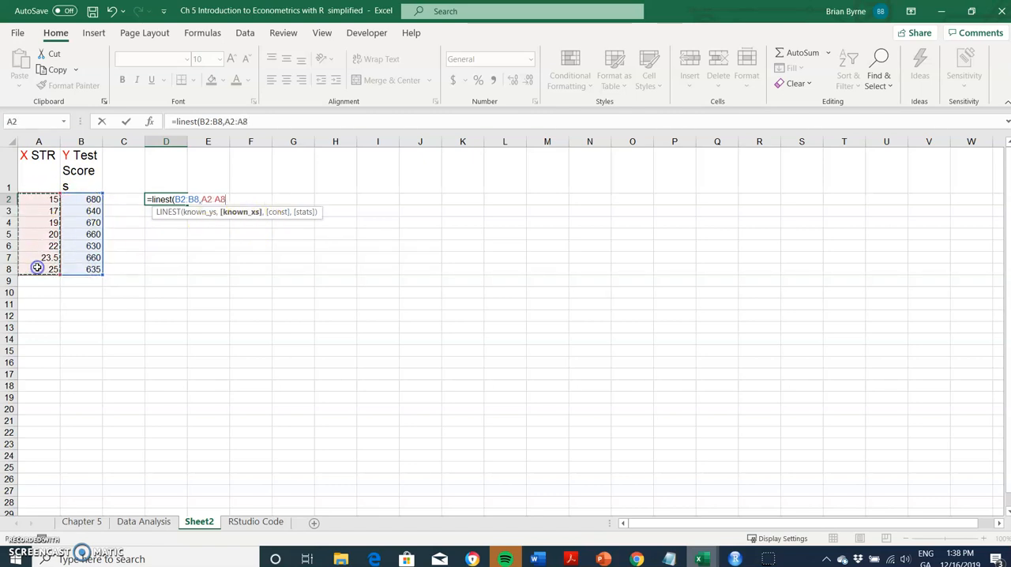
{"action": "mouse_move", "coordinate": [261, 259]}
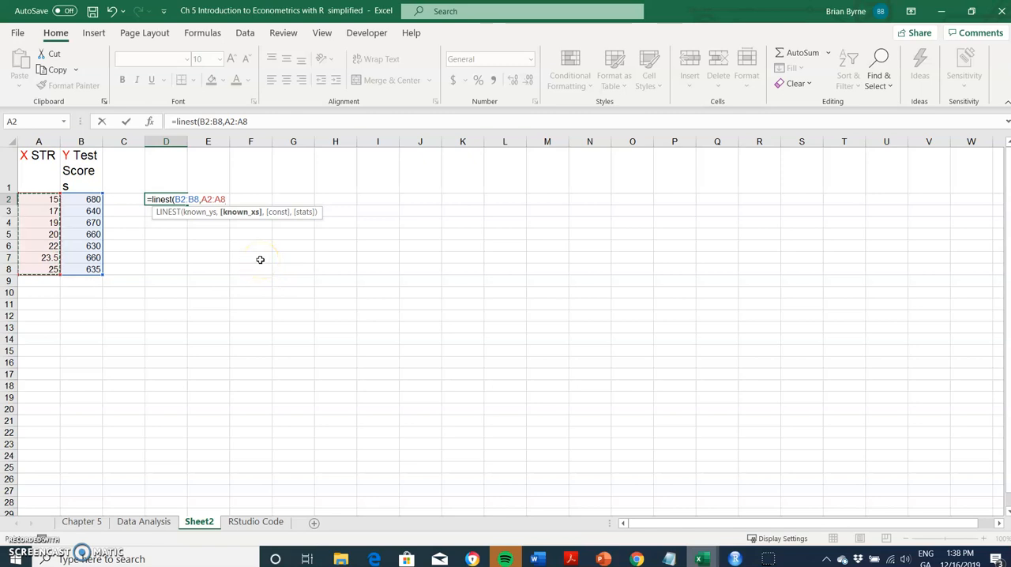
{"action": "type", "text": ","}
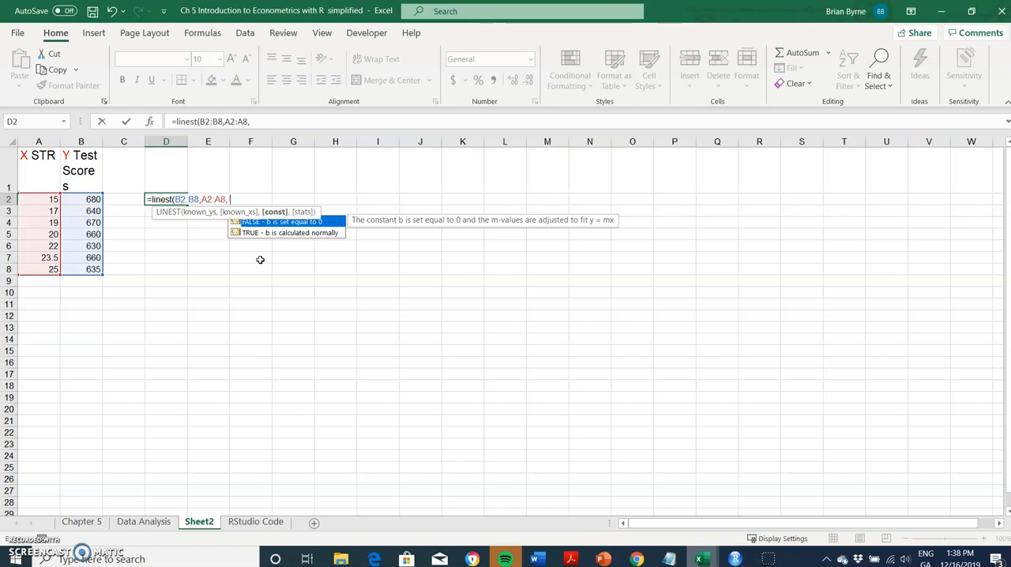
{"action": "type", "text": "true"}
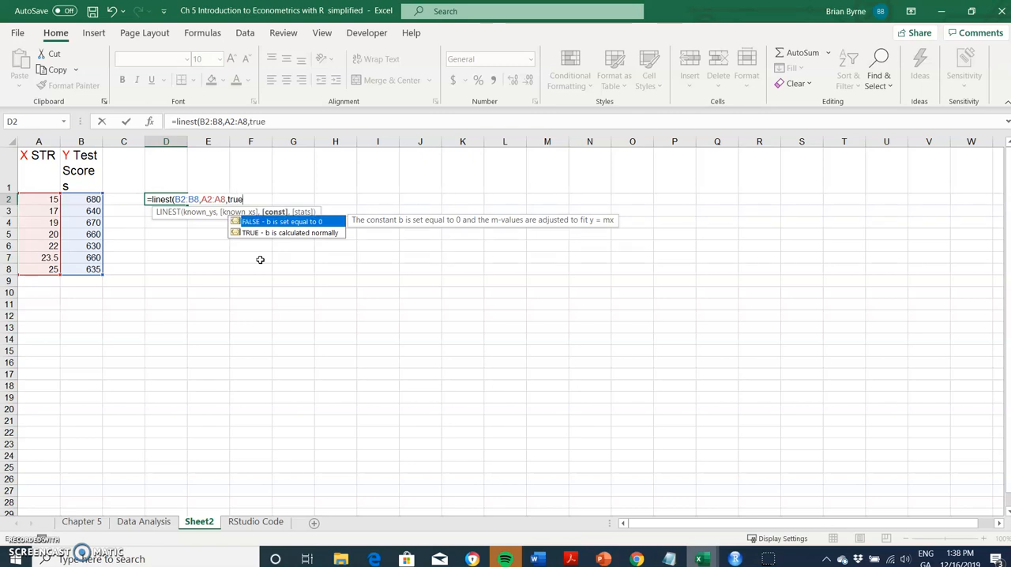
{"action": "type", "text": ","}
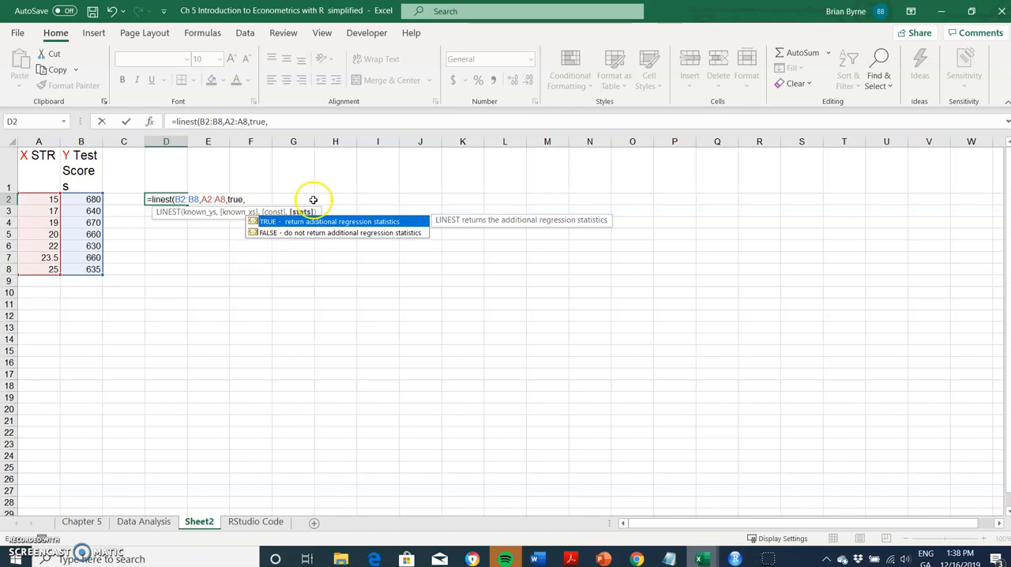
{"action": "type", "text": "true"}
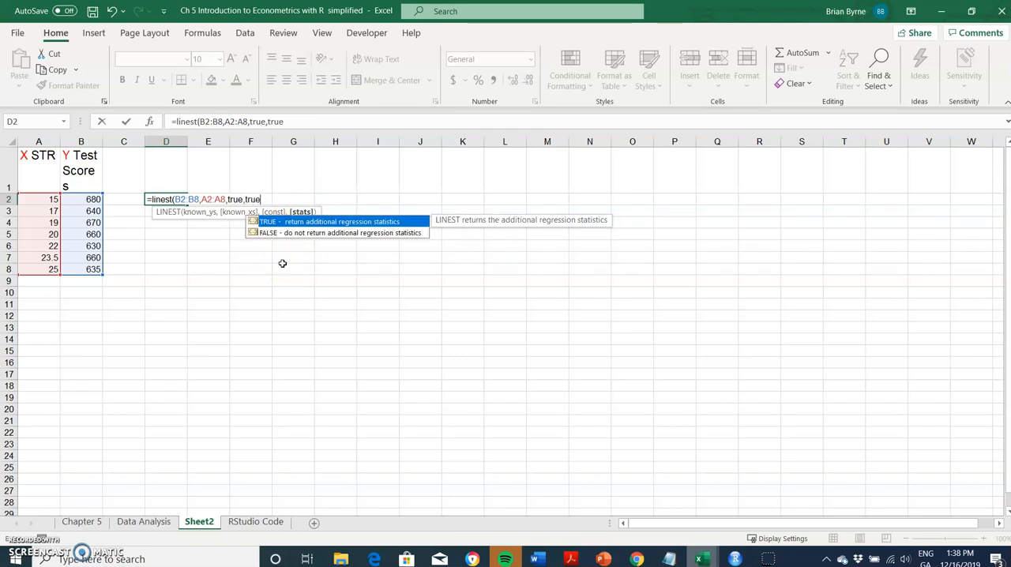
{"action": "type", "text": ")"}
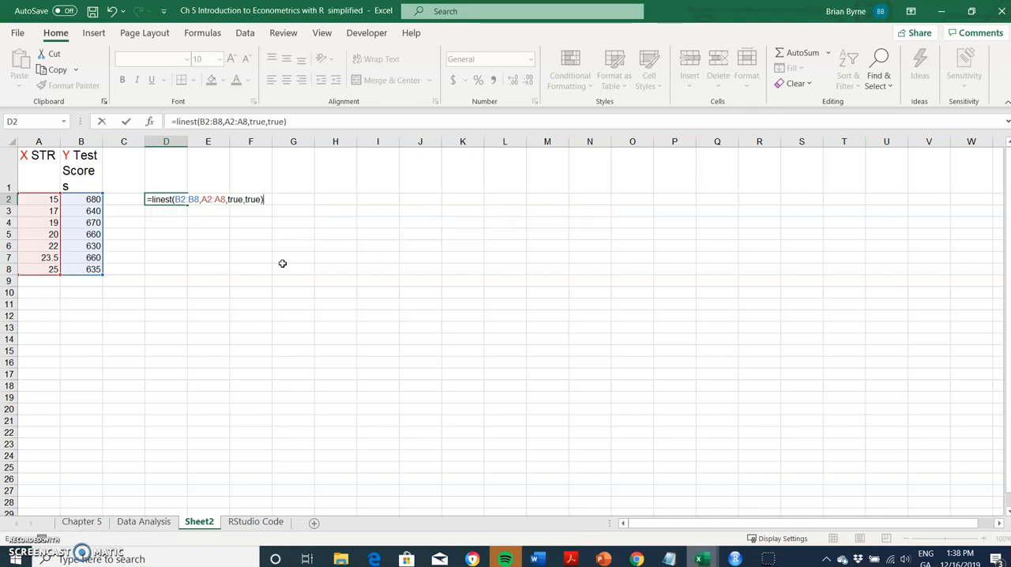
{"action": "key", "text": "enter"}
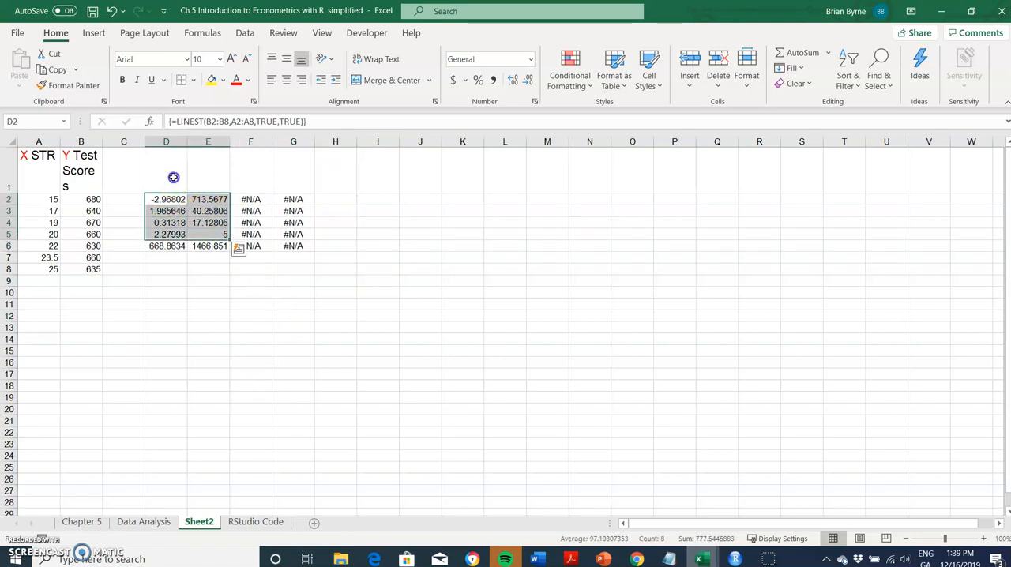
Step: Label the slope and intercept columns 'b' and 'a', then copy the R regression output onto Sheet2
{"action": "left_click", "coordinate": [165, 169]}
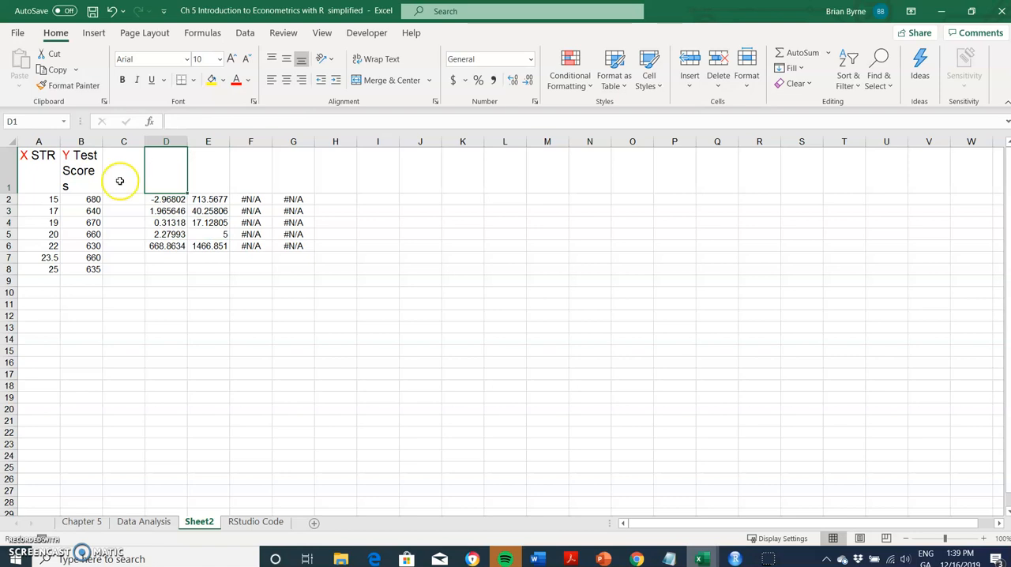
{"action": "left_click", "coordinate": [209, 171]}
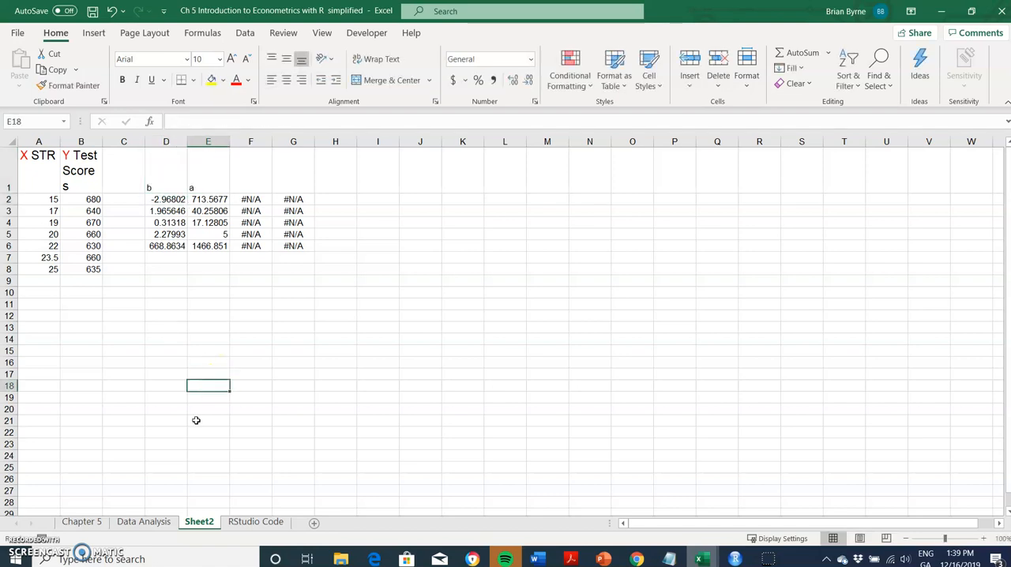
{"action": "left_click", "coordinate": [143, 522]}
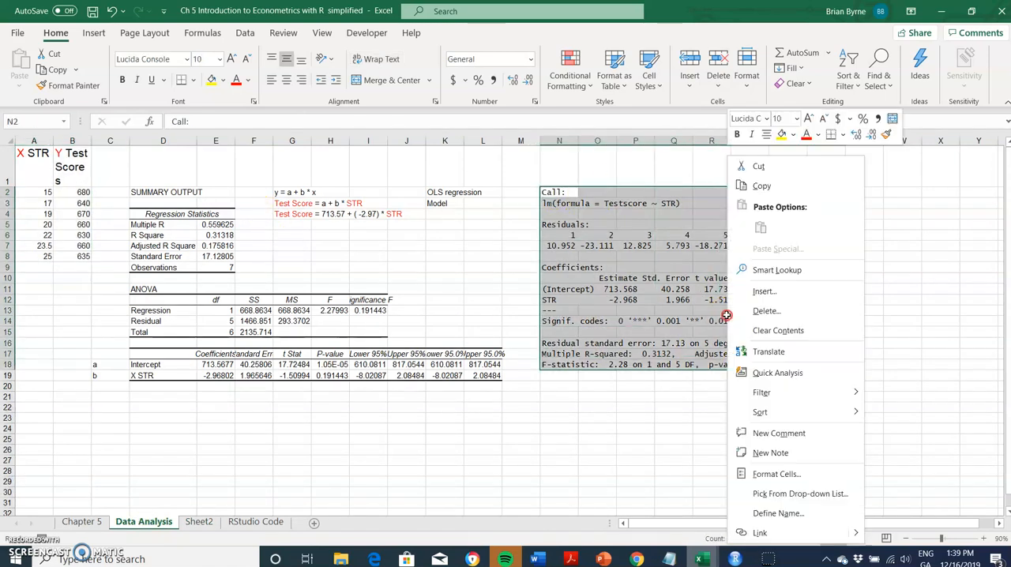
{"action": "left_click", "coordinate": [762, 187]}
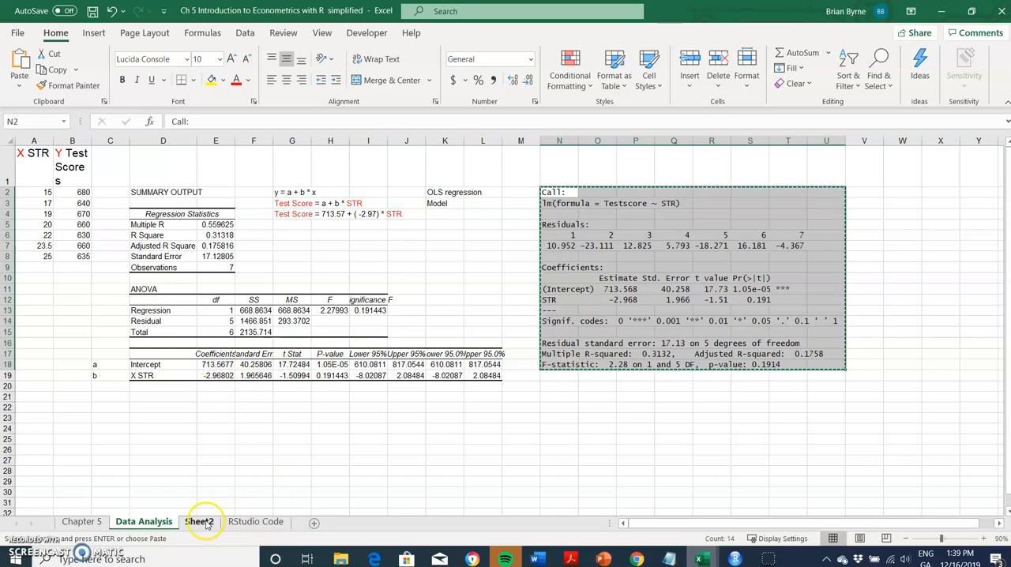
{"action": "left_click", "coordinate": [199, 522]}
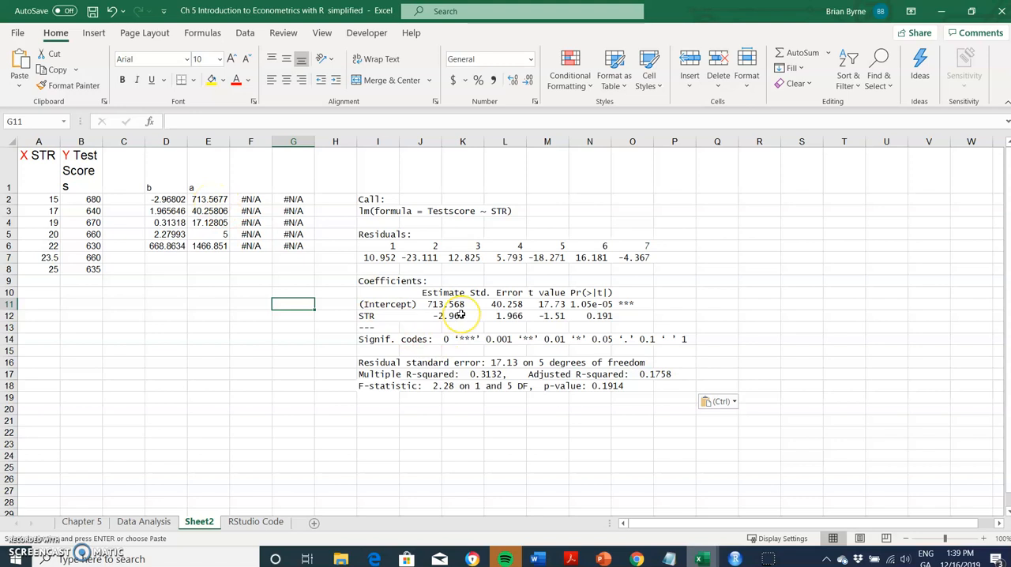
{"action": "mouse_move", "coordinate": [452, 319]}
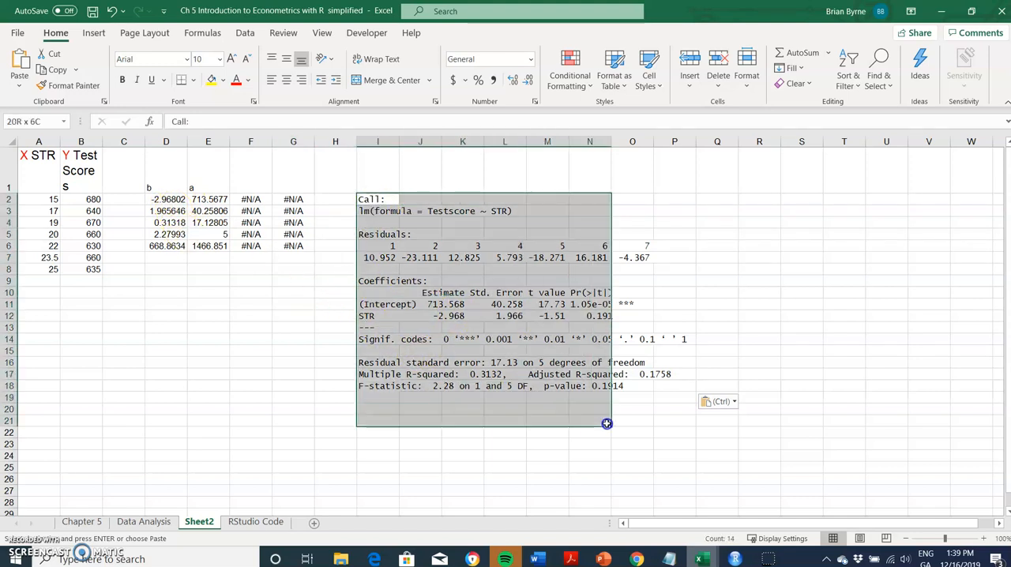
Step: Cut the pasted R output and move it to A10 beneath the data
{"action": "right_click", "coordinate": [528, 357]}
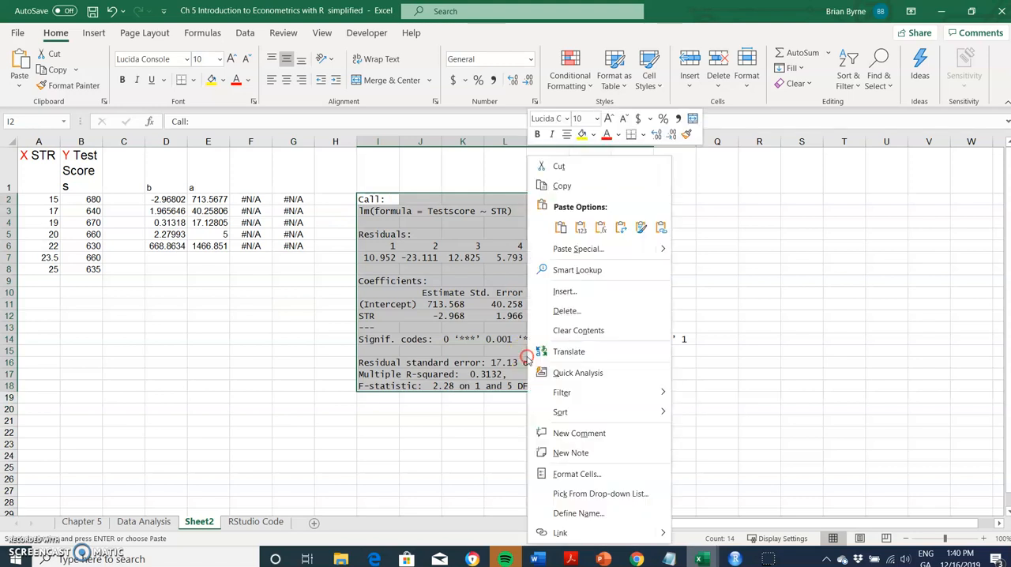
{"action": "left_click", "coordinate": [158, 292]}
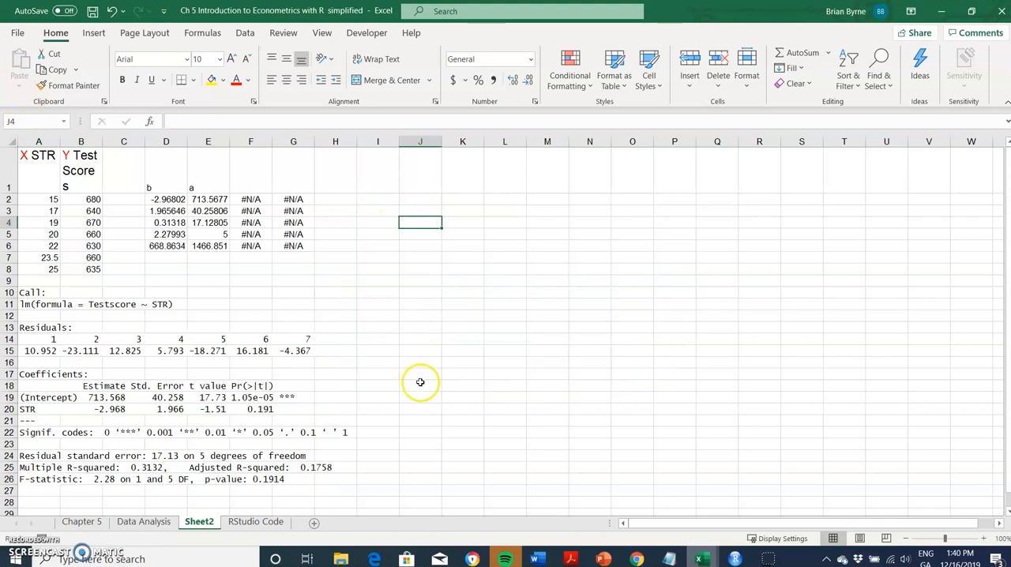
{"action": "left_click", "coordinate": [376, 199]}
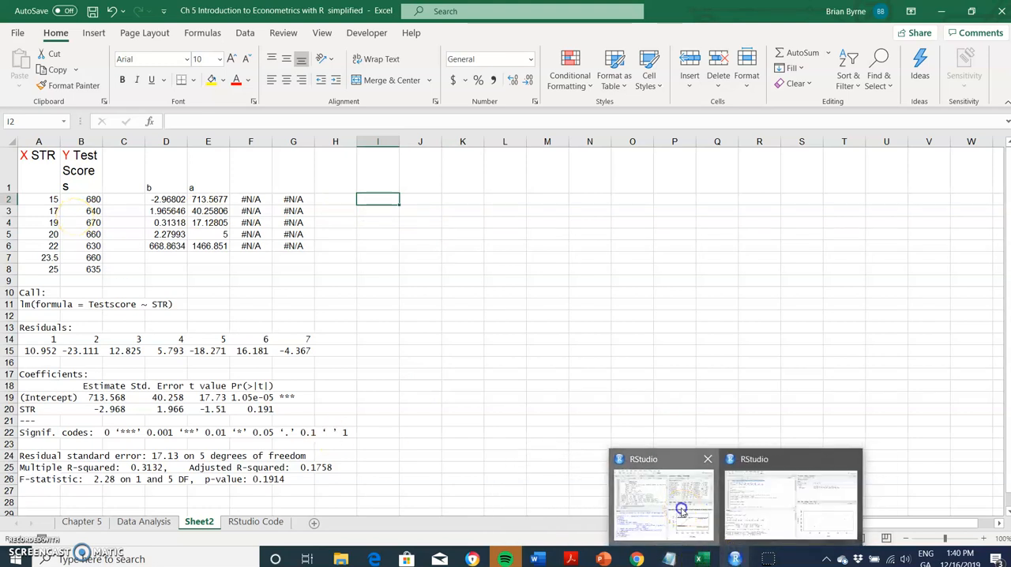
{"action": "mouse_move", "coordinate": [771, 524]}
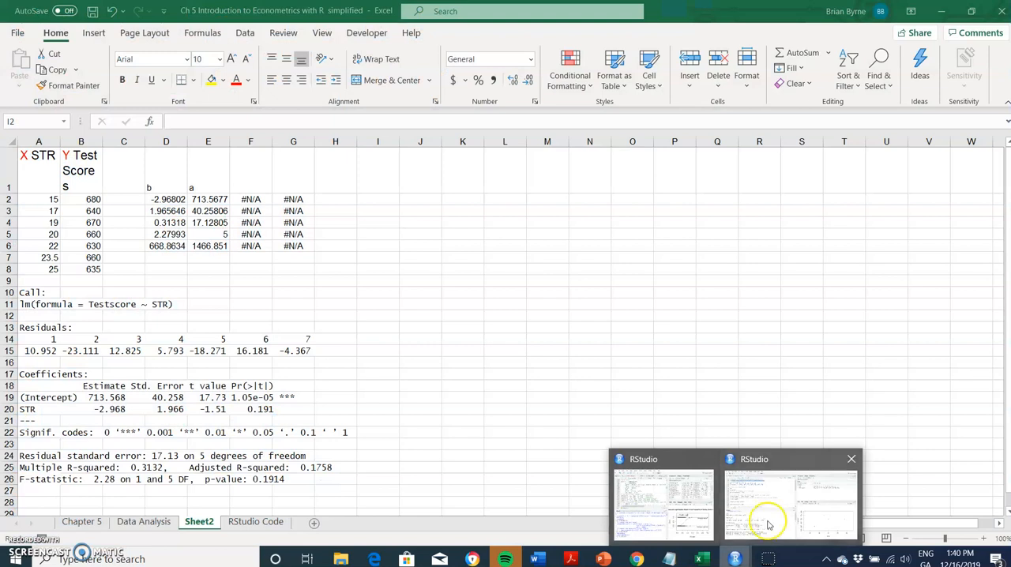
{"action": "left_click", "coordinate": [790, 505]}
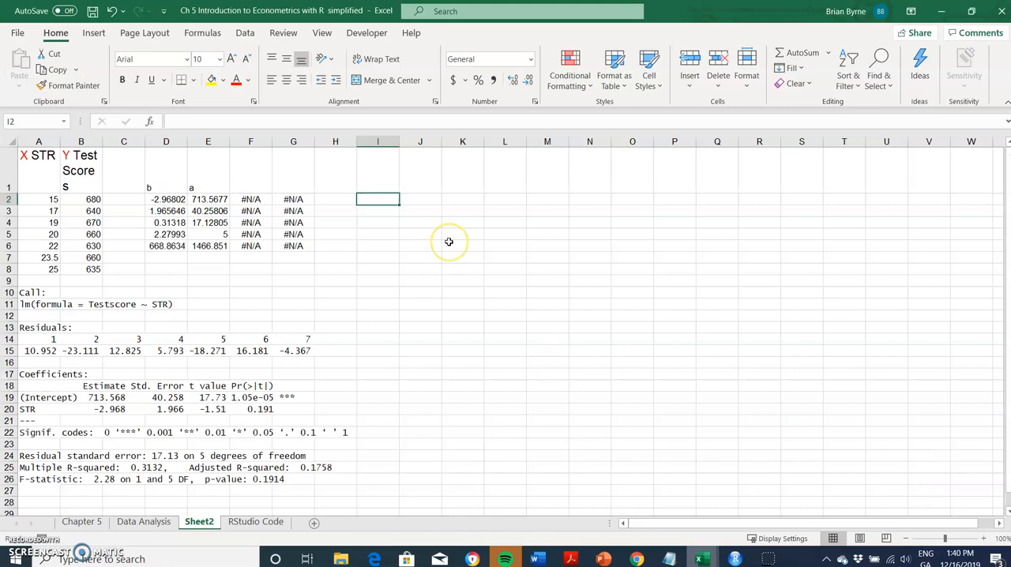
{"action": "mouse_move", "coordinate": [256, 66]}
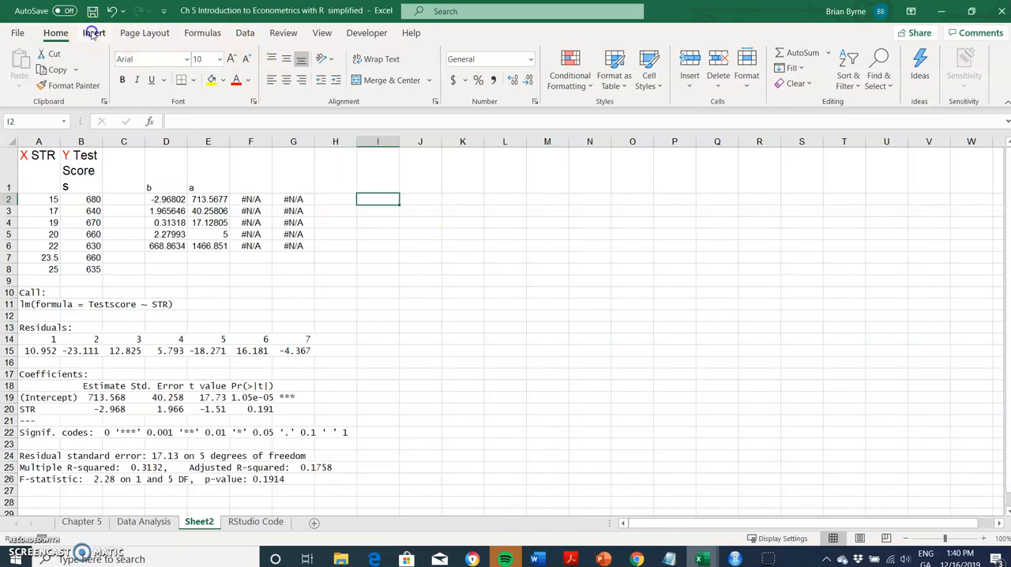
Step: Insert a markers-only scatter chart of Test Score against STR from A2:B8
{"action": "left_click", "coordinate": [95, 32]}
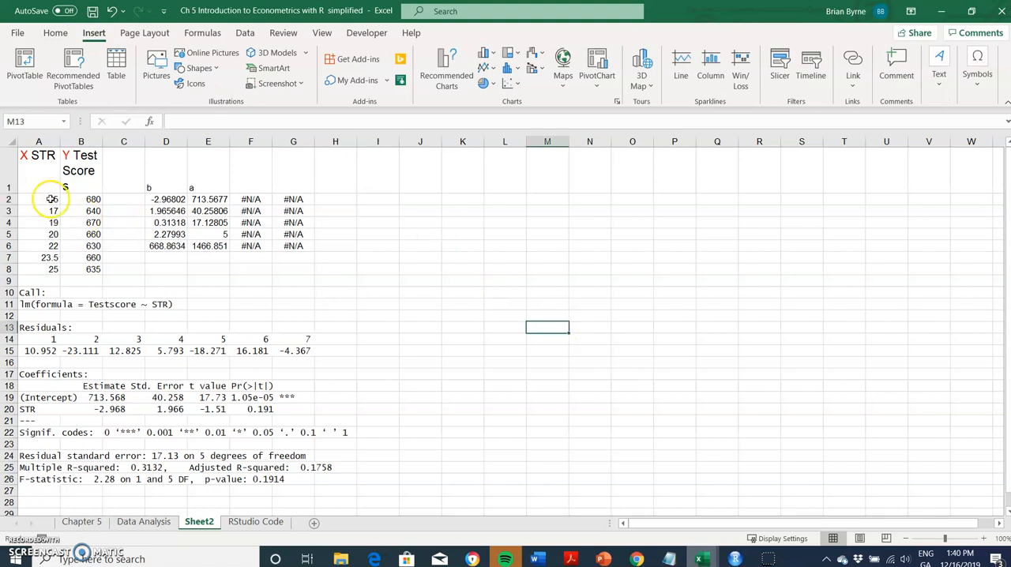
{"action": "left_click_drag", "start_coordinate": [52, 199], "coordinate": [93, 269]}
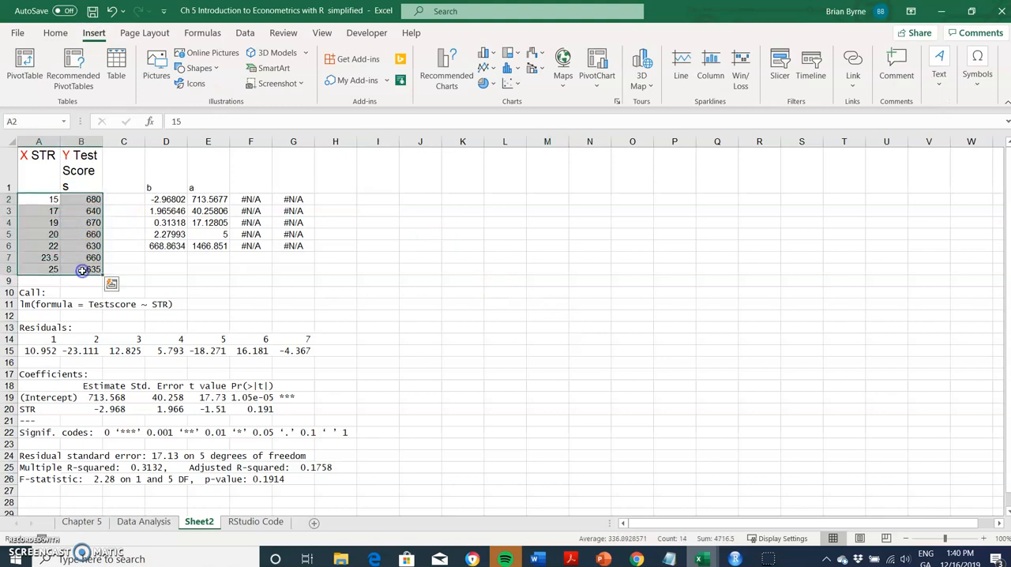
{"action": "mouse_move", "coordinate": [388, 67]}
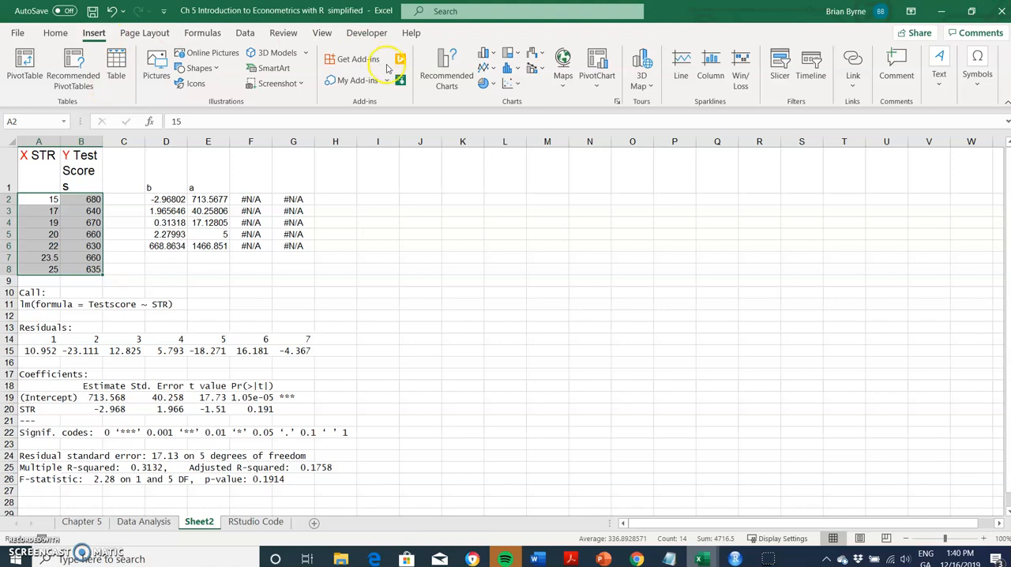
{"action": "mouse_move", "coordinate": [445, 69]}
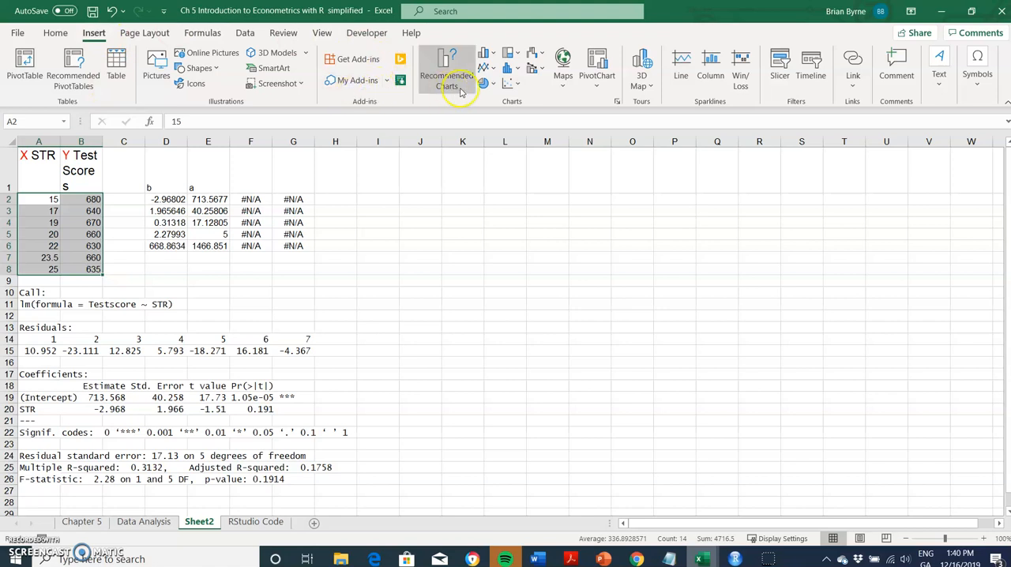
{"action": "left_click", "coordinate": [509, 85]}
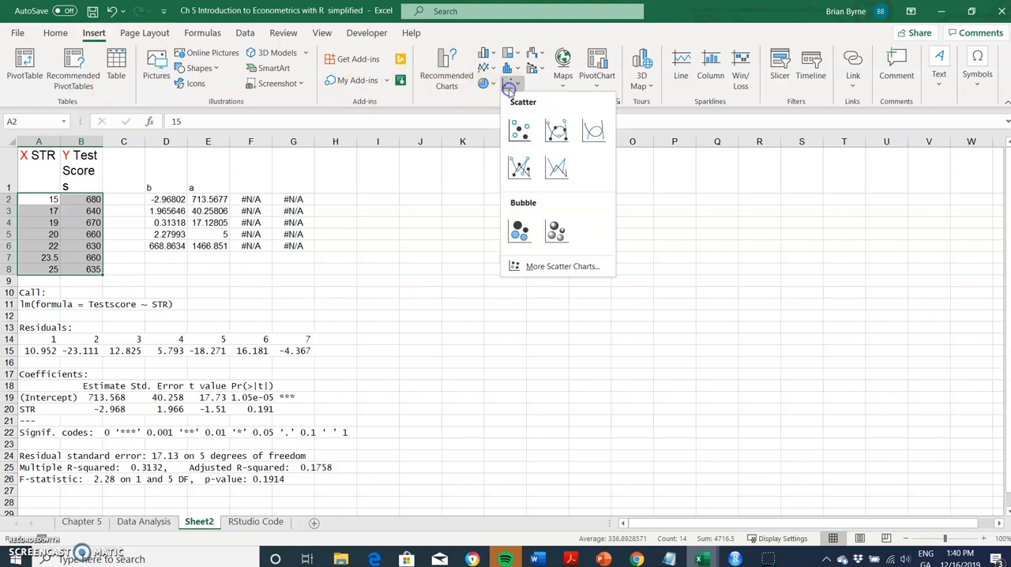
{"action": "left_click", "coordinate": [520, 130]}
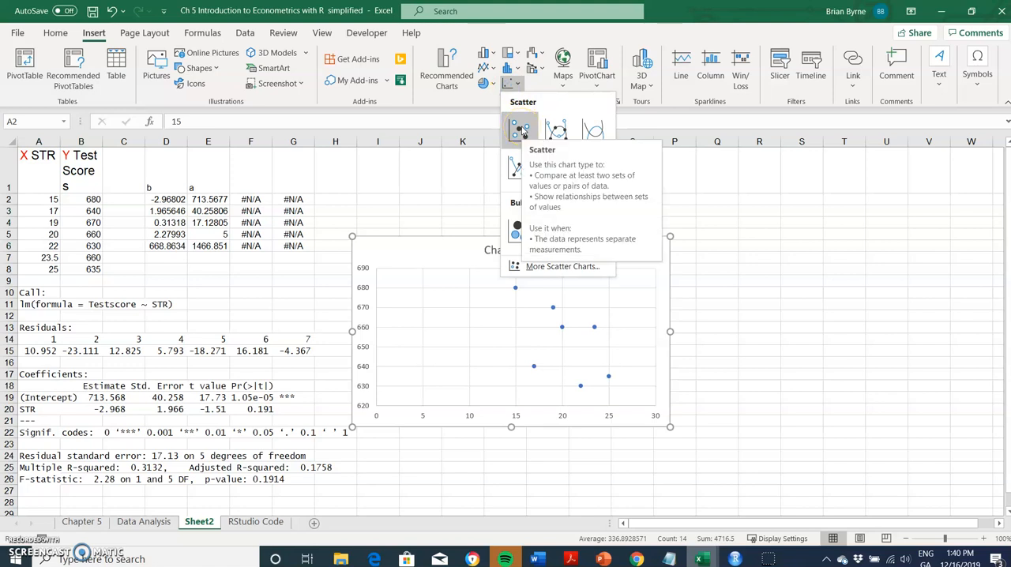
{"action": "left_click", "coordinate": [518, 130]}
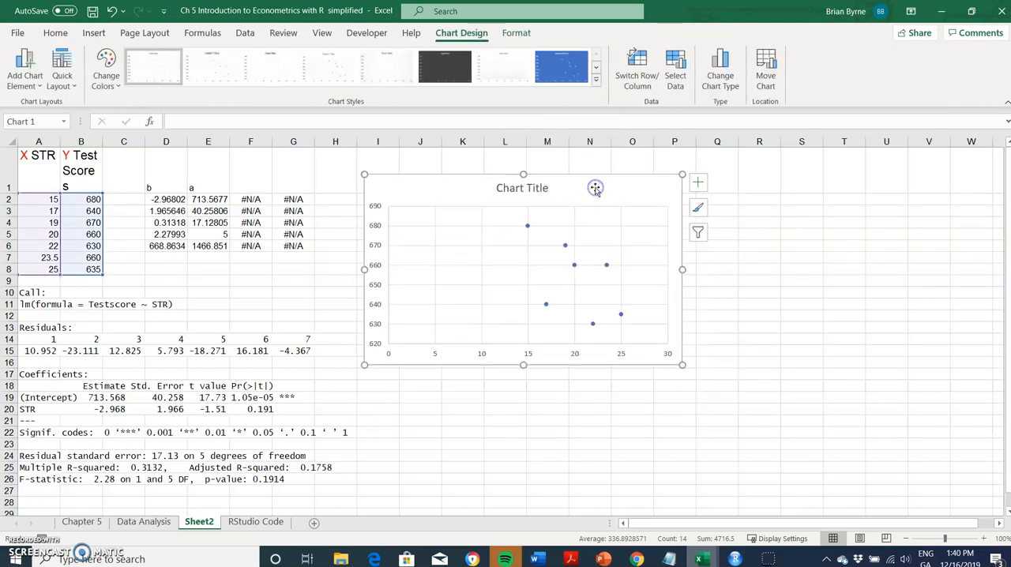
{"action": "mouse_move", "coordinate": [409, 327]}
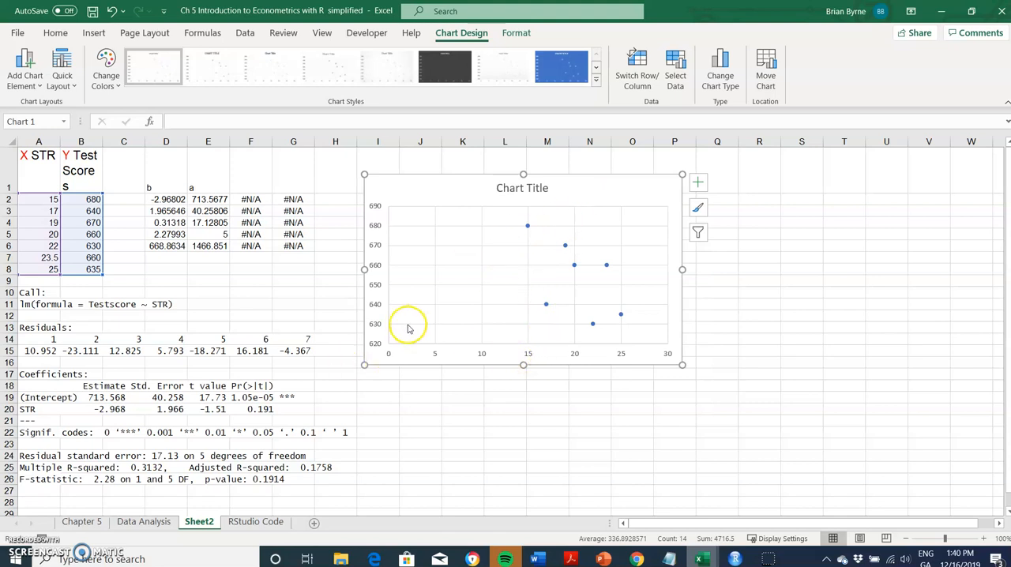
{"action": "mouse_move", "coordinate": [578, 357]}
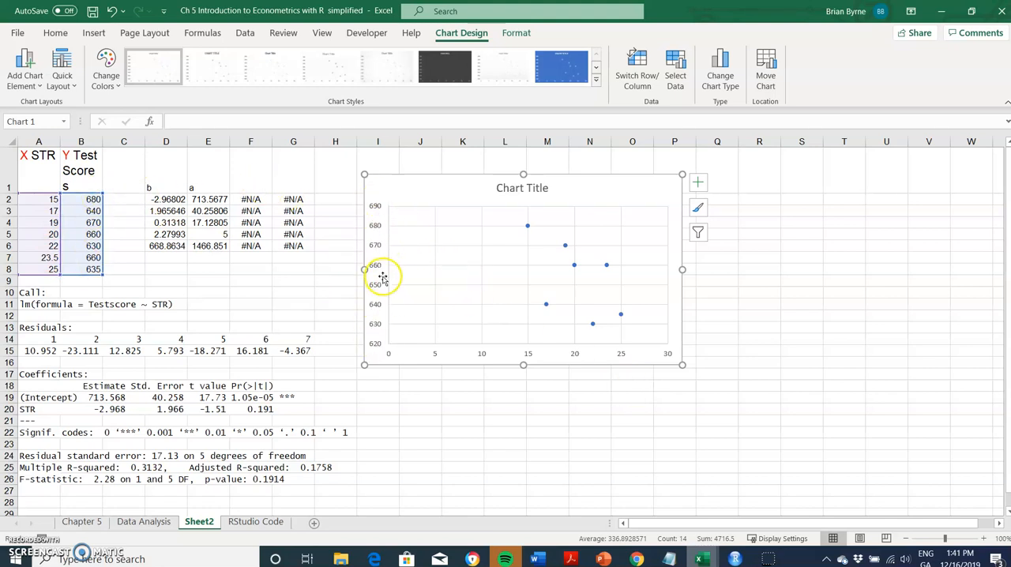
{"action": "mouse_move", "coordinate": [382, 306]}
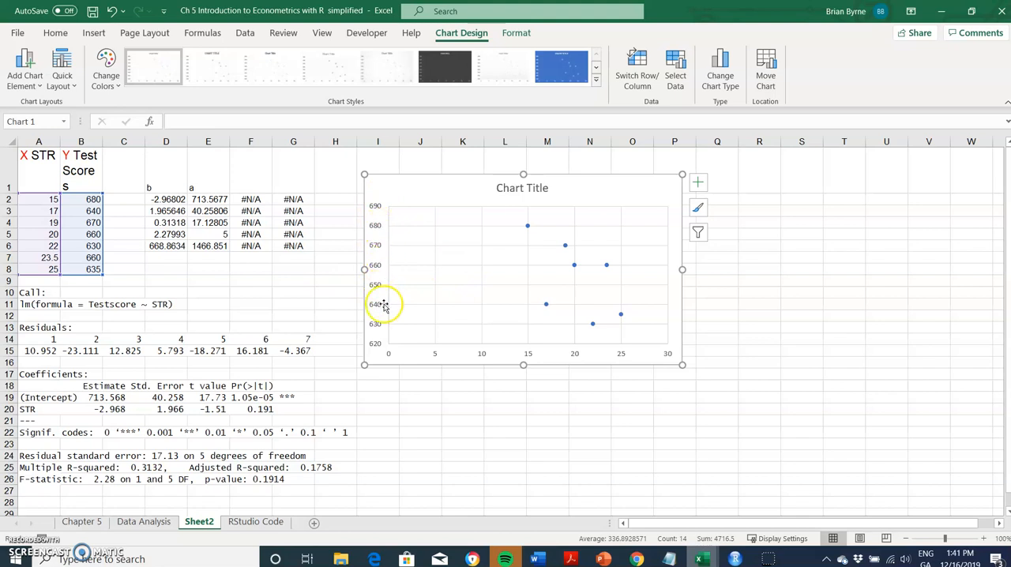
{"action": "mouse_move", "coordinate": [541, 262]}
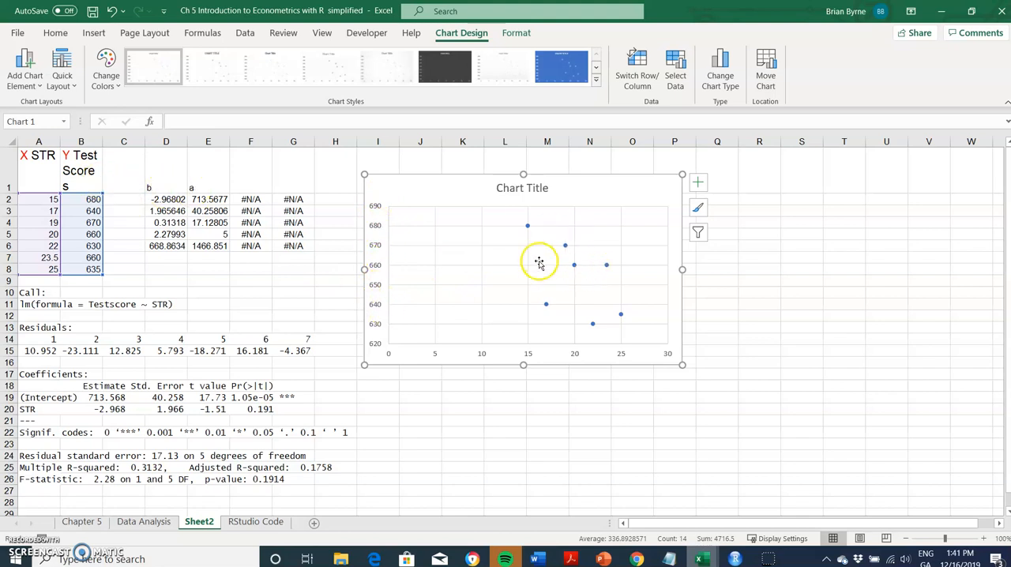
{"action": "mouse_move", "coordinate": [389, 188]}
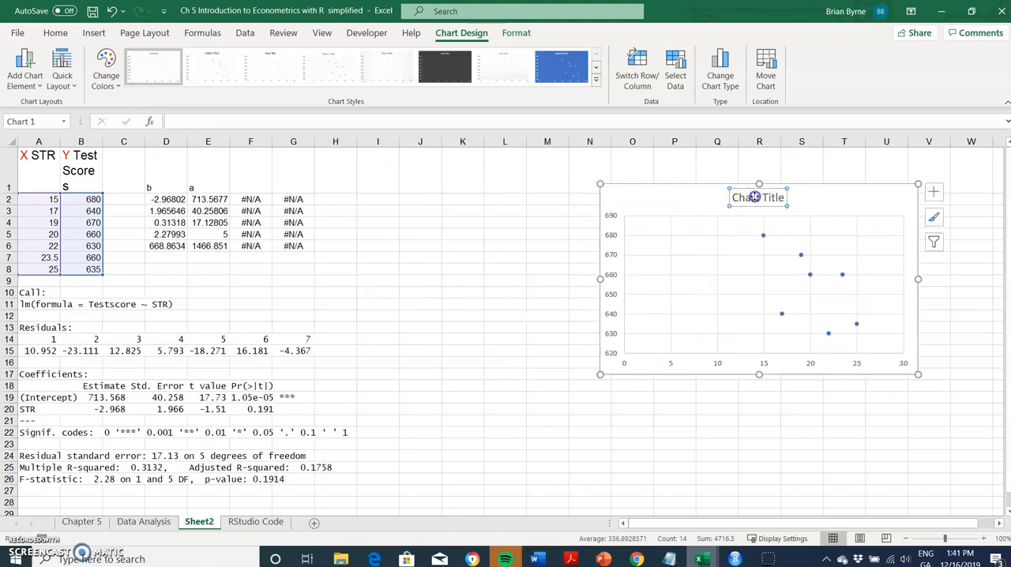
Step: Replace the placeholder chart title with 'SRT vs Test Scores'
{"action": "double_click", "coordinate": [757, 198]}
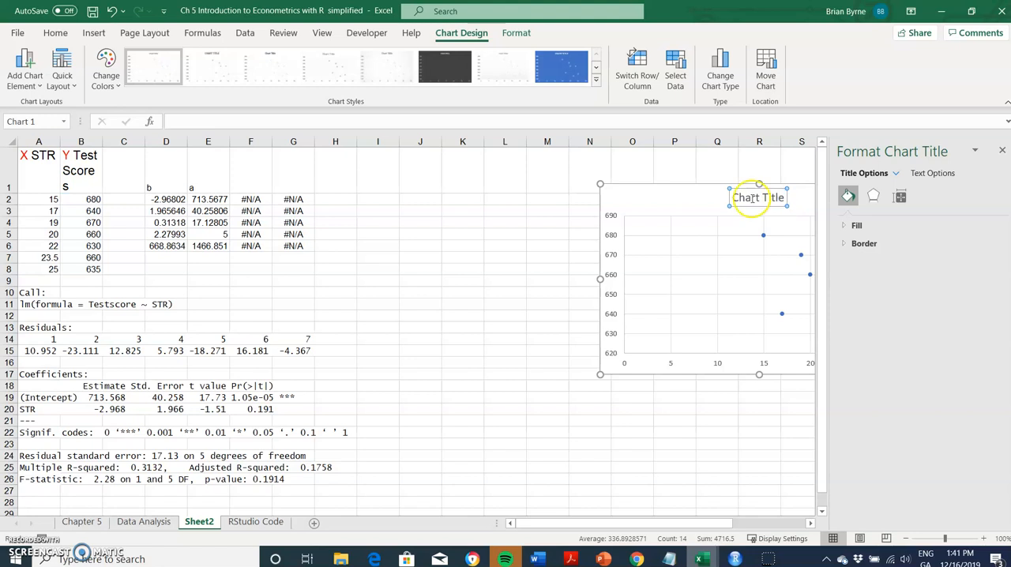
{"action": "left_click", "coordinate": [735, 197]}
{"action": "type", "text": "S"}
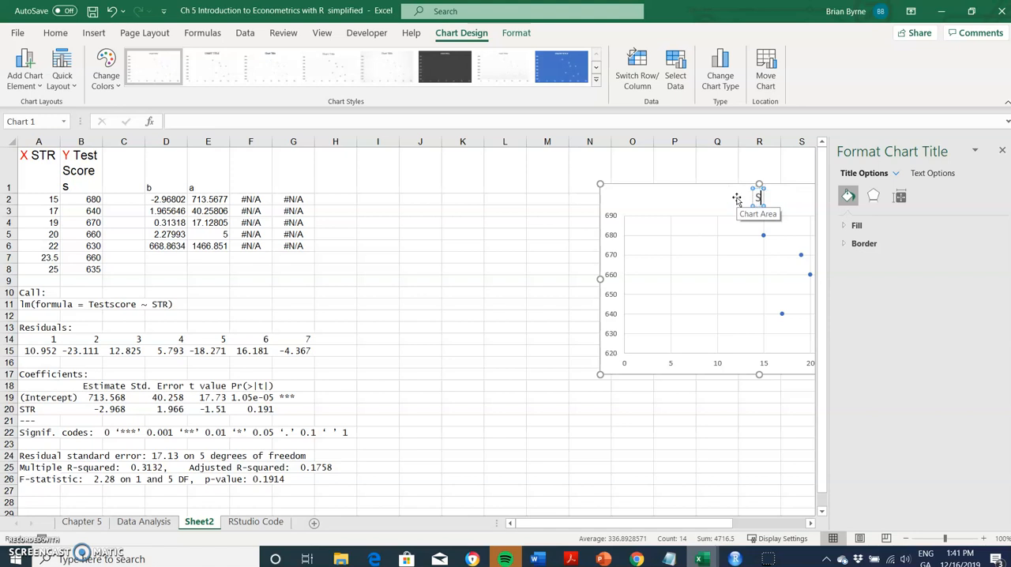
{"action": "type", "text": "RT vs Test Score"}
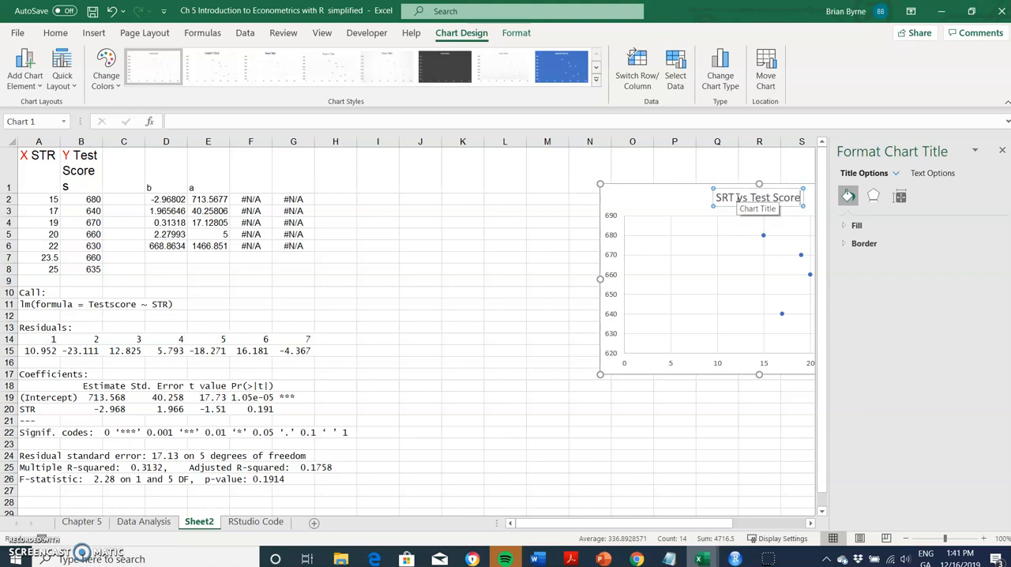
{"action": "left_click", "coordinate": [718, 398]}
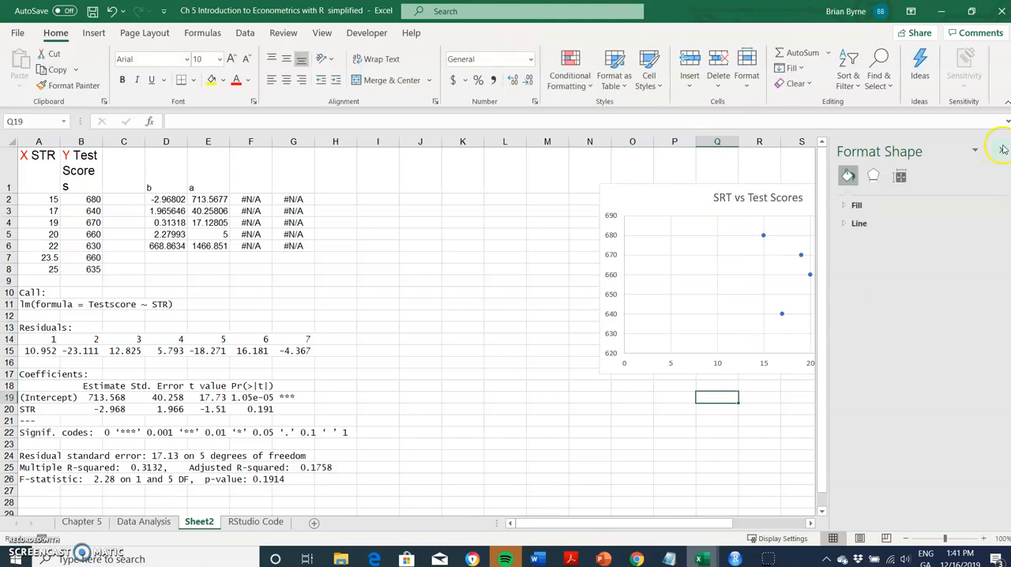
Step: Add a 'Model' column header in I1 for the fitted values
{"action": "left_click", "coordinate": [1004, 150]}
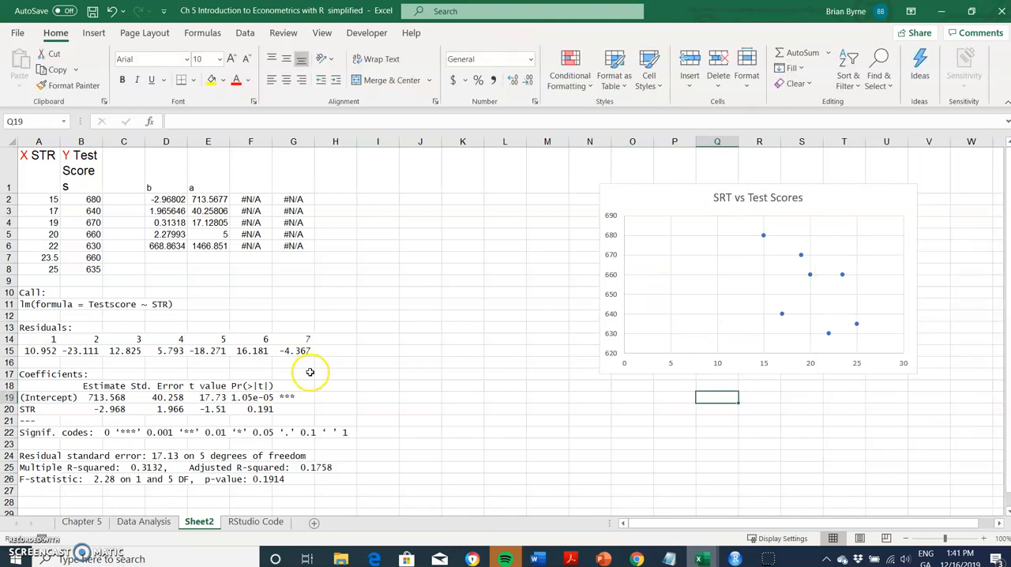
{"action": "mouse_move", "coordinate": [670, 310]}
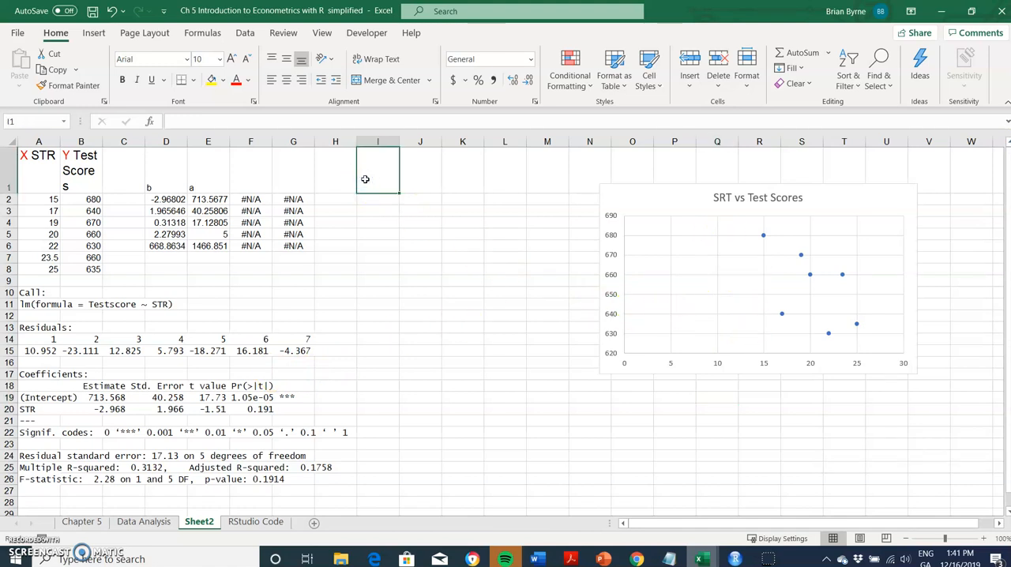
{"action": "type", "text": "Model"}
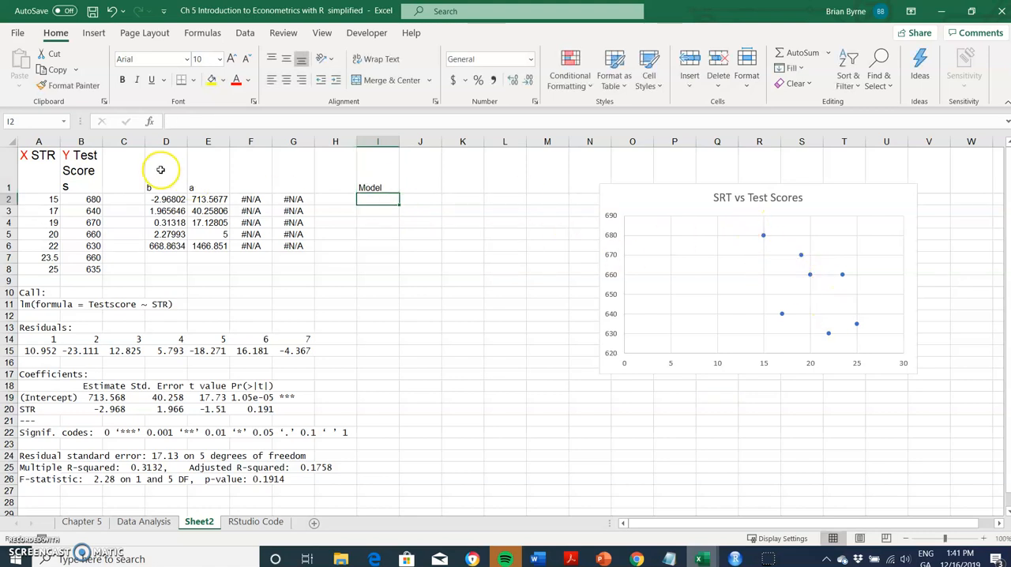
{"action": "mouse_move", "coordinate": [143, 295]}
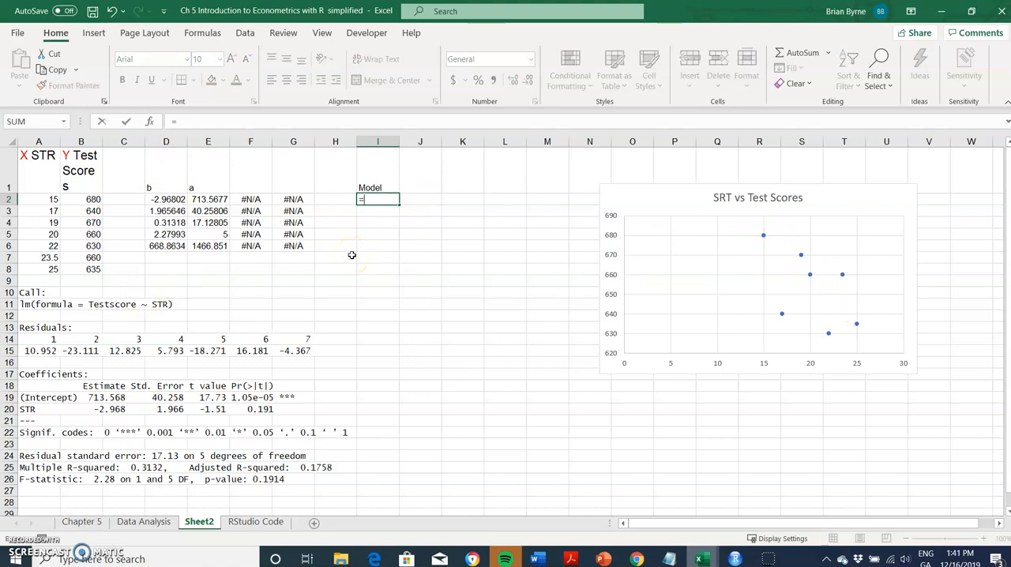
{"action": "type", "text": "="}
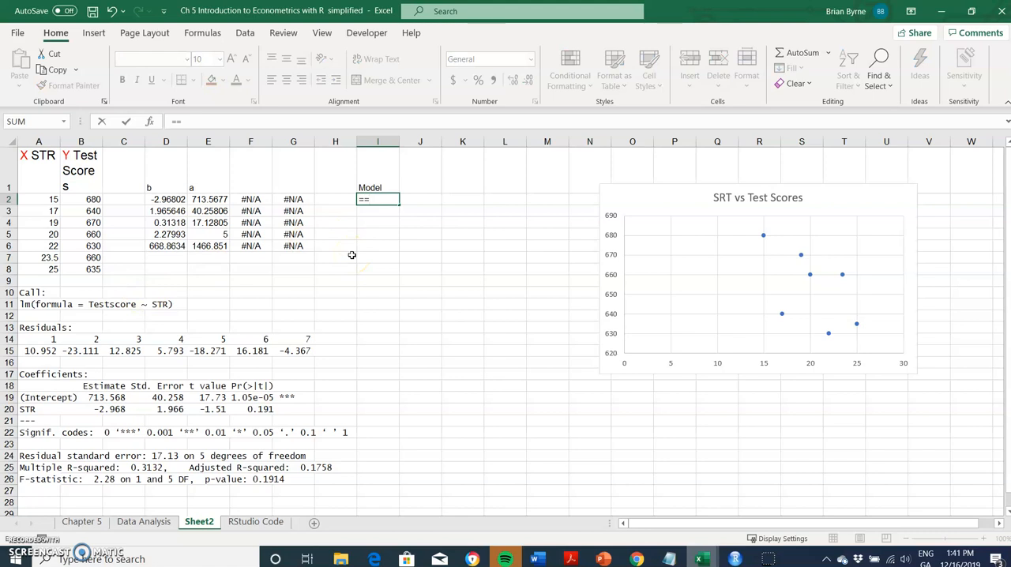
{"action": "key", "text": "Backspace"}
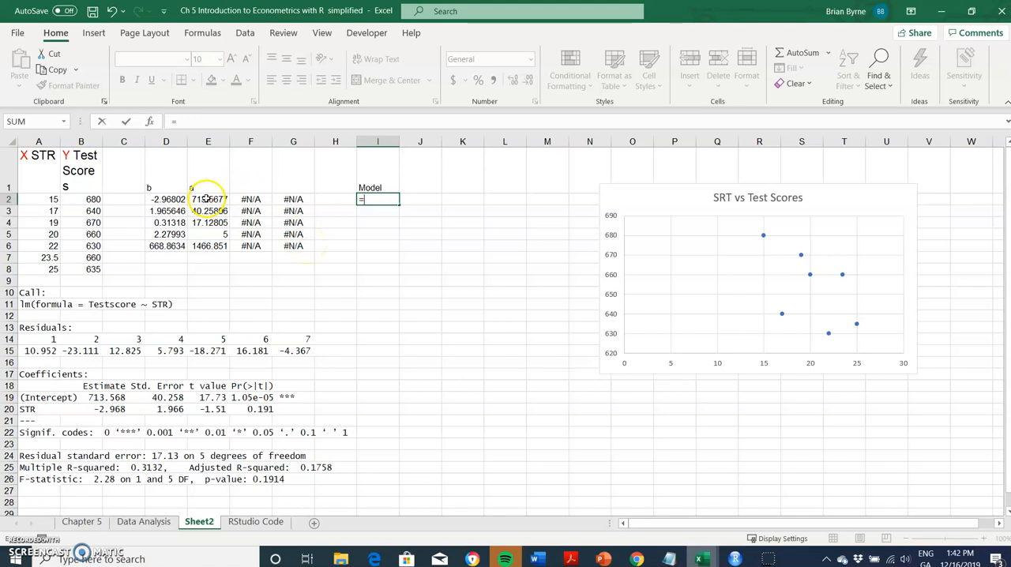
{"action": "left_click", "coordinate": [209, 199]}
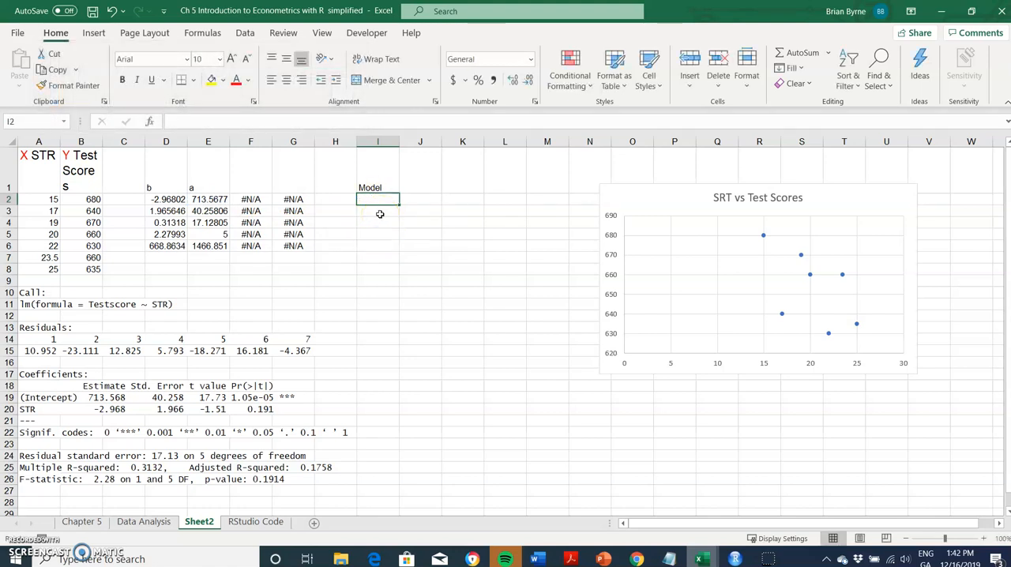
Step: Enter =$E$2+($D$2*A2) in I2, giving the first fitted value 669.0475
{"action": "type", "text": "="}
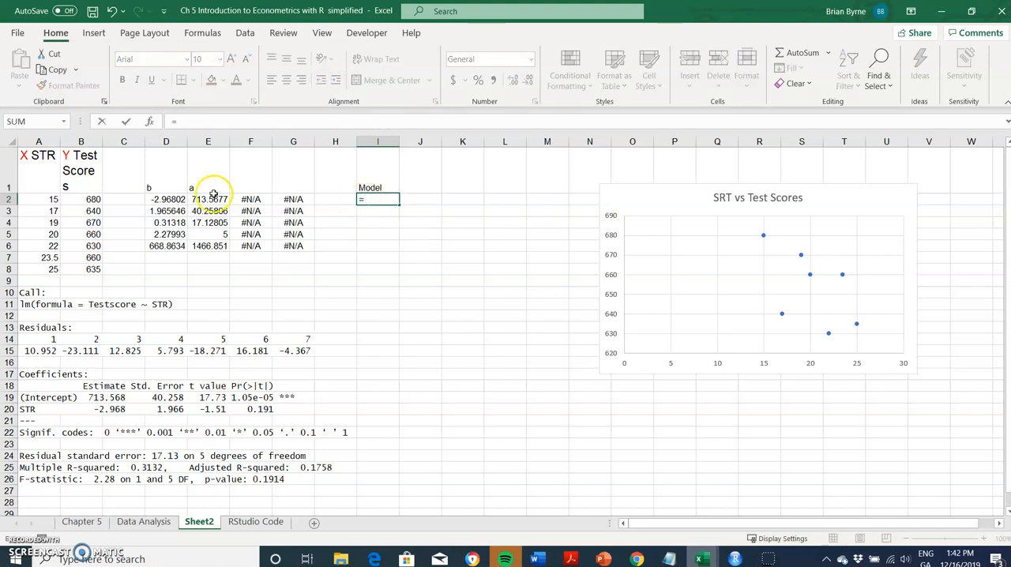
{"action": "left_click", "coordinate": [208, 199]}
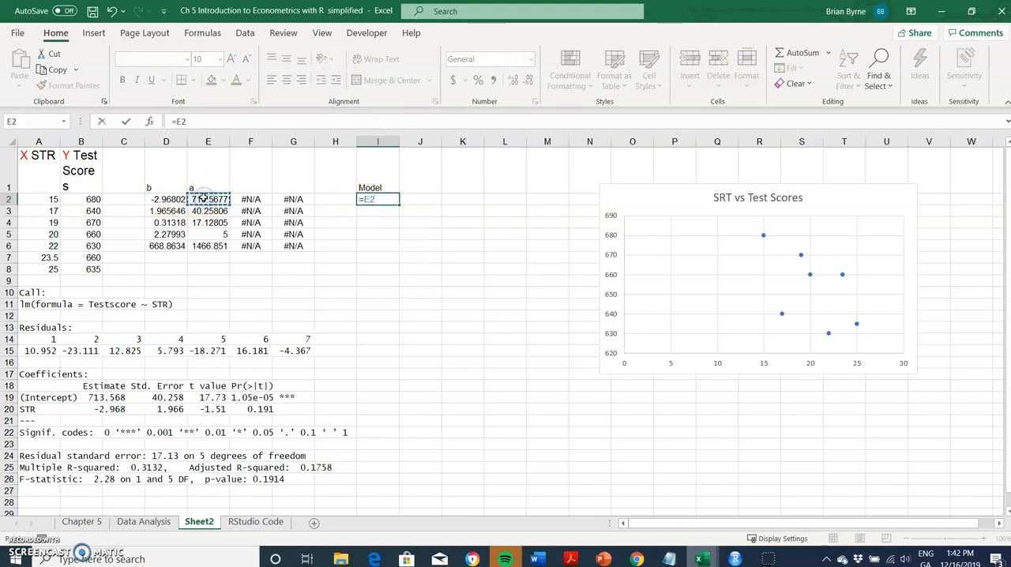
{"action": "key", "text": "f4"}
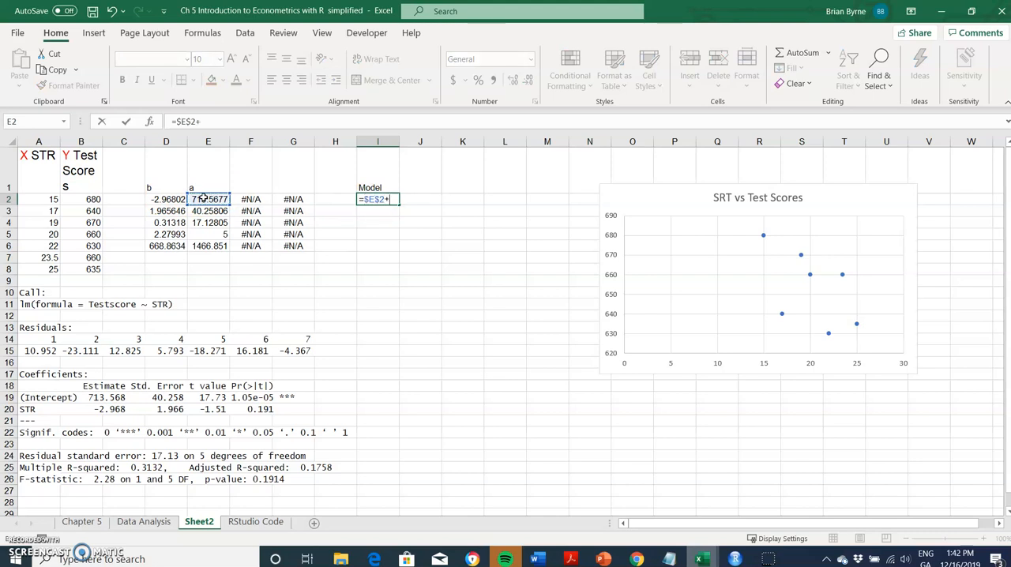
{"action": "left_click", "coordinate": [166, 199]}
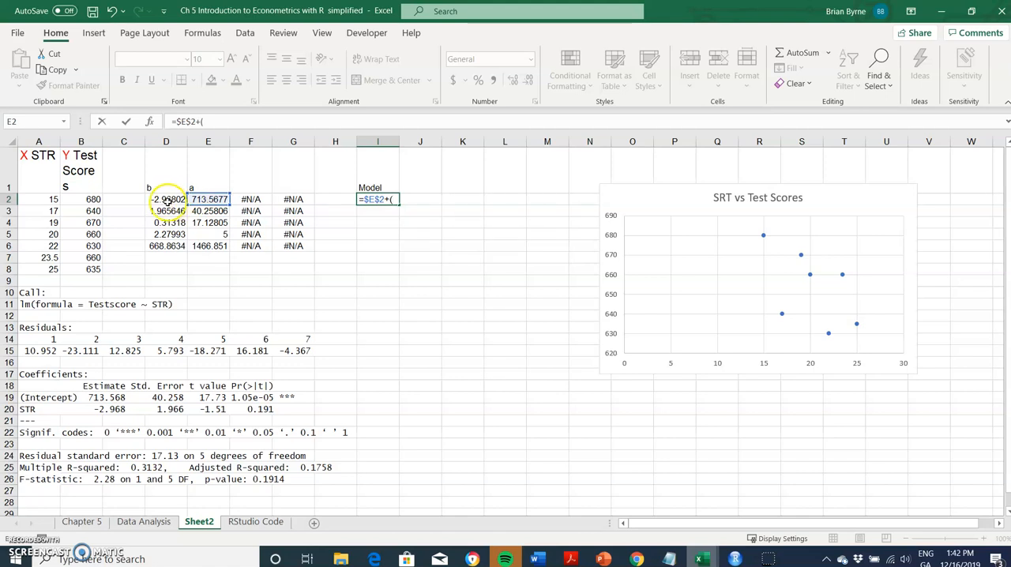
{"action": "left_click", "coordinate": [165, 199]}
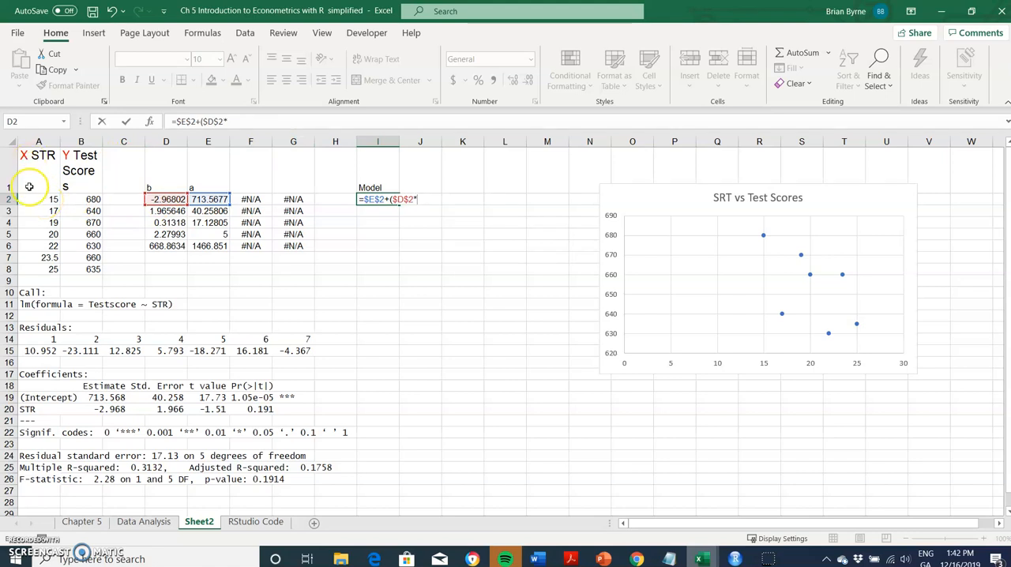
{"action": "left_click", "coordinate": [37, 199]}
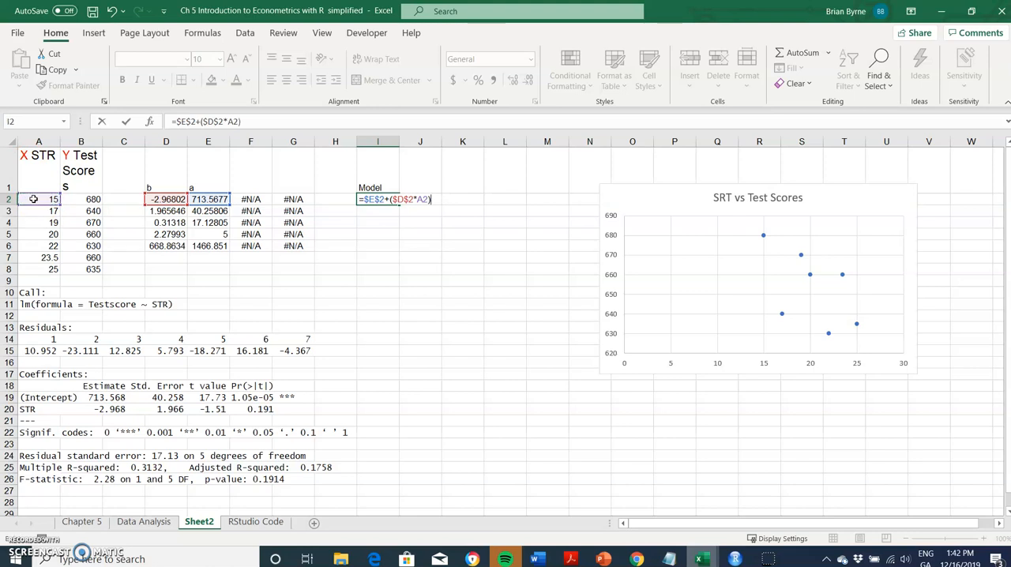
{"action": "key", "text": "enter"}
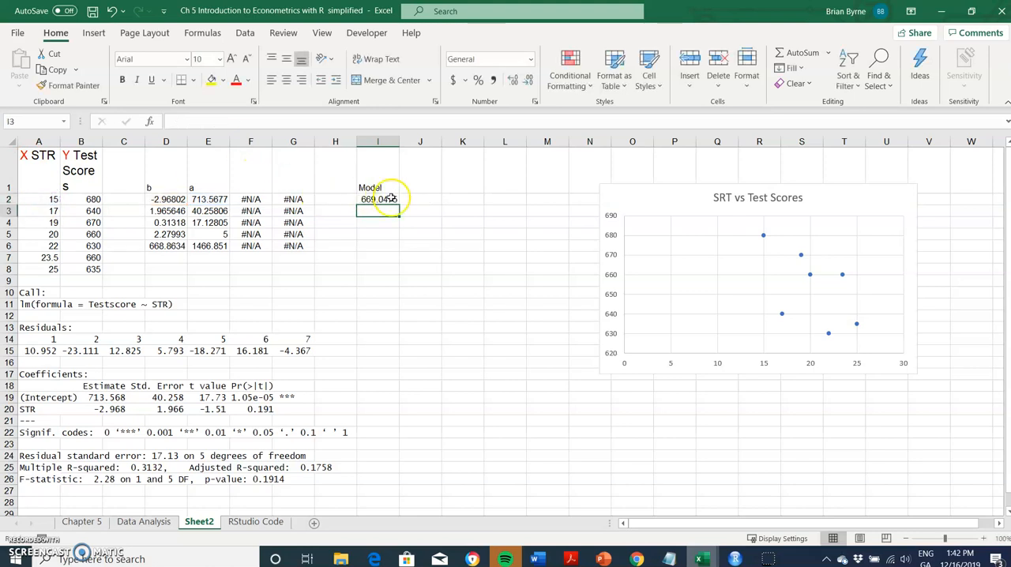
Step: Fill the fitted-value formula down to I8 and rename the header to 'Model Fit'
{"action": "double_click", "coordinate": [376, 200]}
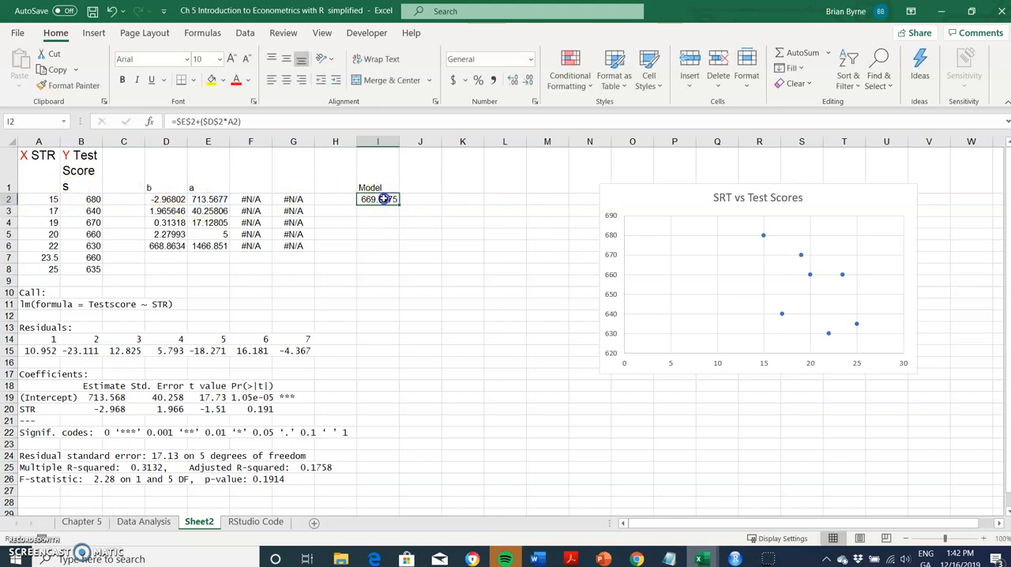
{"action": "left_click_drag", "start_coordinate": [379, 199], "coordinate": [401, 242]}
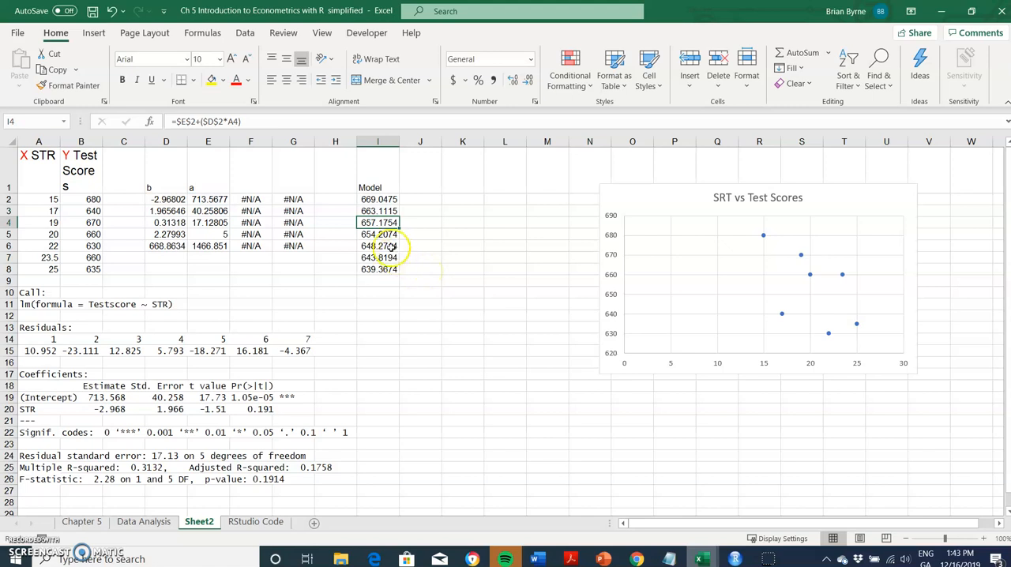
{"action": "double_click", "coordinate": [376, 221]}
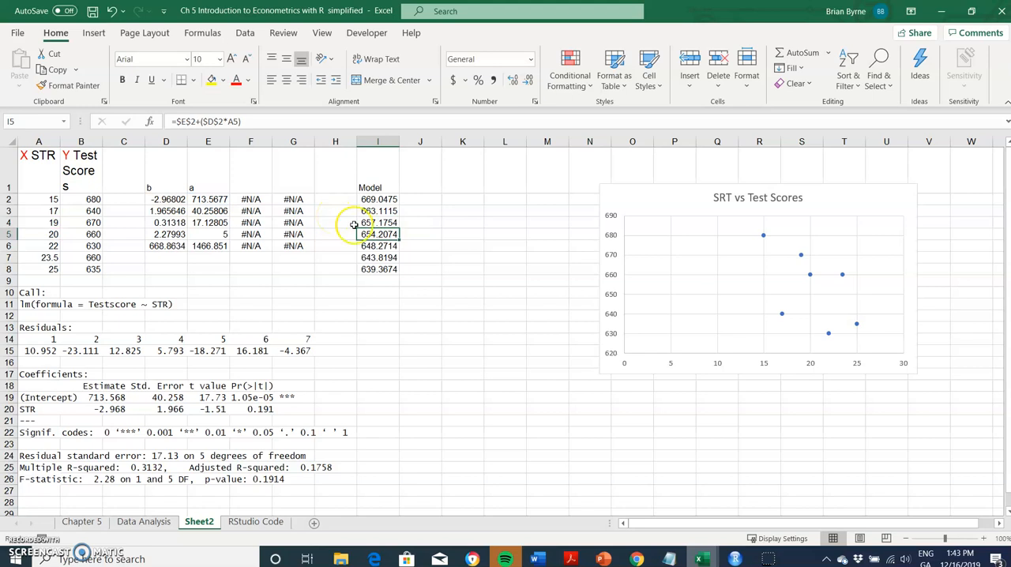
{"action": "left_click", "coordinate": [376, 187]}
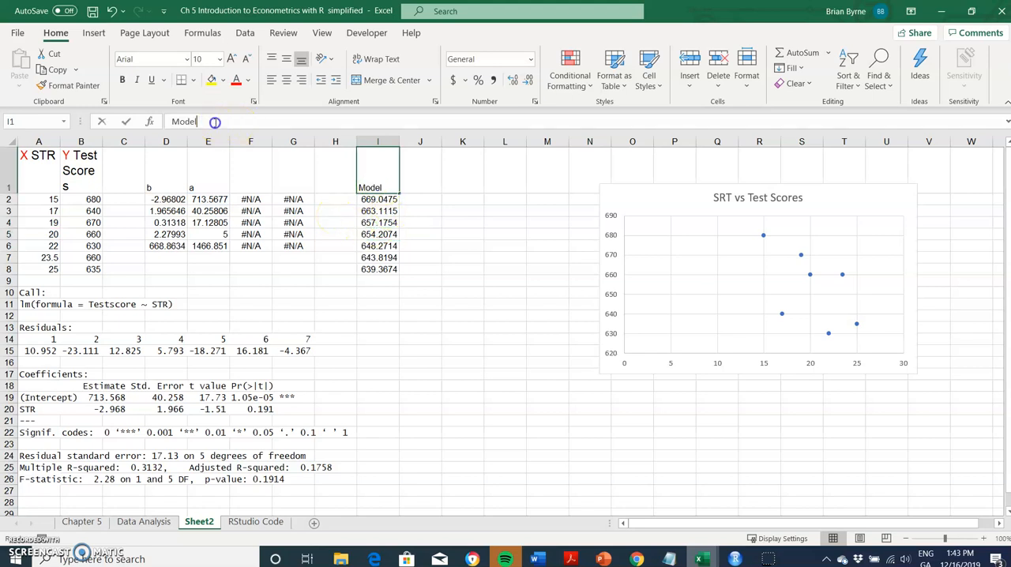
{"action": "type", "text": "Fi"}
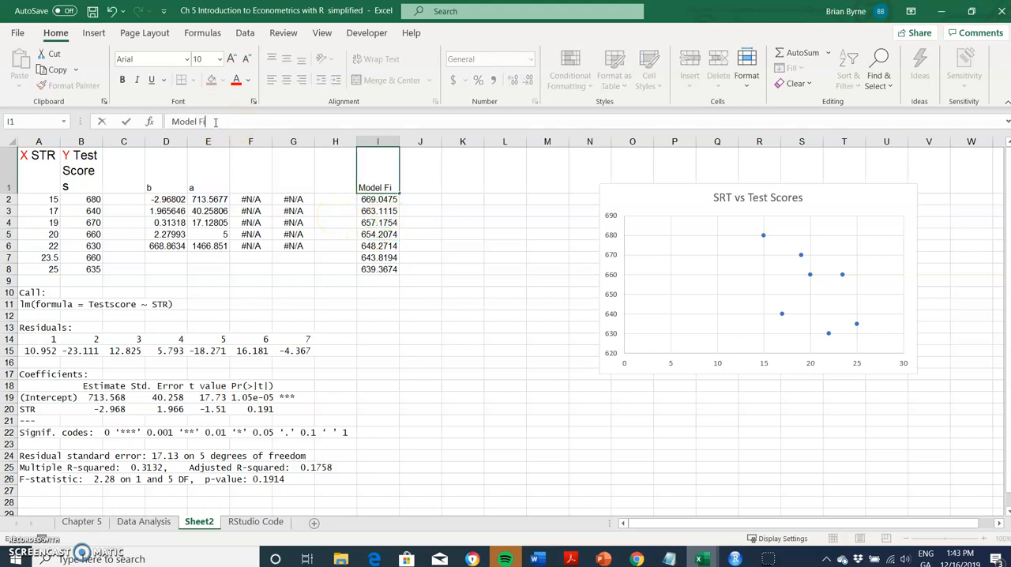
{"action": "left_click", "coordinate": [377, 200]}
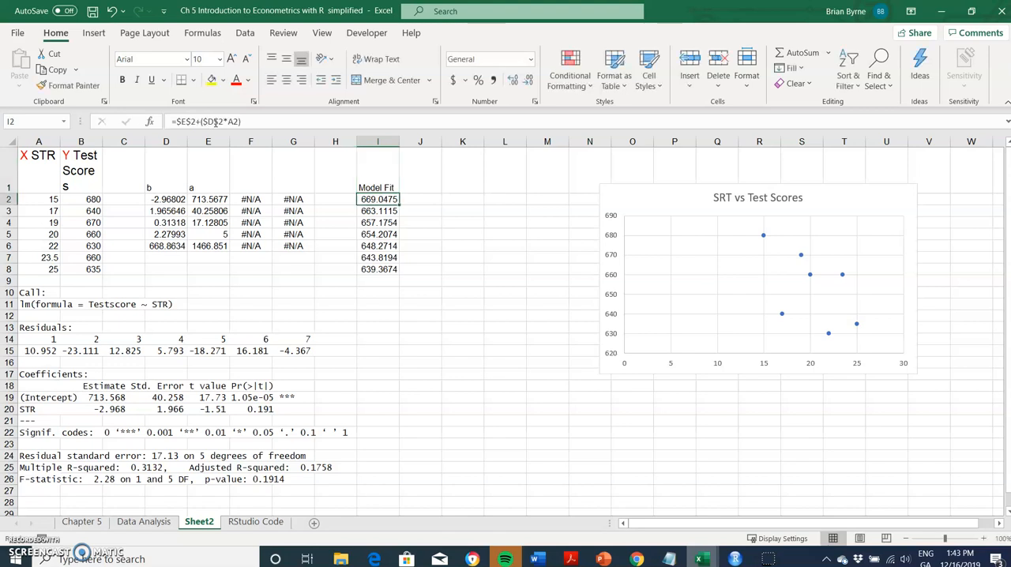
{"action": "mouse_move", "coordinate": [750, 284]}
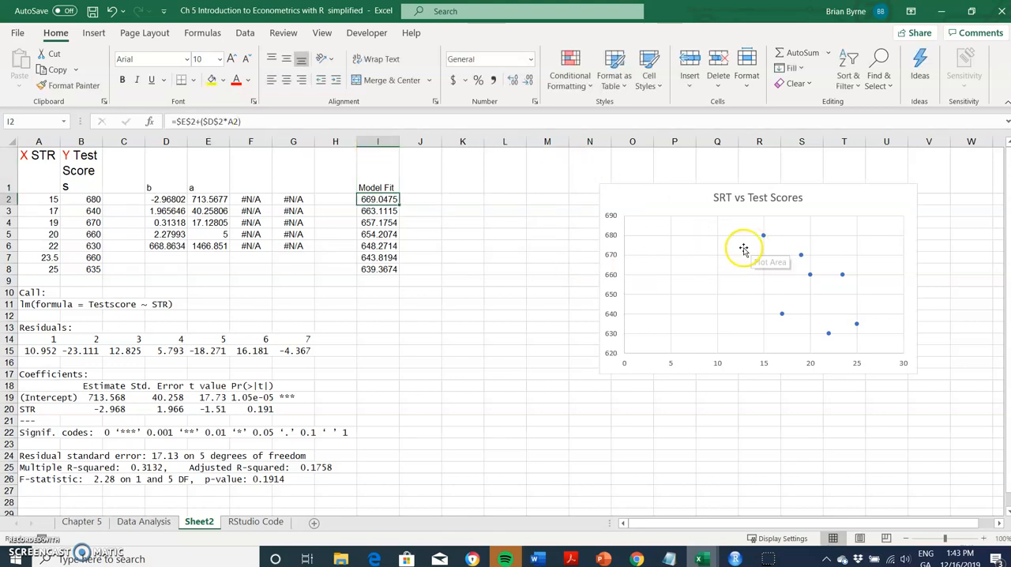
{"action": "mouse_move", "coordinate": [746, 259]}
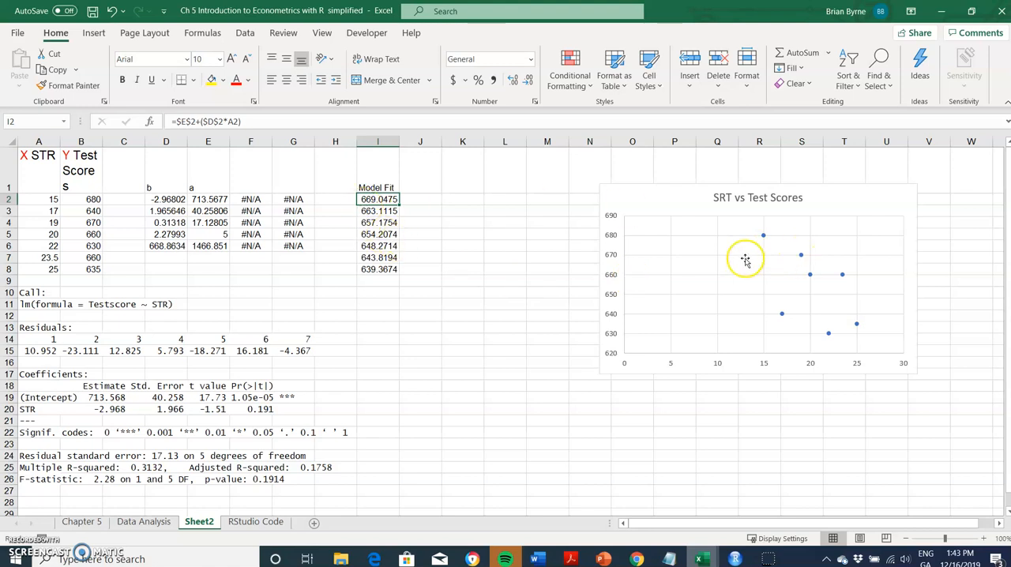
Step: Rename the chart's existing series to 'Raw Data' in Select Data Source
{"action": "right_click", "coordinate": [746, 259]}
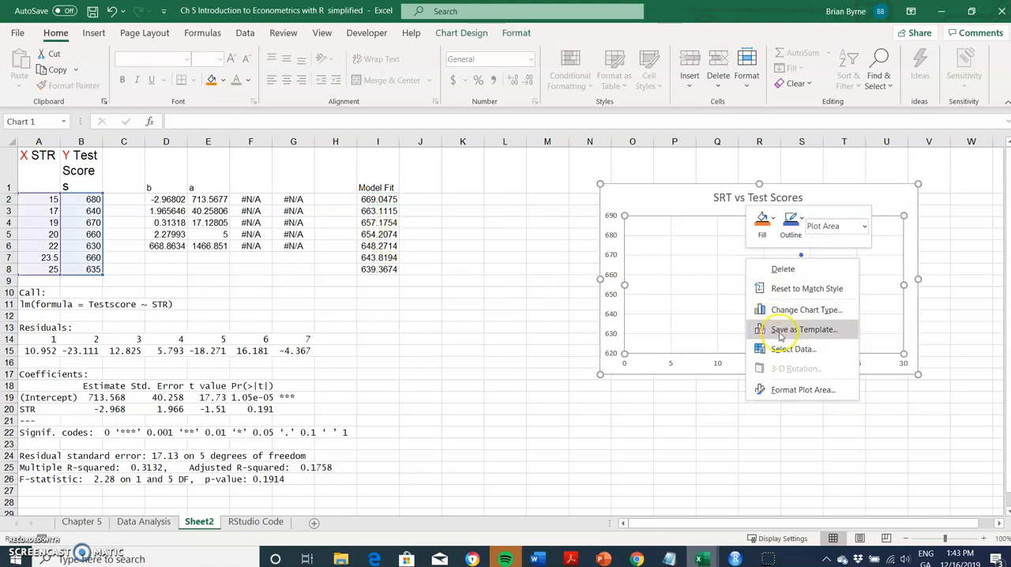
{"action": "left_click", "coordinate": [790, 351]}
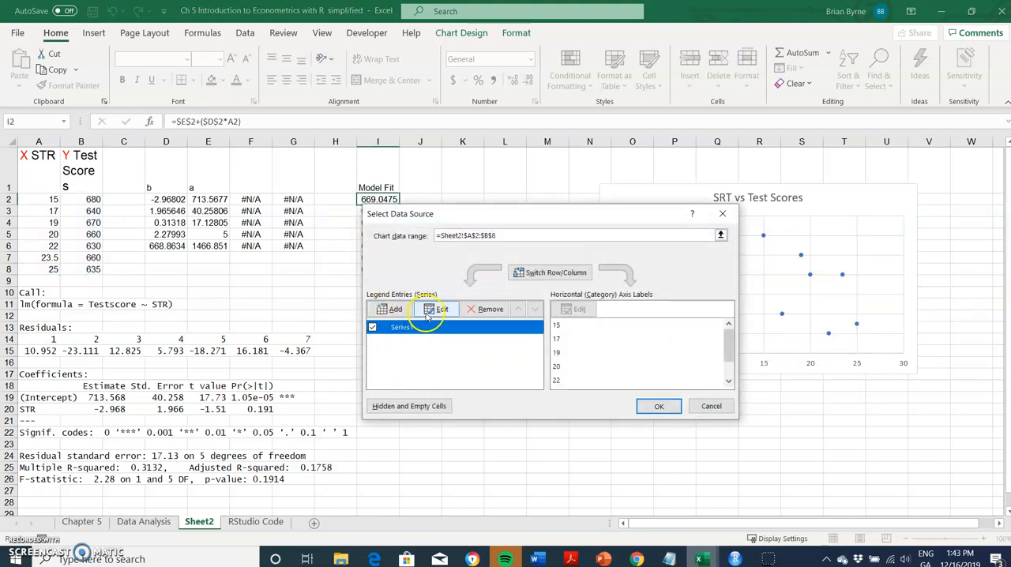
{"action": "left_click", "coordinate": [436, 310]}
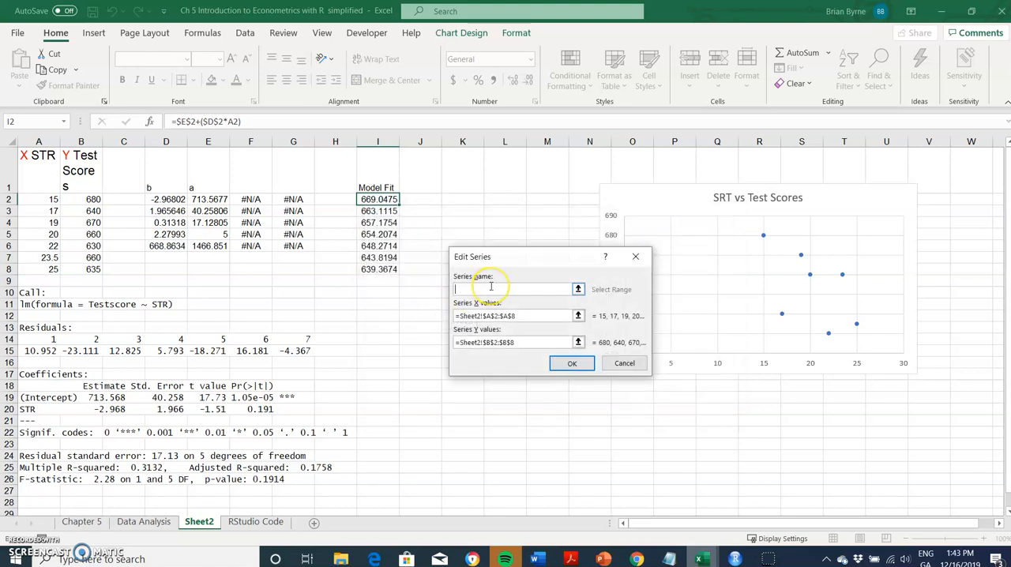
{"action": "type", "text": "R"}
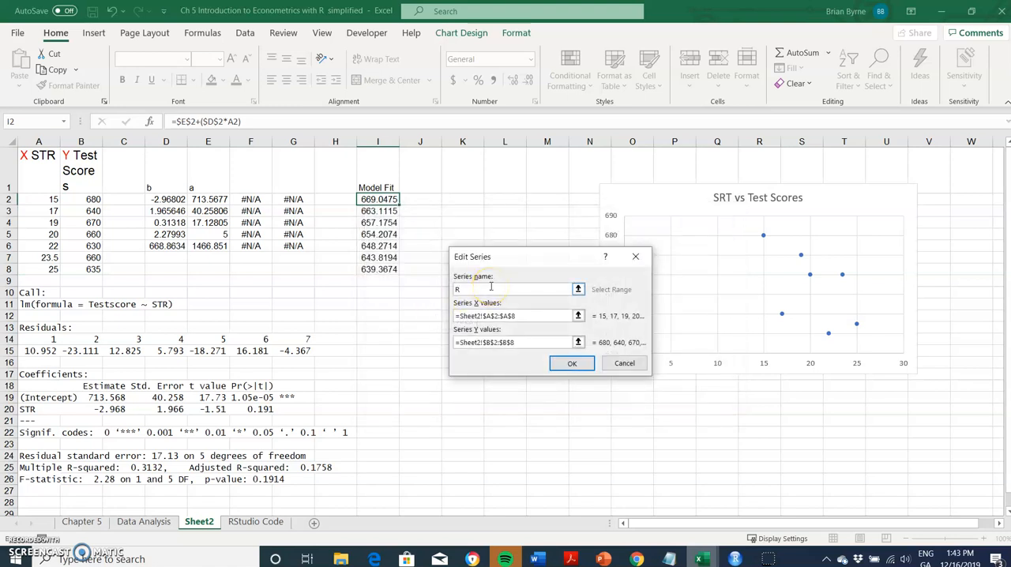
{"action": "type", "text": "aw Data"}
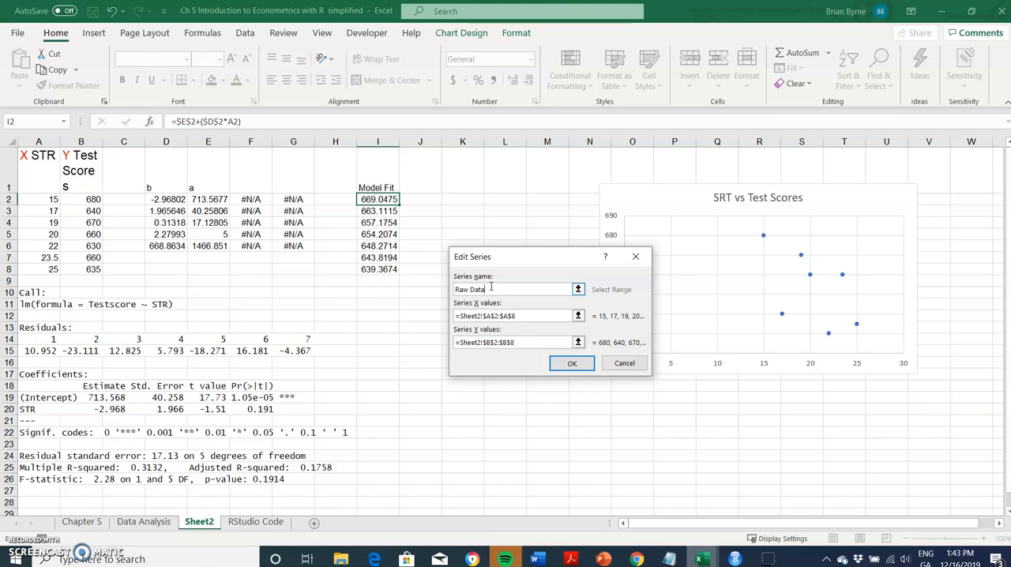
{"action": "left_click", "coordinate": [572, 363]}
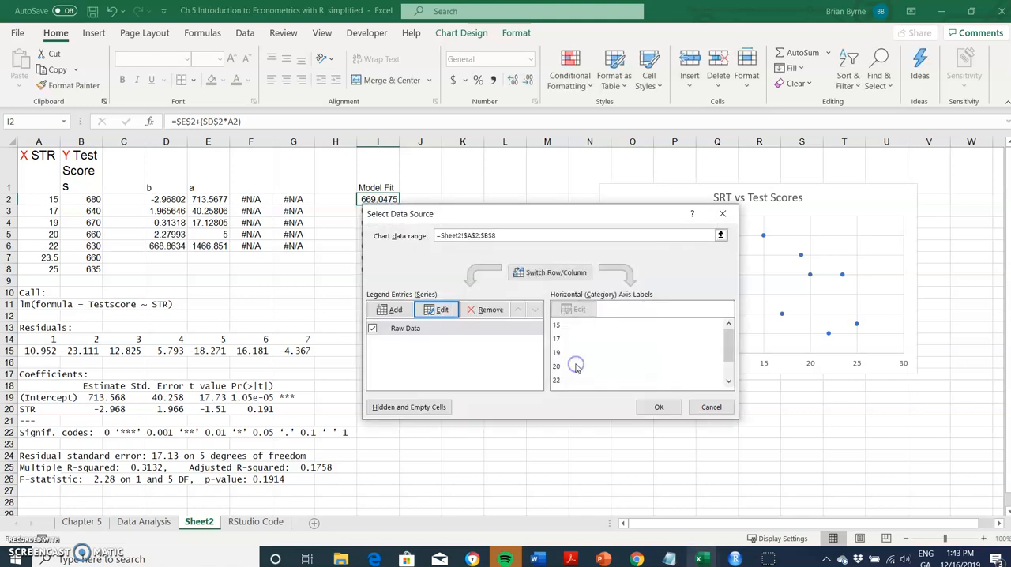
Step: Add a 'Model Fit' series with X values A2:A8 and Y values I2:I8
{"action": "left_click", "coordinate": [443, 309]}
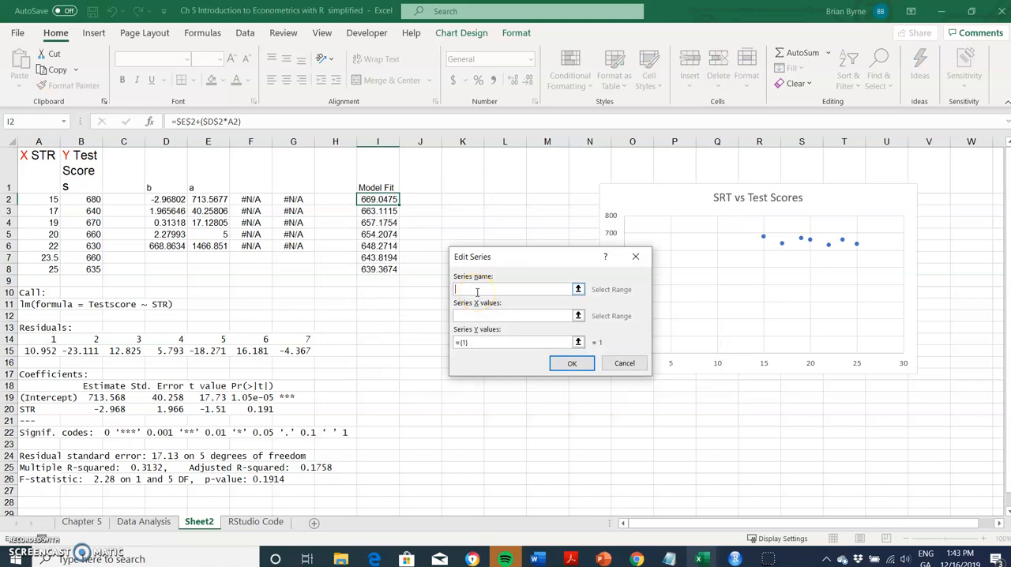
{"action": "type", "text": "Model Fit"}
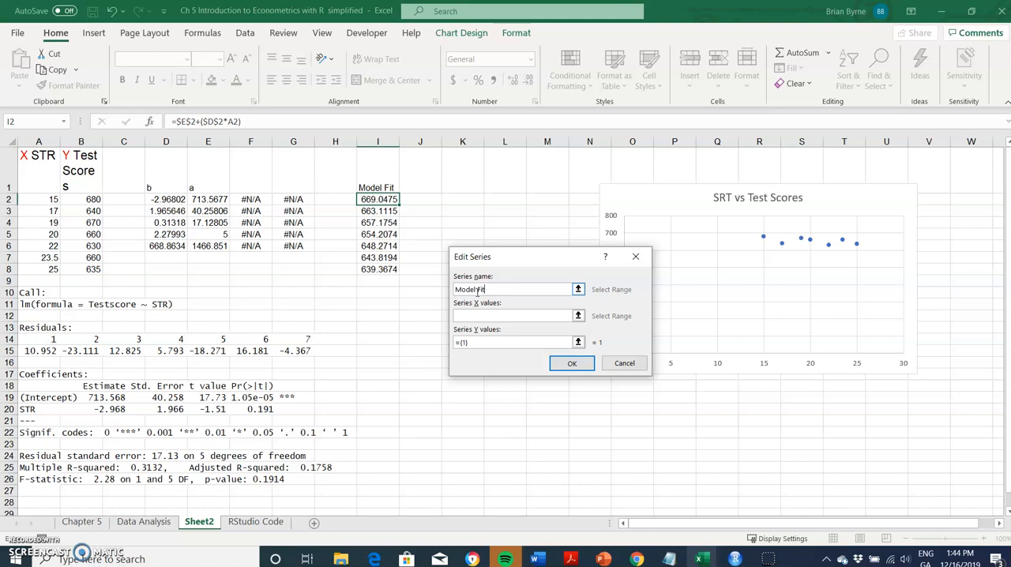
{"action": "left_click", "coordinate": [514, 317]}
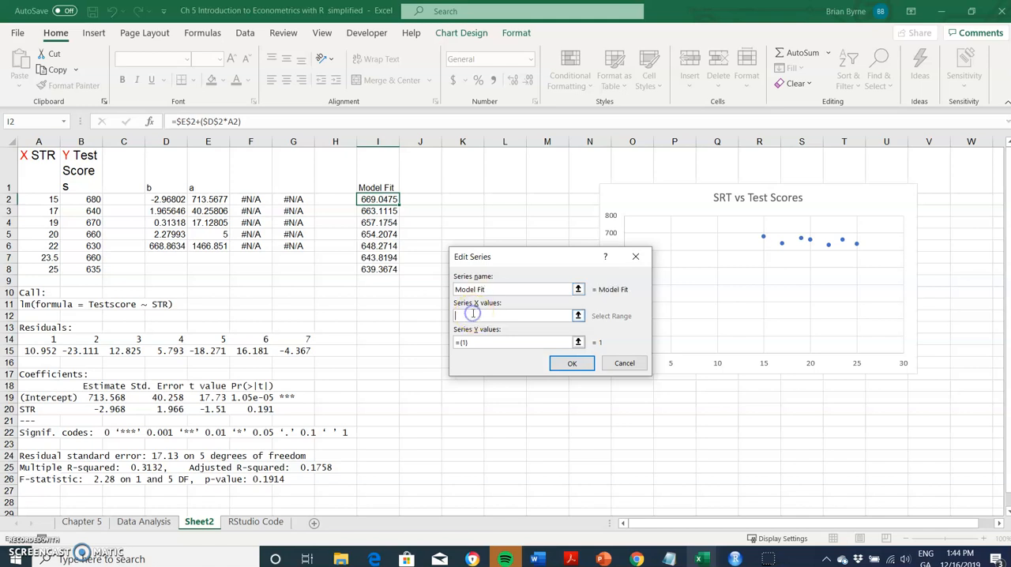
{"action": "left_click_drag", "start_coordinate": [38, 199], "coordinate": [38, 234]}
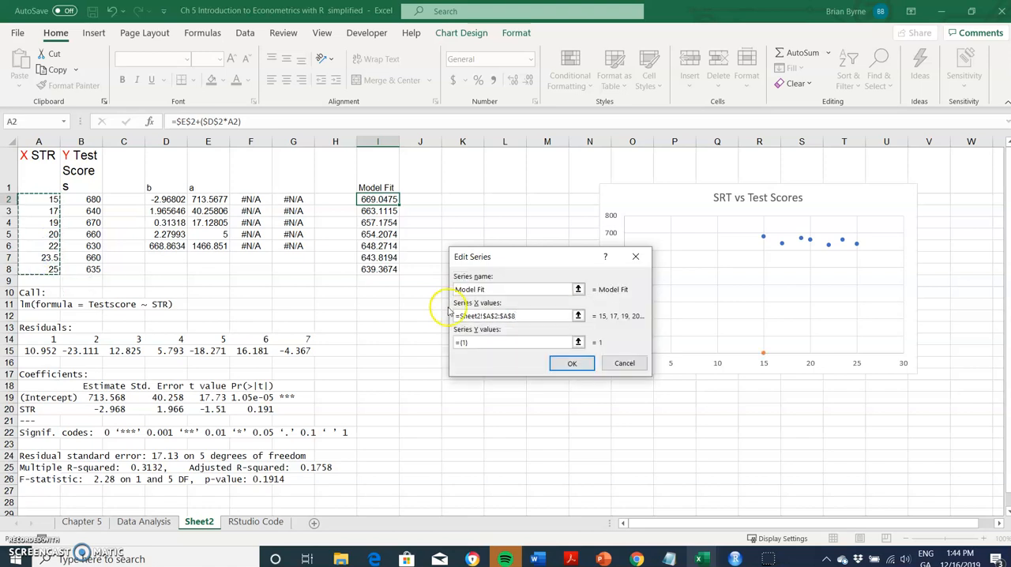
{"action": "left_click", "coordinate": [513, 341]}
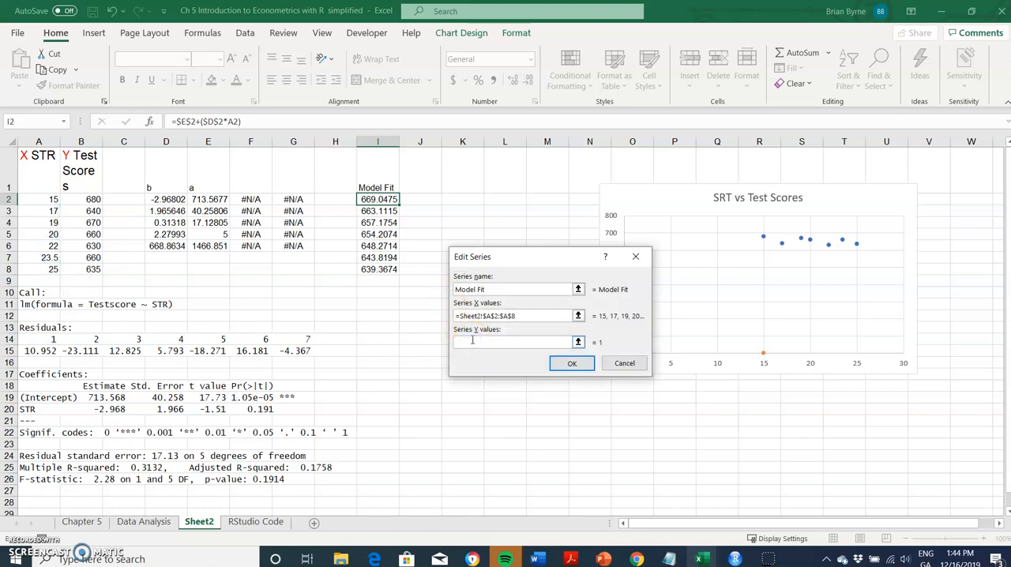
{"action": "left_click", "coordinate": [376, 199]}
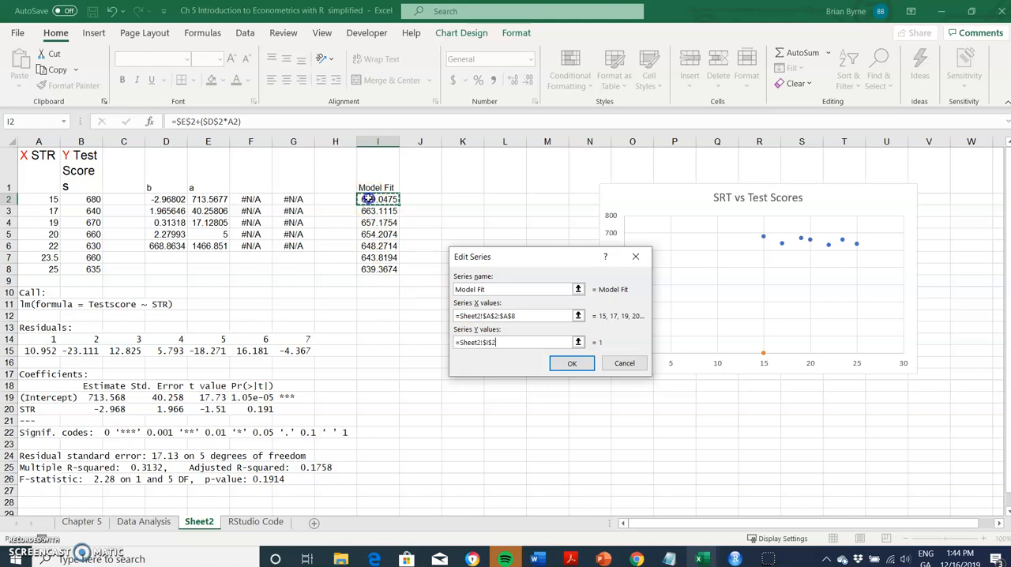
{"action": "left_click_drag", "start_coordinate": [378, 199], "coordinate": [377, 269]}
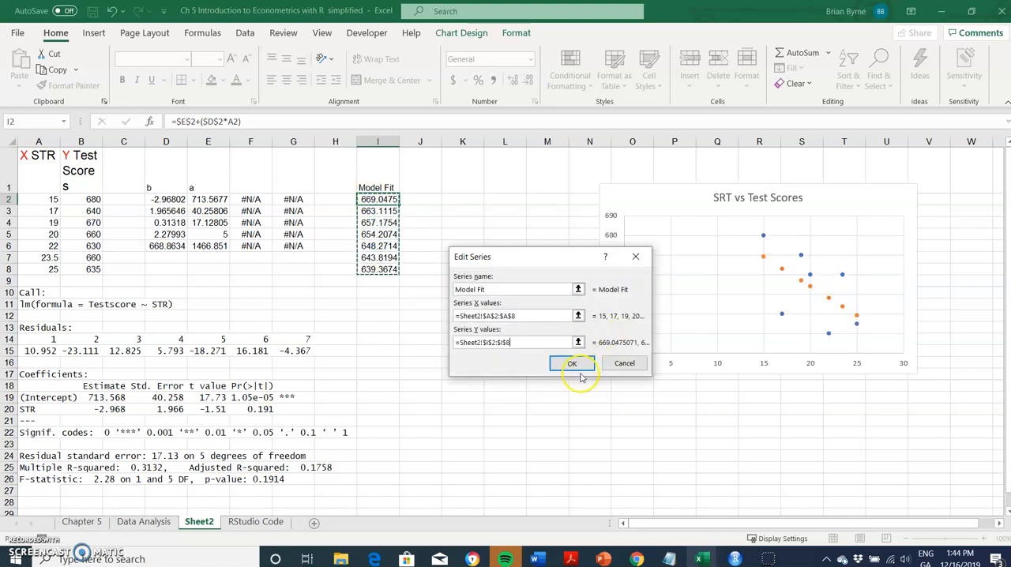
{"action": "left_click", "coordinate": [572, 363]}
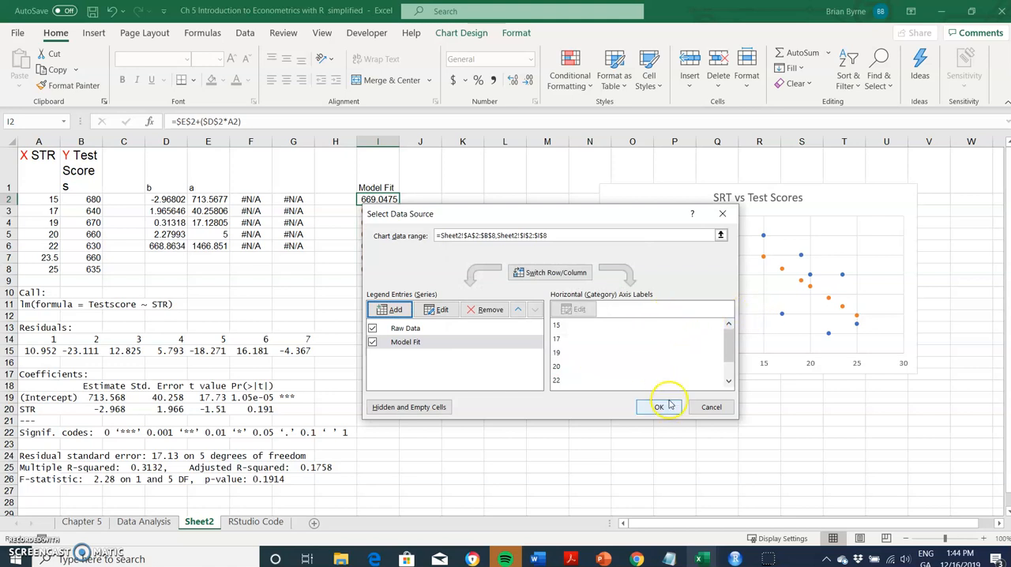
{"action": "left_click", "coordinate": [661, 408]}
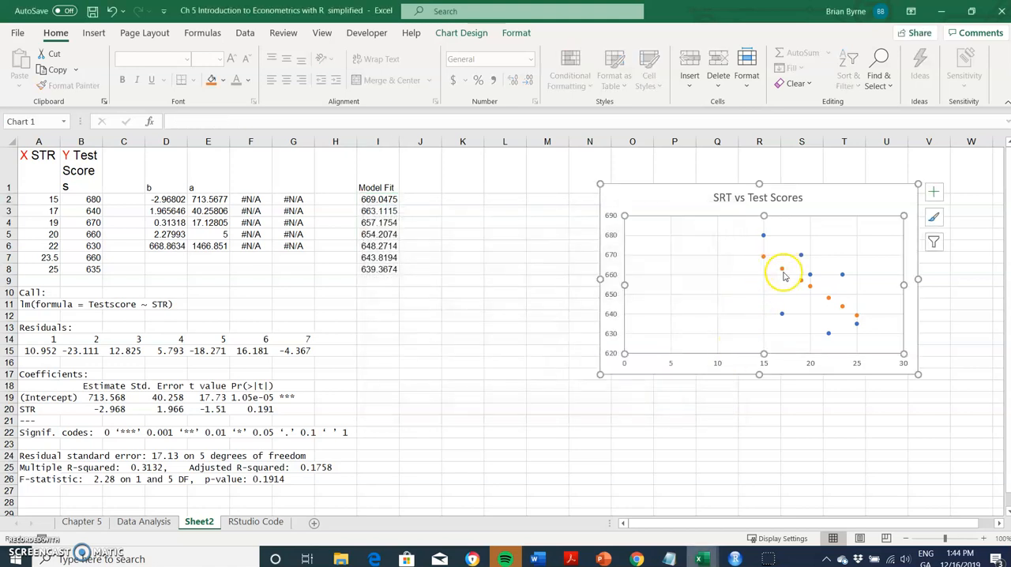
{"action": "mouse_move", "coordinate": [784, 275]}
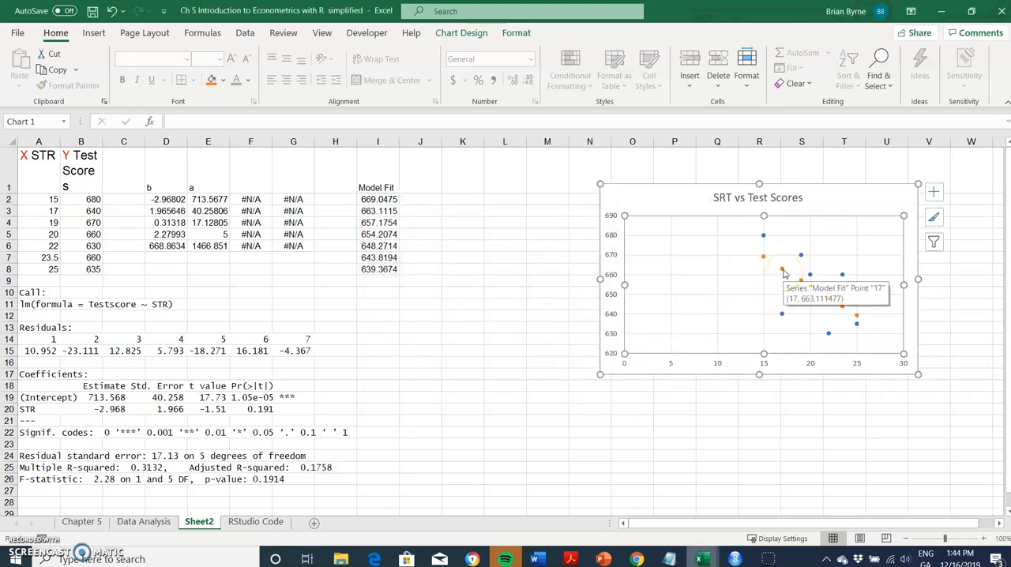
Step: Add a linear trendline through the Model Fit series on the SRT vs Test Scores chart
{"action": "right_click", "coordinate": [782, 271]}
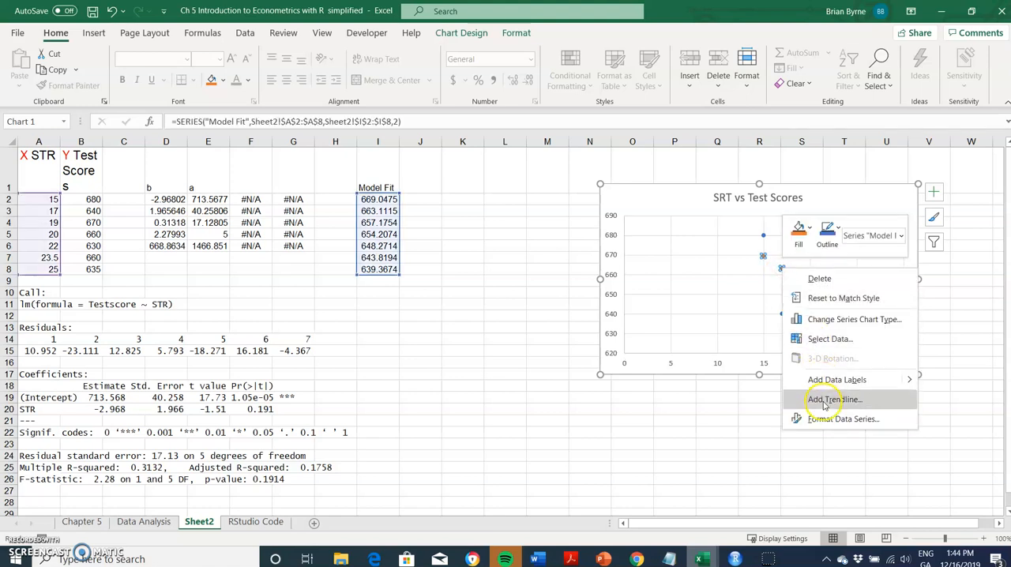
{"action": "left_click", "coordinate": [834, 398]}
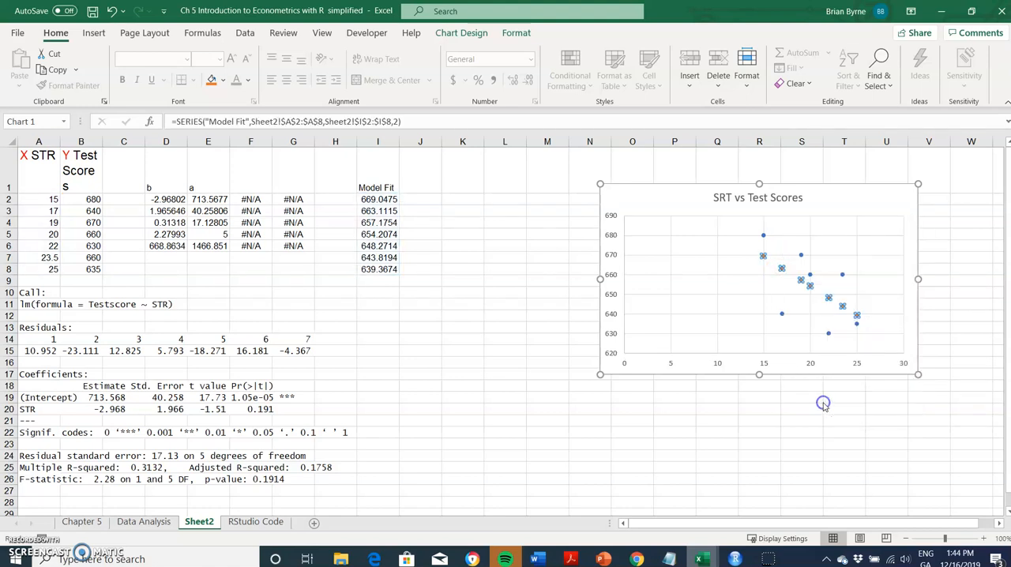
{"action": "mouse_move", "coordinate": [804, 284]}
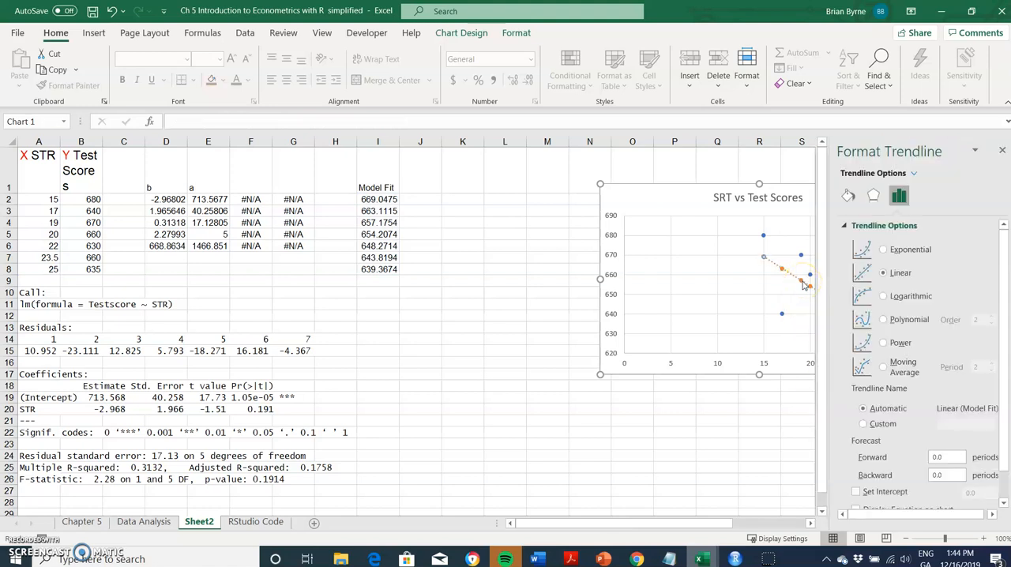
{"action": "left_click", "coordinate": [755, 433]}
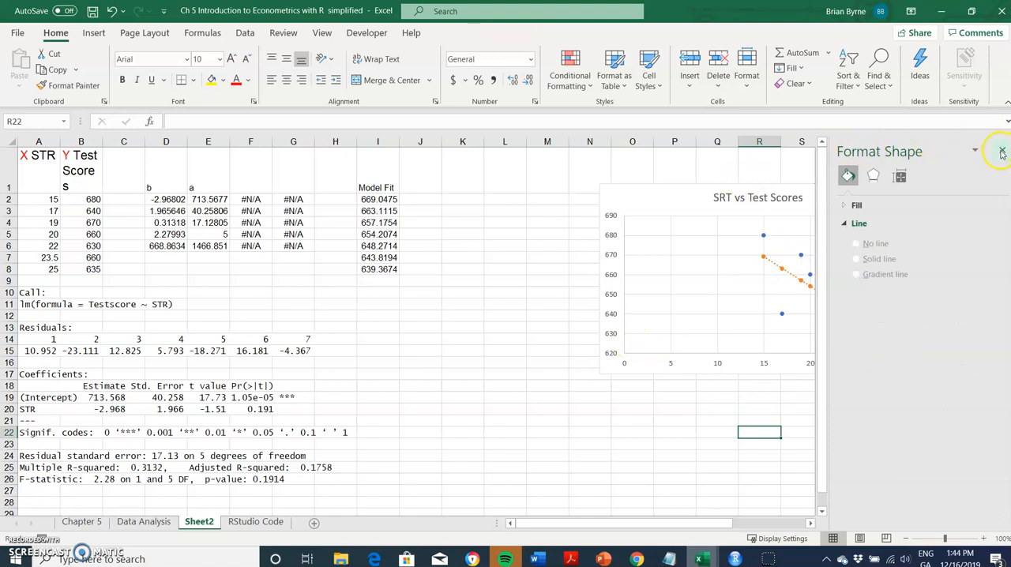
{"action": "left_click", "coordinate": [1002, 152]}
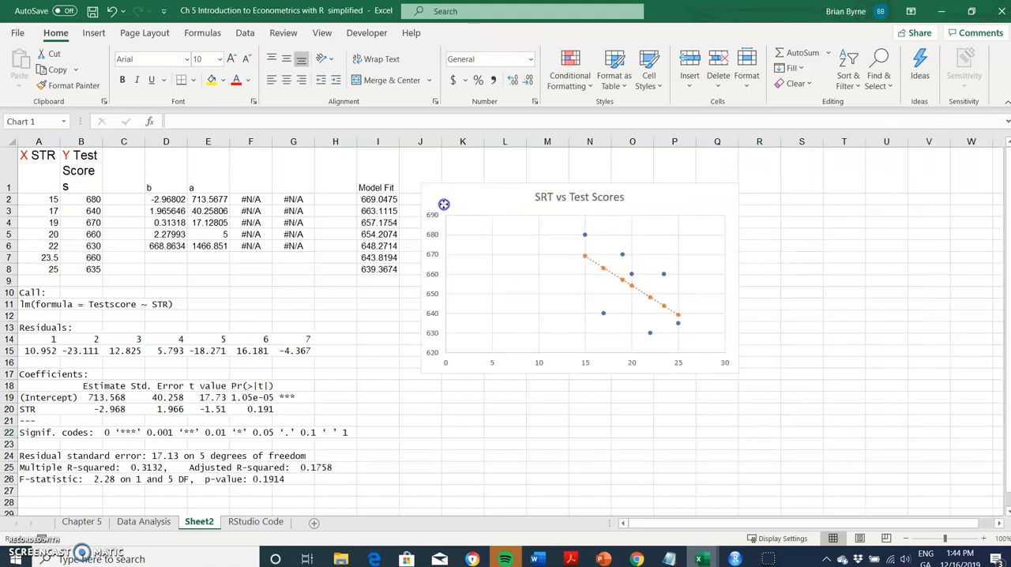
{"action": "left_click", "coordinate": [578, 276]}
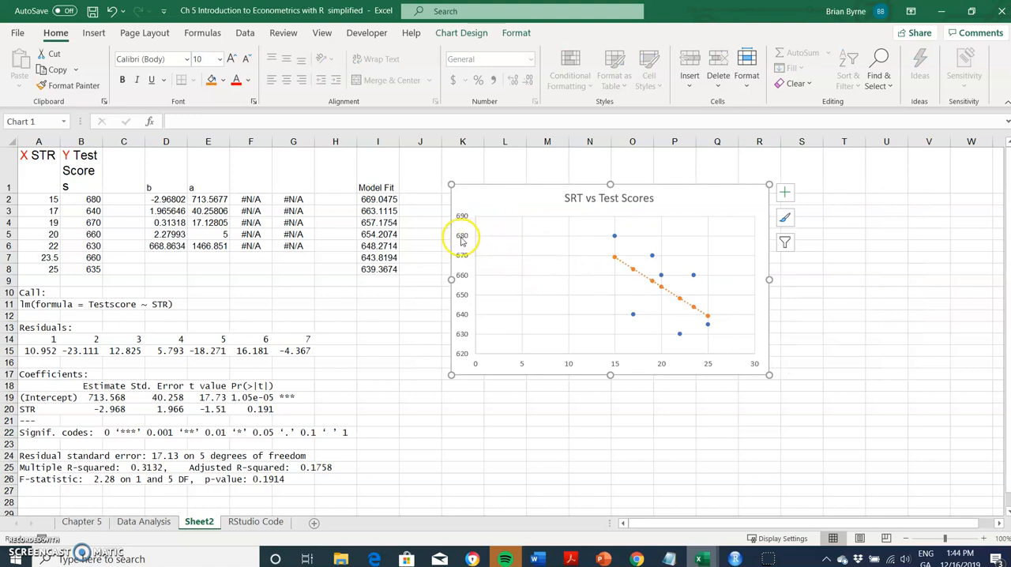
Step: Set the vertical axis maximum bound to 720 so the scale runs 620 to 720
{"action": "right_click", "coordinate": [462, 237]}
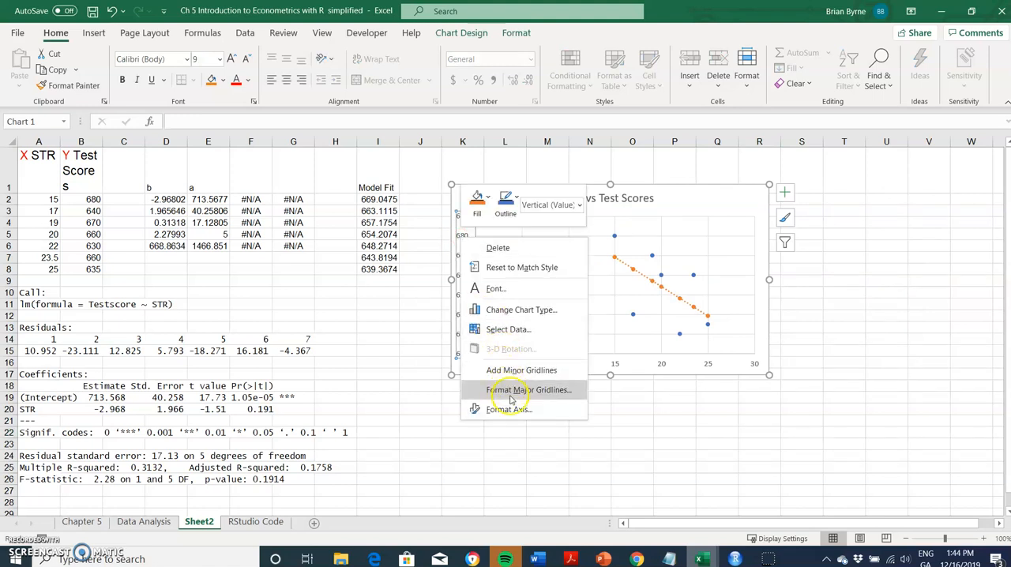
{"action": "left_click", "coordinate": [509, 409]}
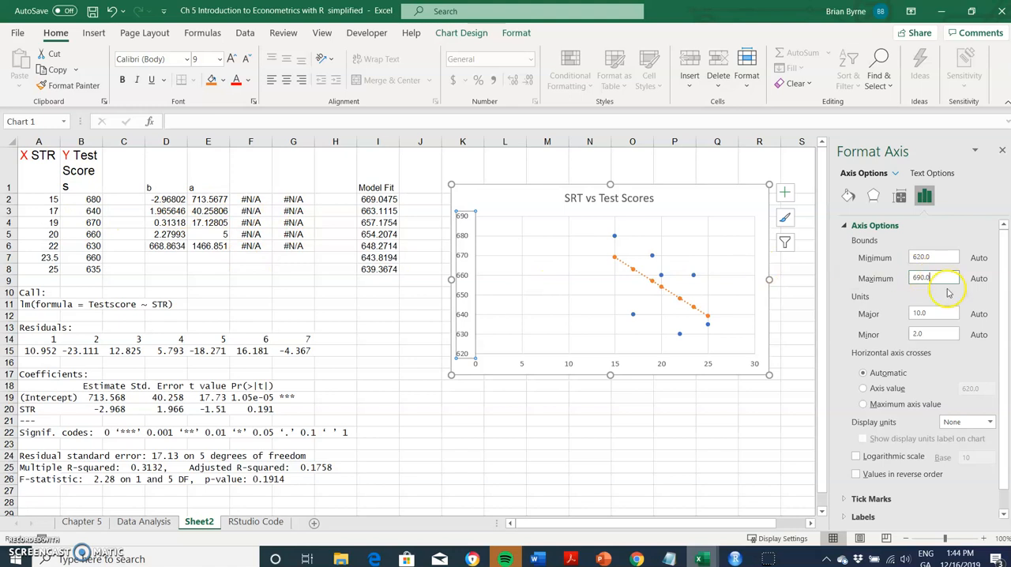
{"action": "left_click", "coordinate": [935, 278]}
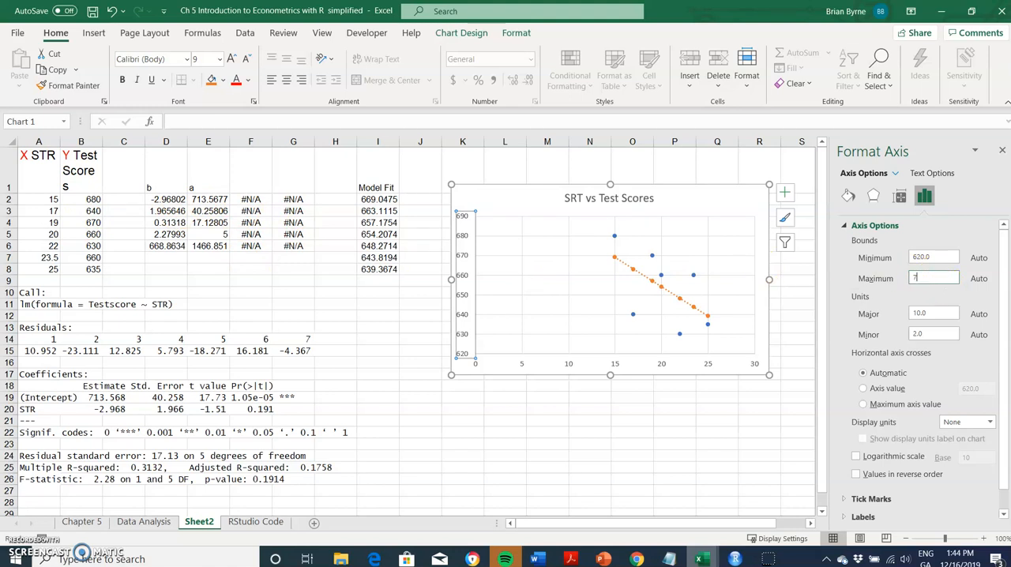
{"action": "type", "text": "720"}
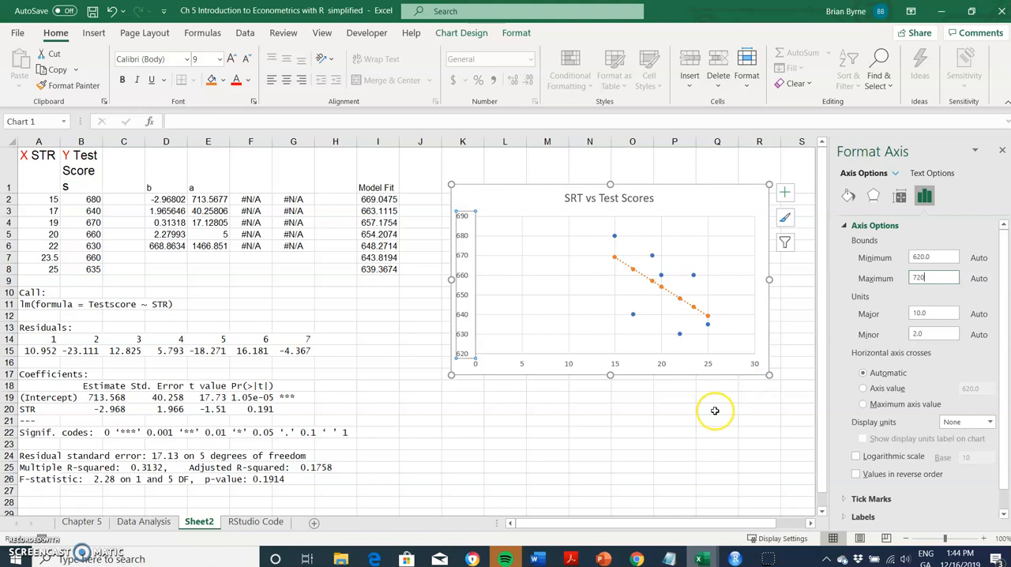
{"action": "type", "text": "720"}
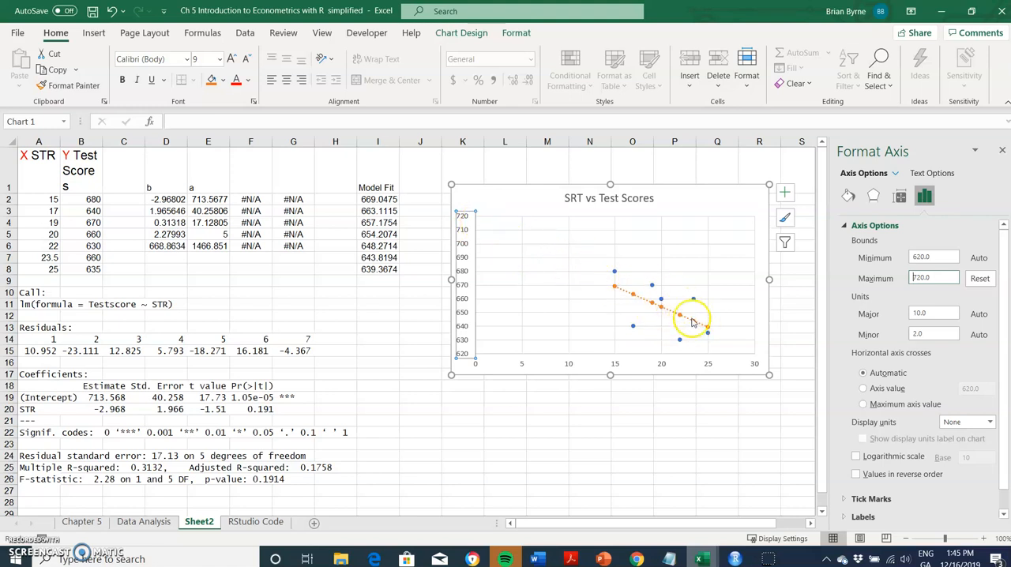
{"action": "mouse_move", "coordinate": [477, 231]}
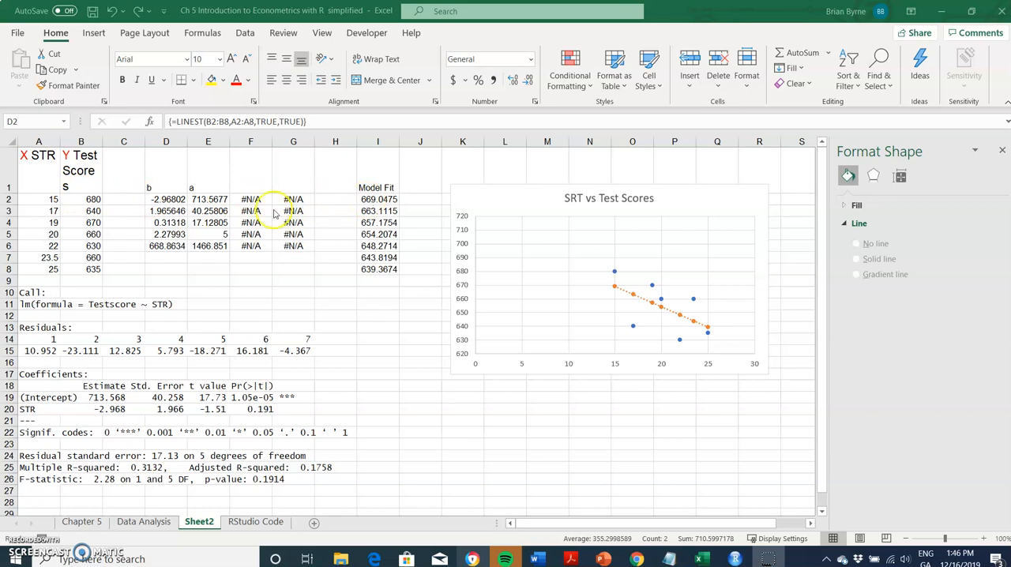
{"action": "left_click", "coordinate": [38, 199]}
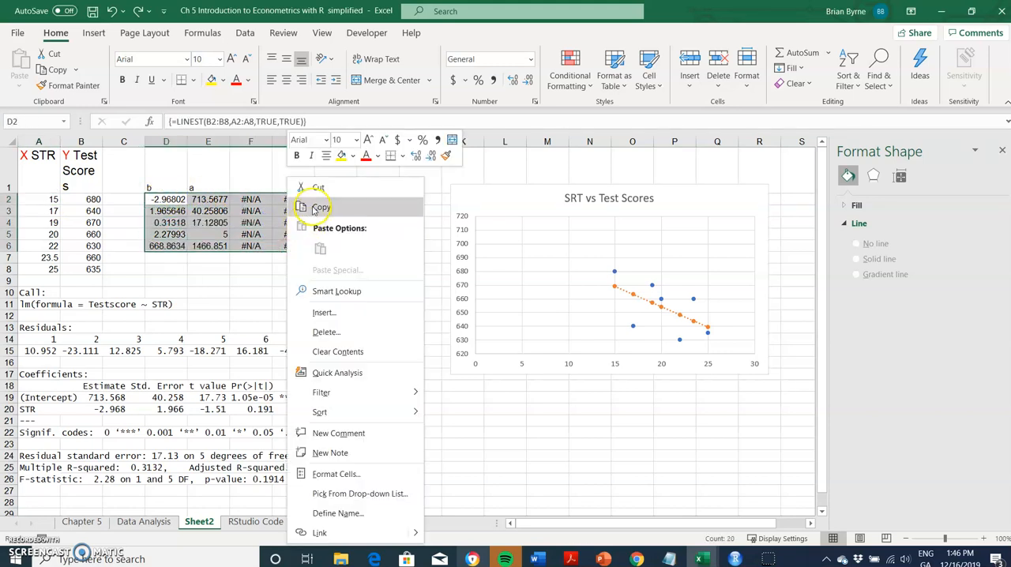
{"action": "left_click", "coordinate": [321, 207]}
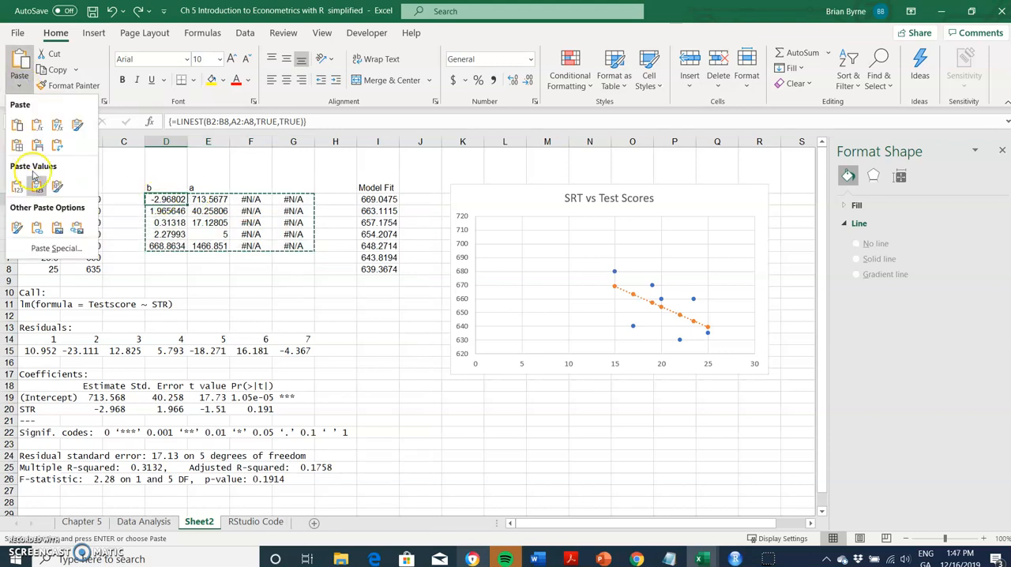
{"action": "left_click", "coordinate": [56, 248]}
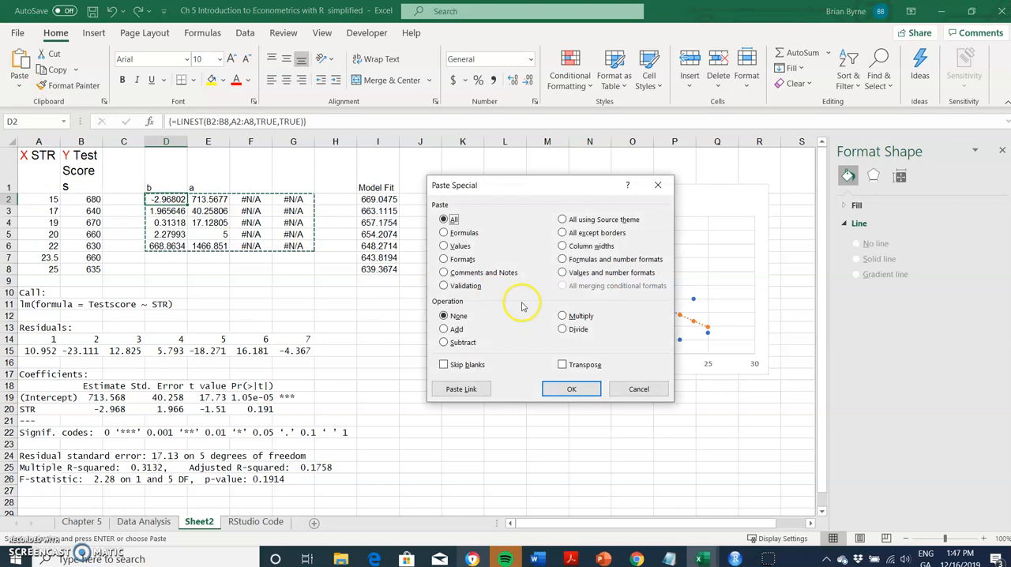
{"action": "left_click", "coordinate": [444, 247]}
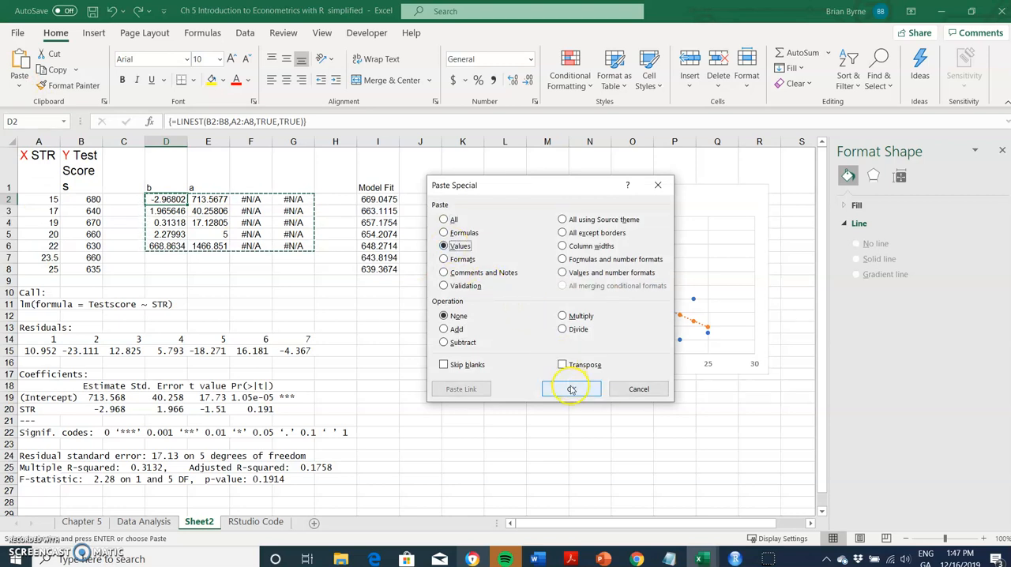
{"action": "left_click", "coordinate": [572, 389]}
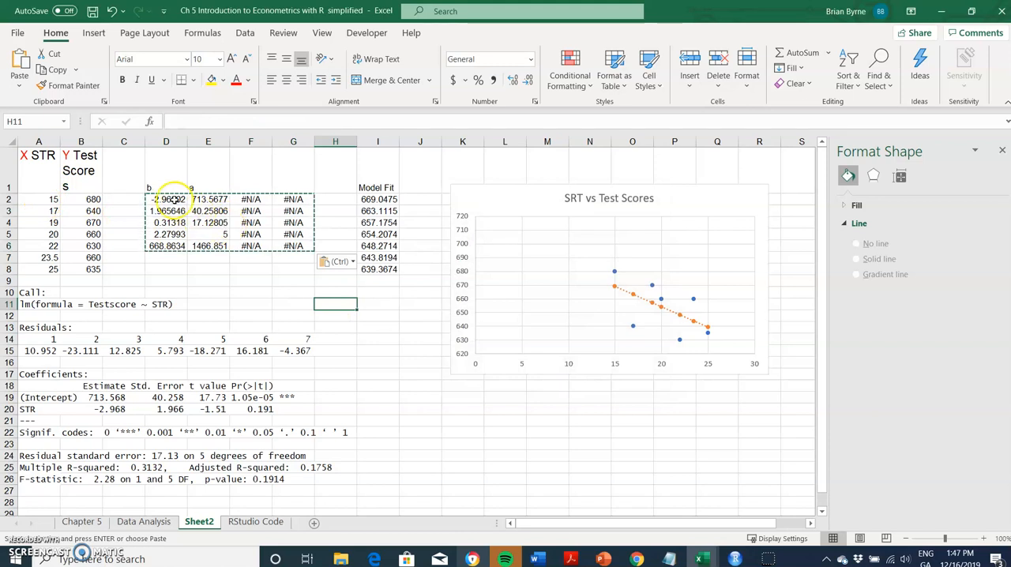
{"action": "left_click", "coordinate": [38, 200]}
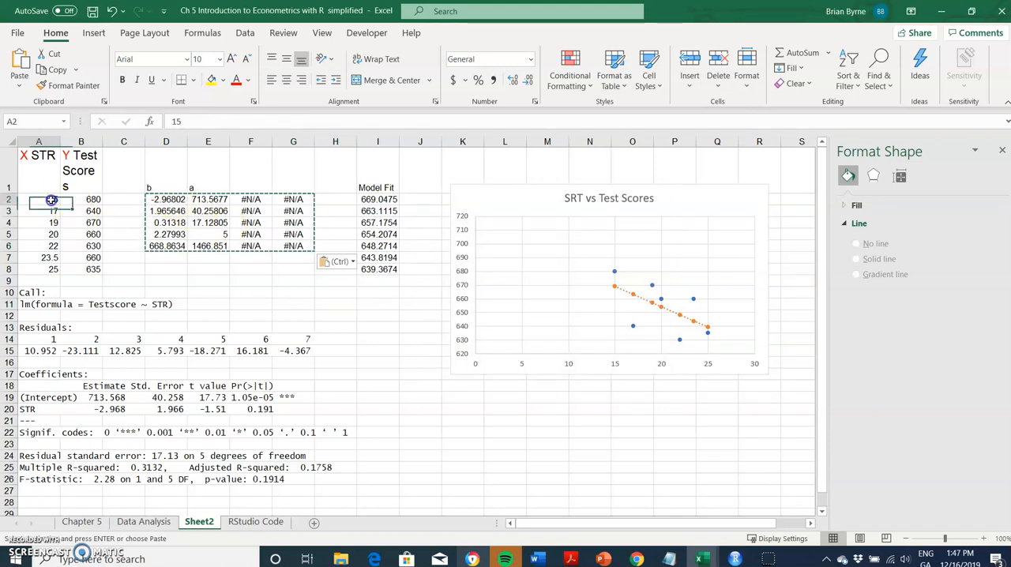
{"action": "type", "text": "10"}
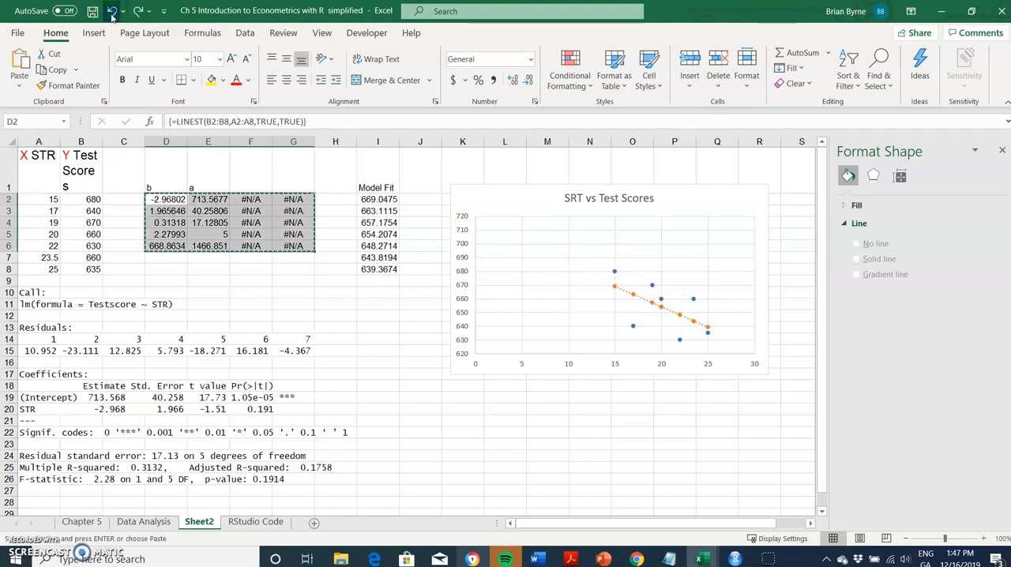
{"action": "left_click", "coordinate": [166, 210]}
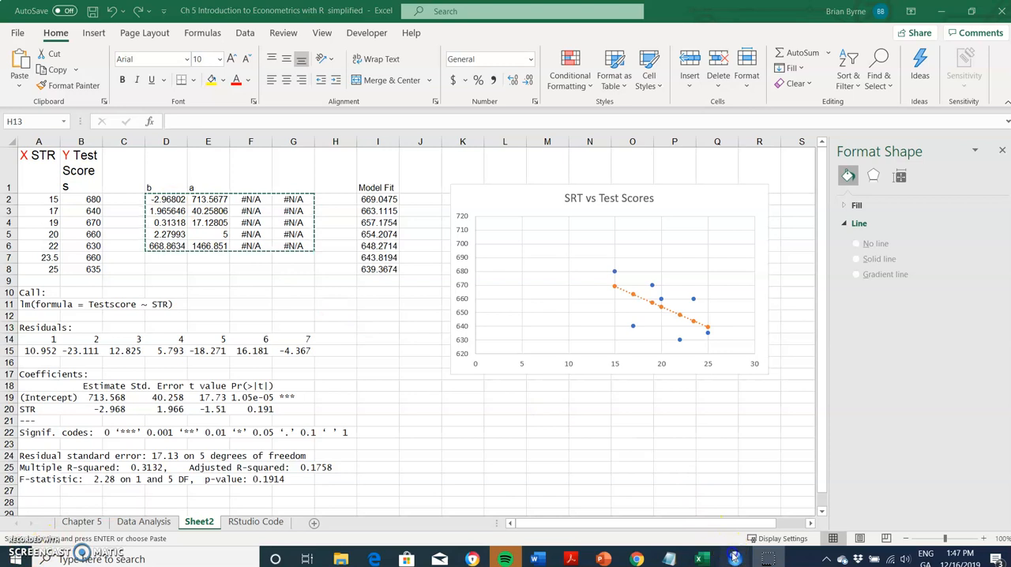
{"action": "left_click", "coordinate": [735, 560]}
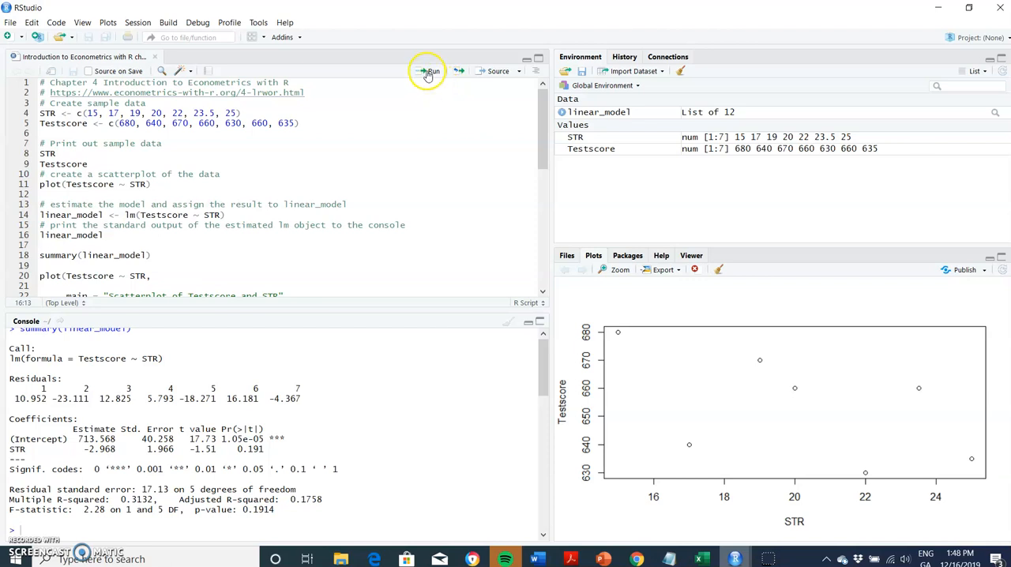
Step: Run the linear_model line to print its call and coefficient estimates in the console
{"action": "left_click", "coordinate": [430, 71]}
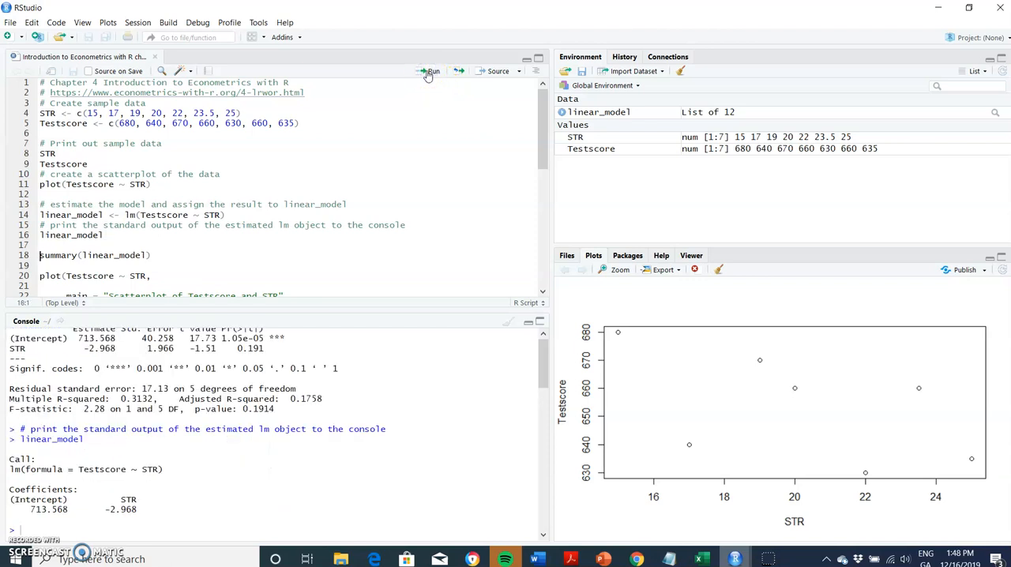
{"action": "left_click", "coordinate": [430, 71]}
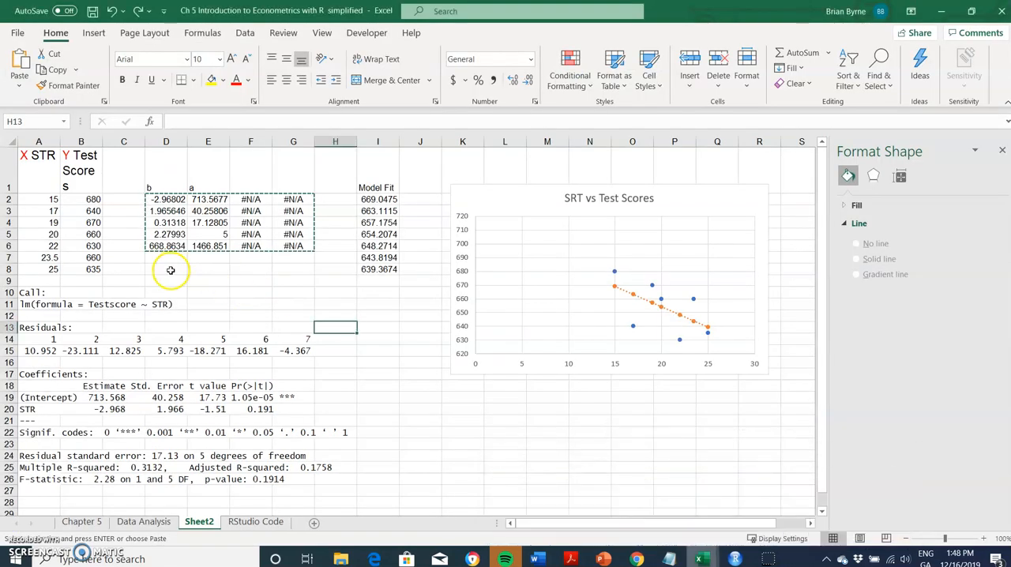
Step: Label the LINEST rows co-eff, s.e, r^2 in C2:C4 and t-stats in C8
{"action": "left_click", "coordinate": [124, 199]}
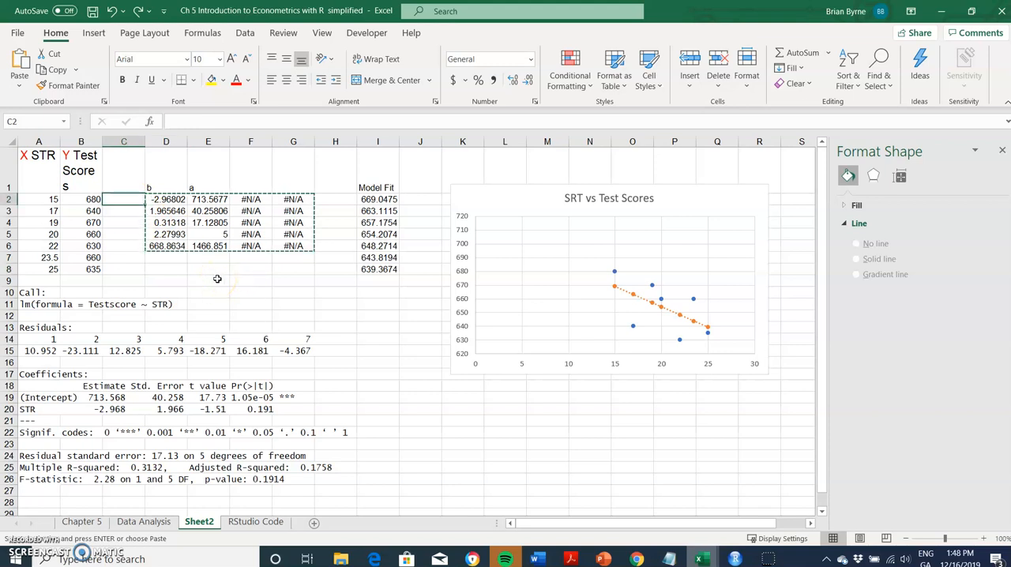
{"action": "type", "text": "co-eff"}
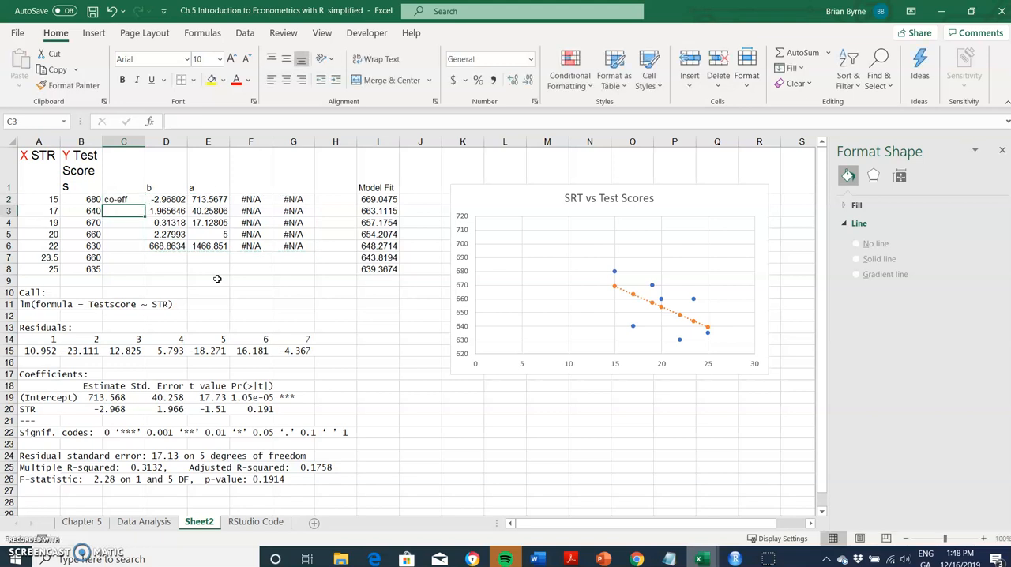
{"action": "type", "text": "s.e"}
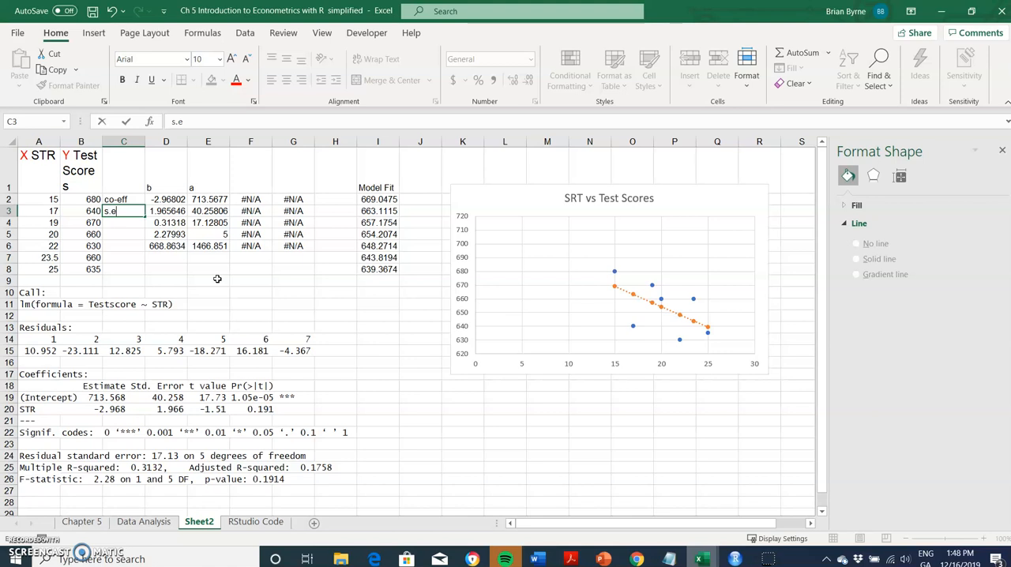
{"action": "key", "text": "enter"}
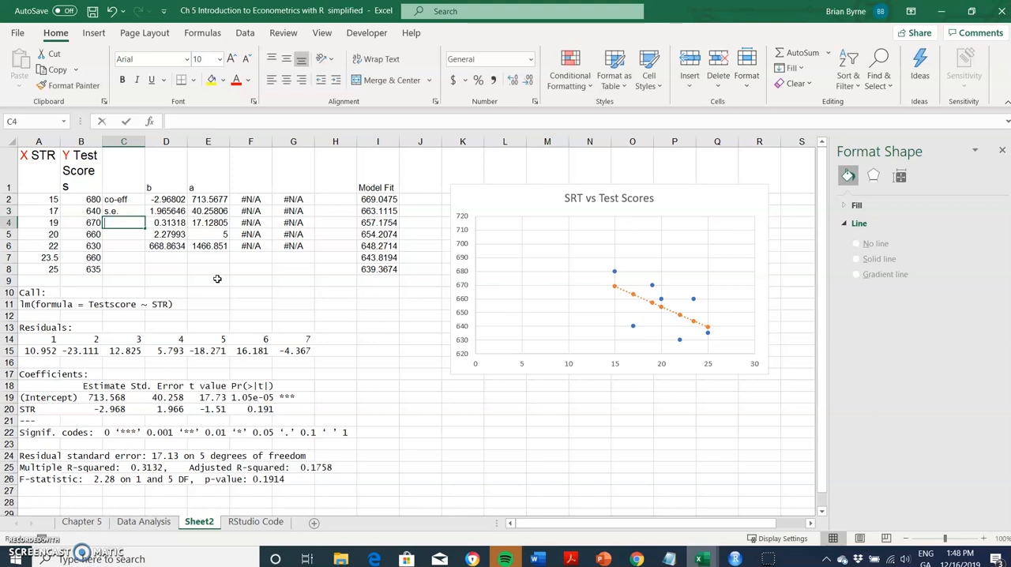
{"action": "type", "text": "r"}
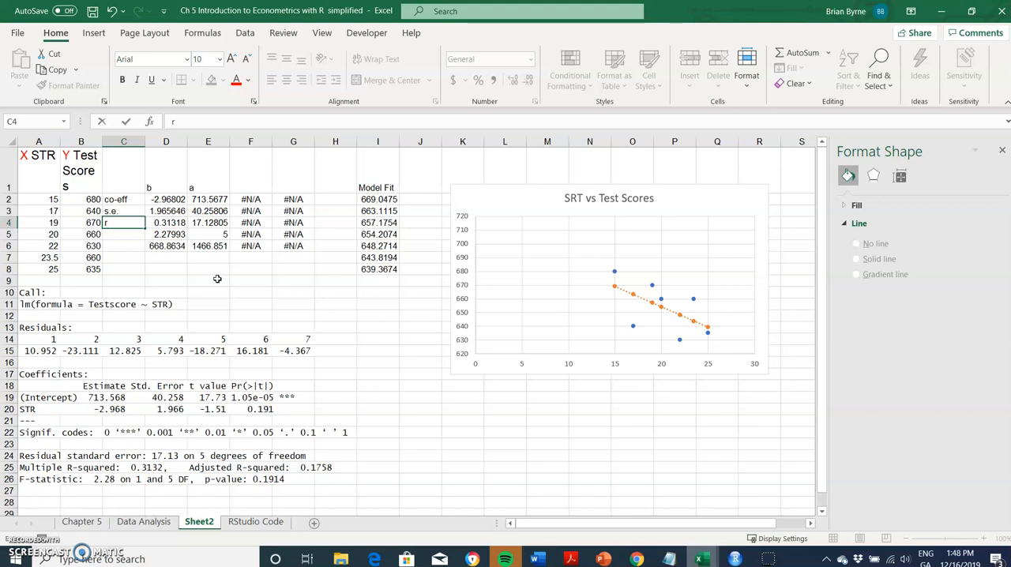
{"action": "type", "text": "^2"}
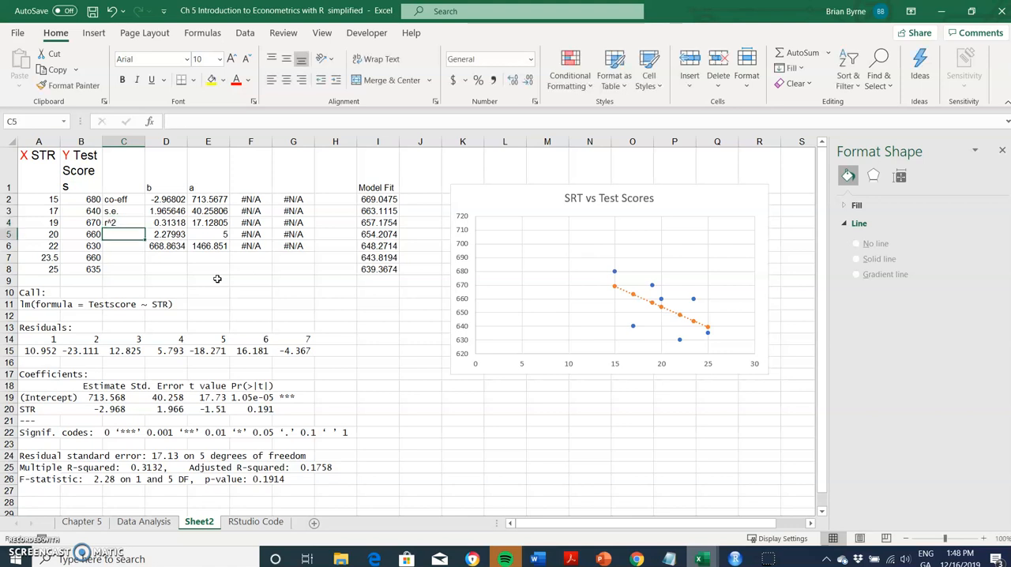
{"action": "left_click", "coordinate": [123, 269]}
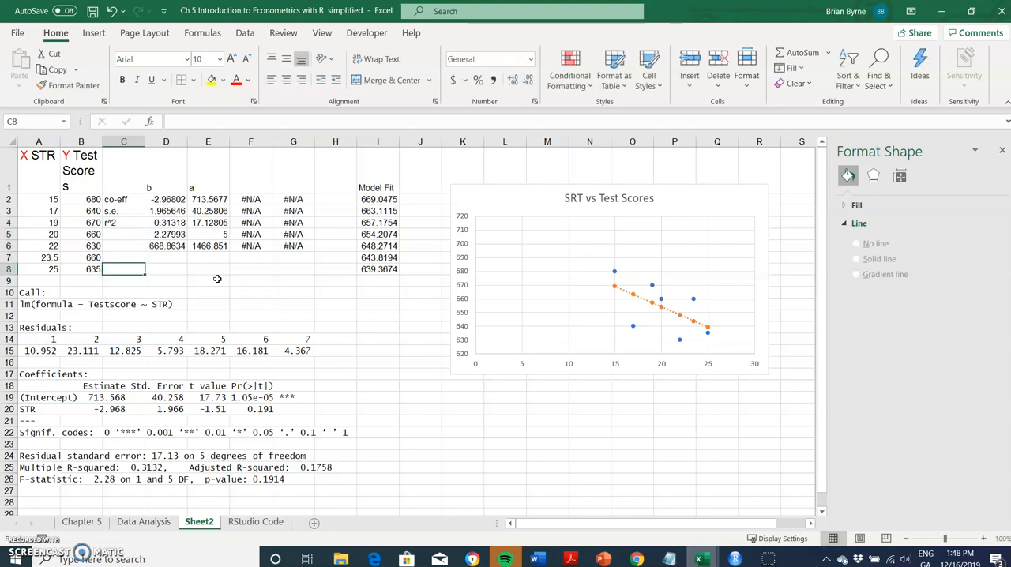
{"action": "type", "text": "t-"}
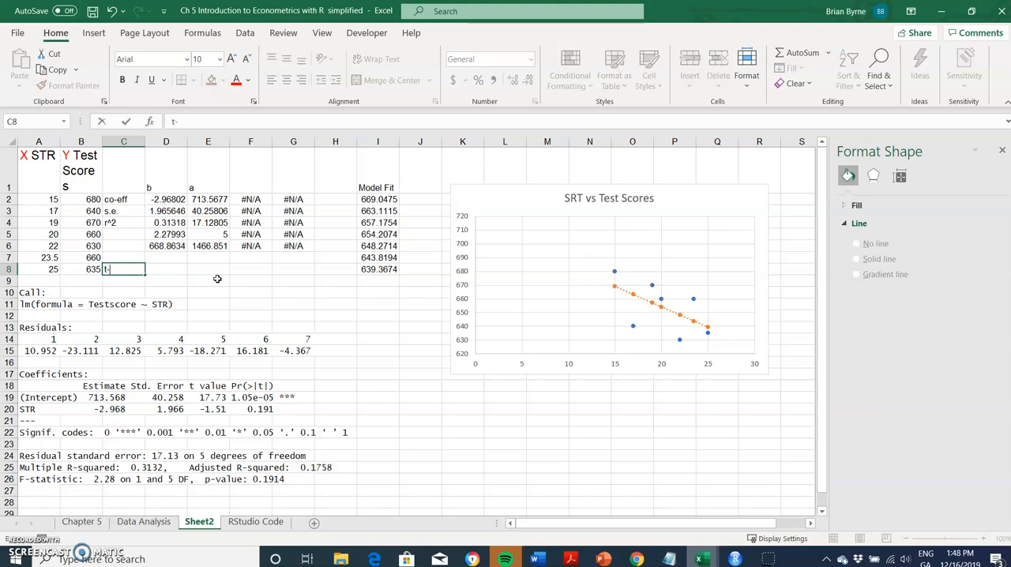
{"action": "type", "text": "stat"}
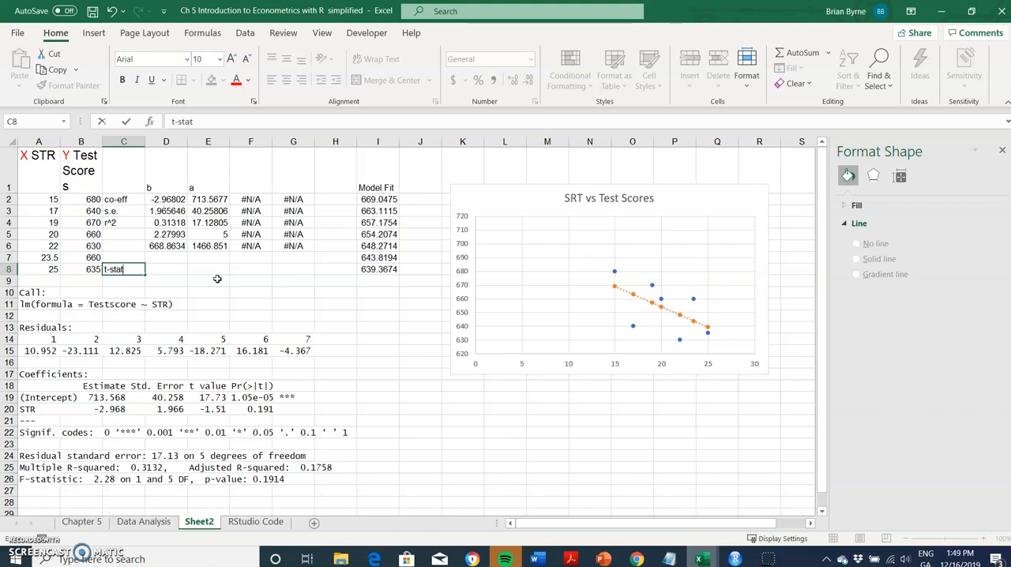
{"action": "key", "text": "enter"}
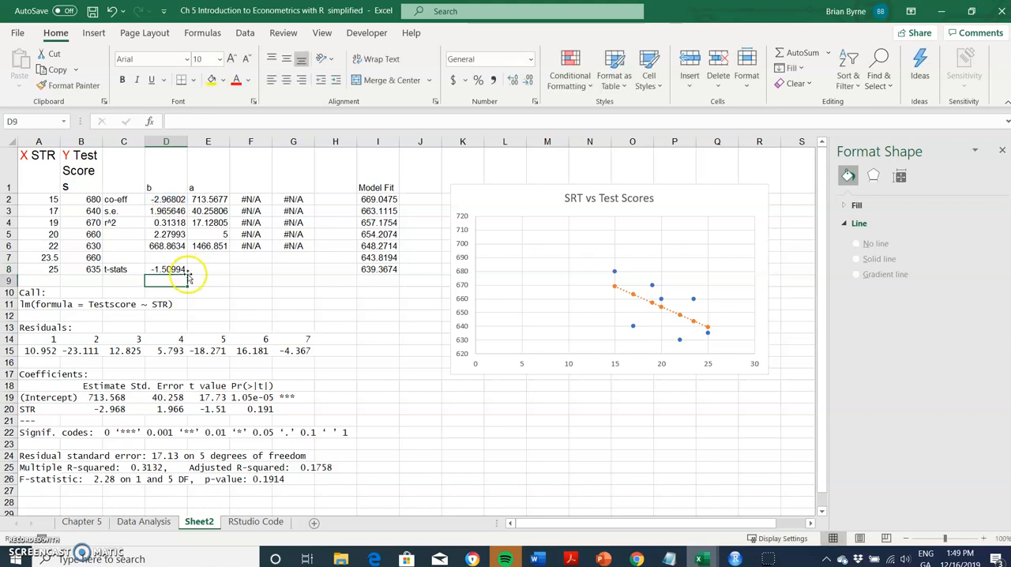
Step: Extend the t-statistic formula from D8 to E8, giving -1.50994 and 17.72484
{"action": "left_click", "coordinate": [166, 269]}
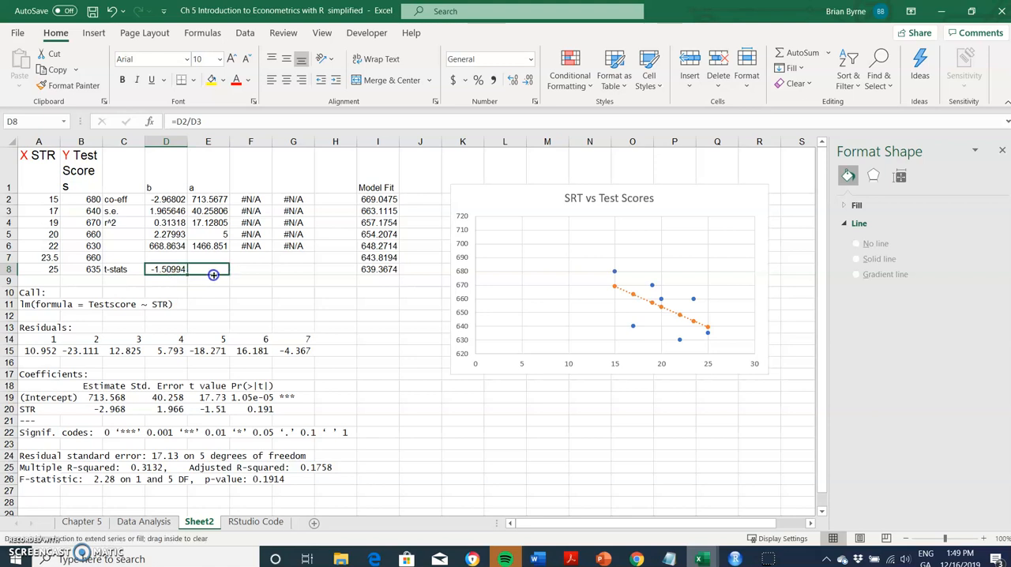
{"action": "left_click_drag", "start_coordinate": [214, 275], "coordinate": [228, 275]}
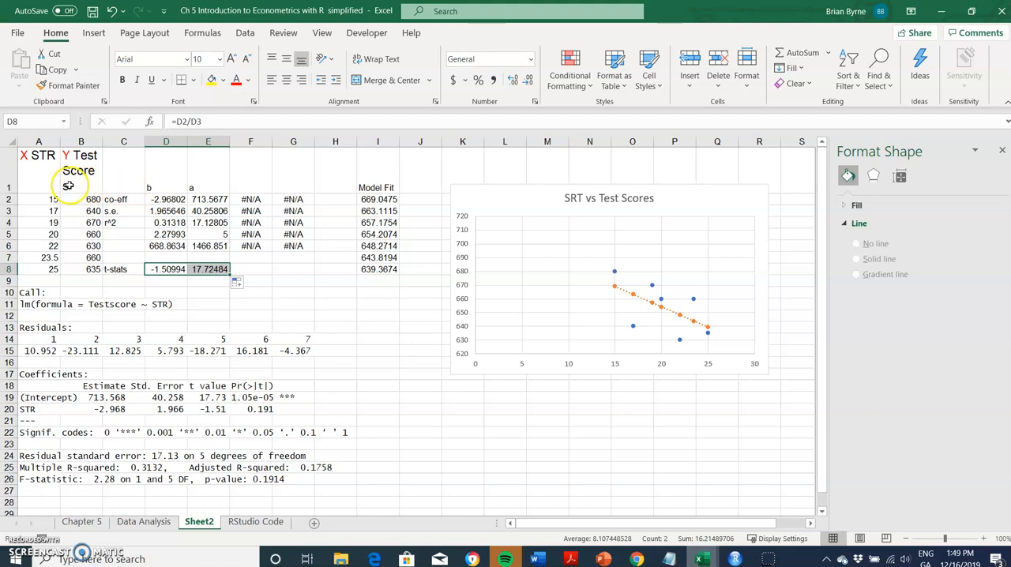
{"action": "left_click", "coordinate": [123, 199]}
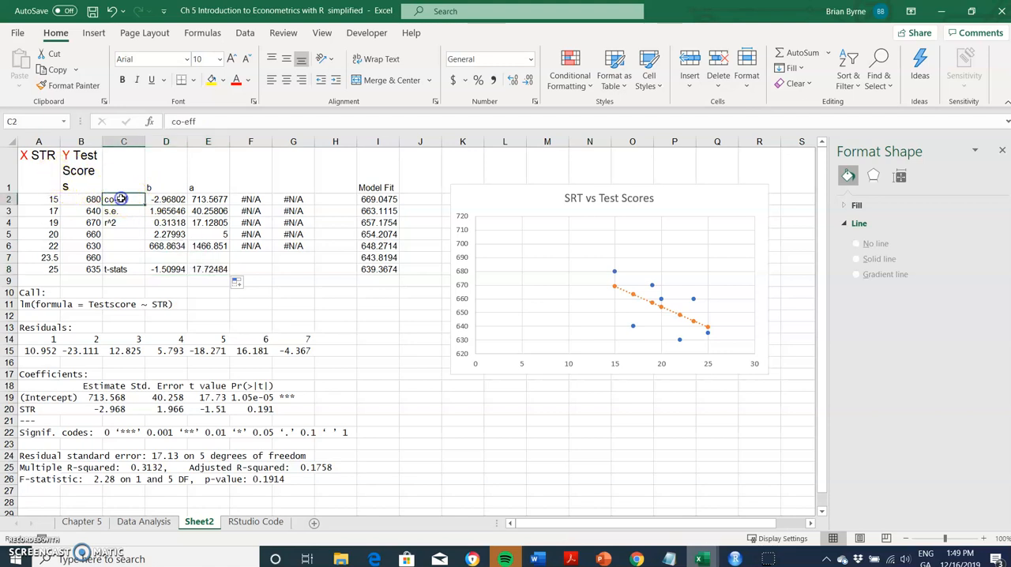
Step: Colour the row labels C2:C8 red and check the t-statistic formulas in D8 and E8
{"action": "left_click_drag", "start_coordinate": [124, 199], "coordinate": [123, 268]}
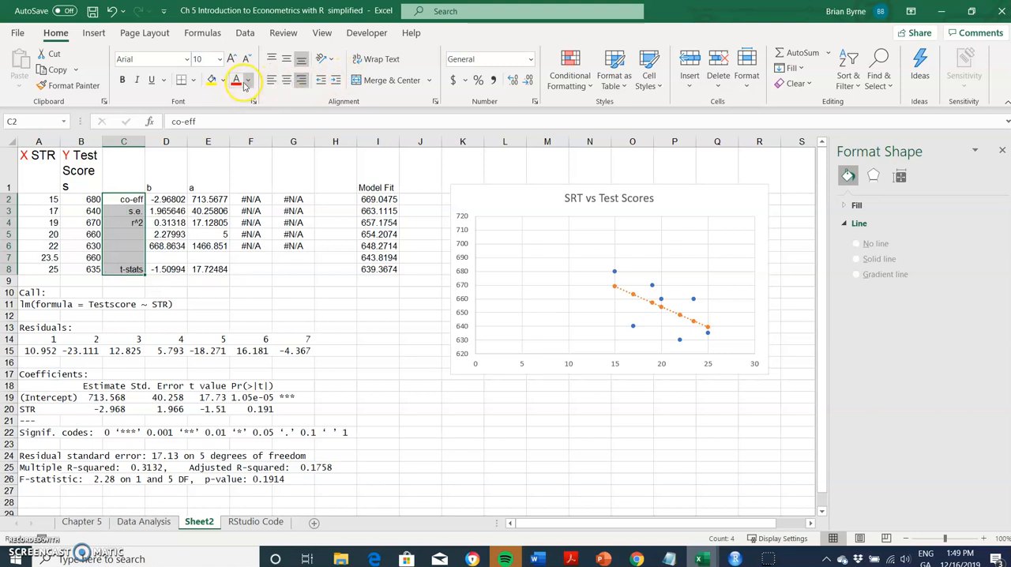
{"action": "left_click", "coordinate": [247, 81]}
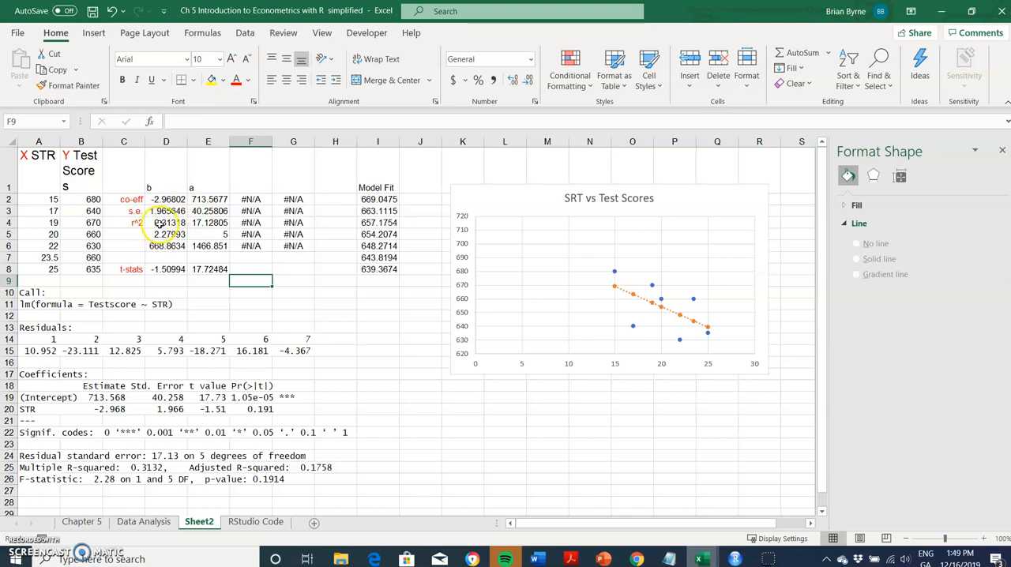
{"action": "left_click", "coordinate": [166, 221]}
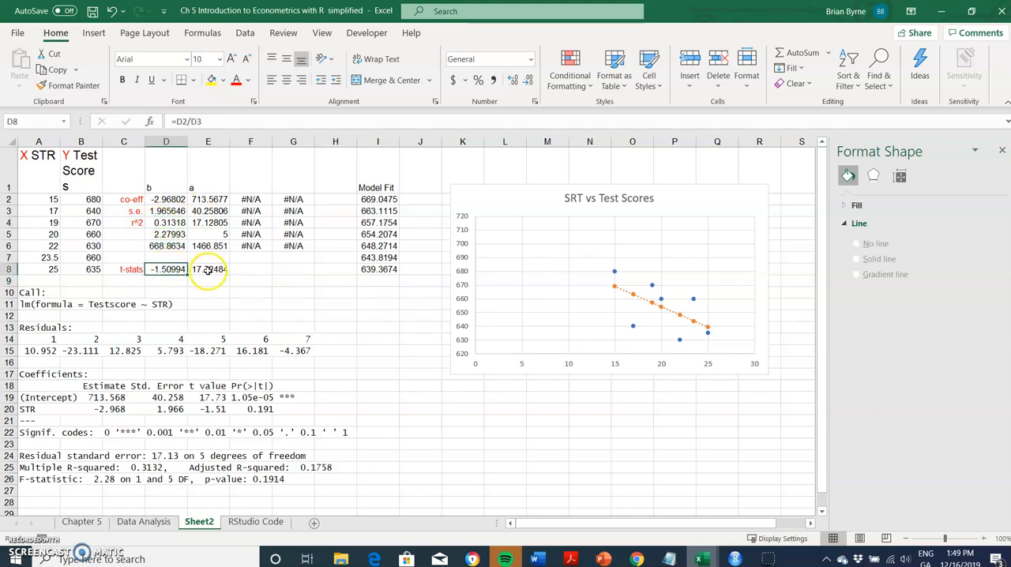
{"action": "left_click", "coordinate": [209, 269]}
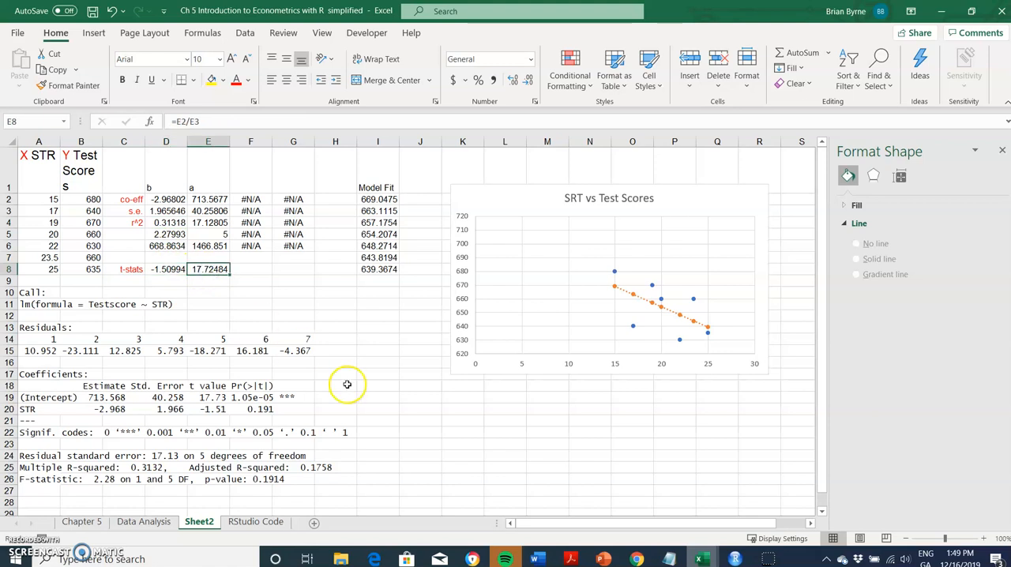
{"action": "mouse_move", "coordinate": [735, 560]}
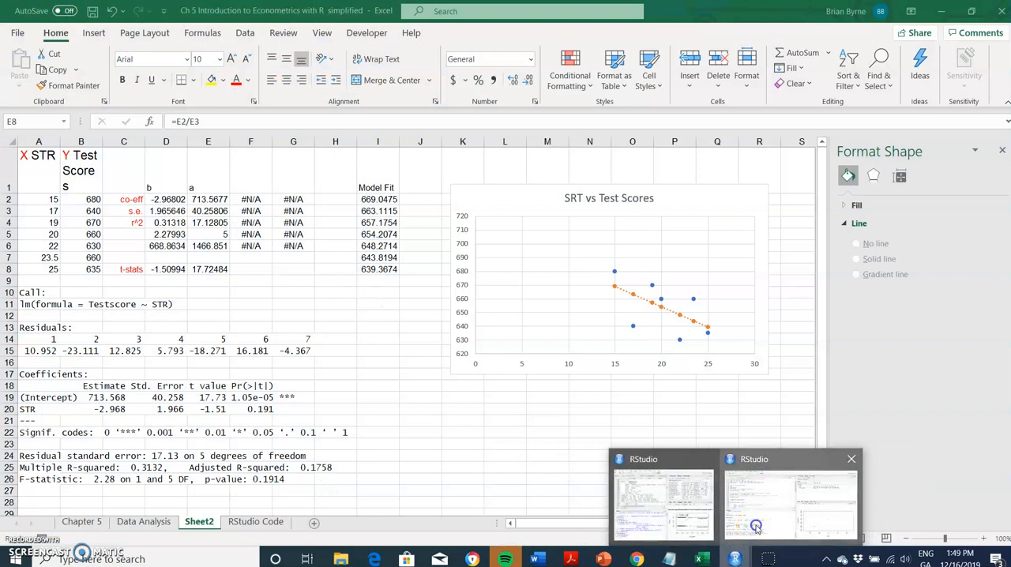
Step: Run plot() and abline(linear_model) to draw the Testscore vs STR scatterplot with its regression line
{"action": "left_click", "coordinate": [790, 506]}
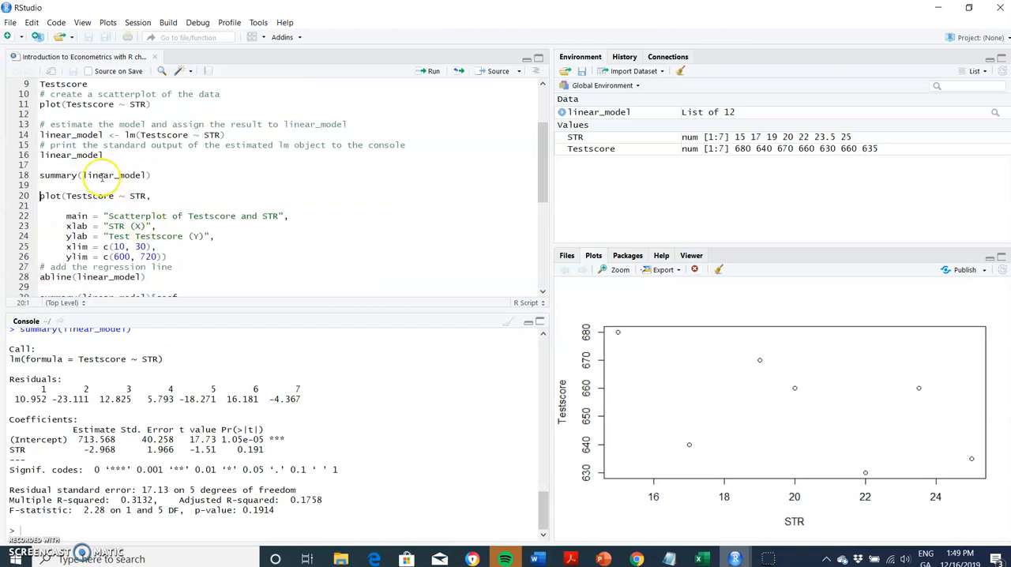
{"action": "mouse_move", "coordinate": [398, 307]}
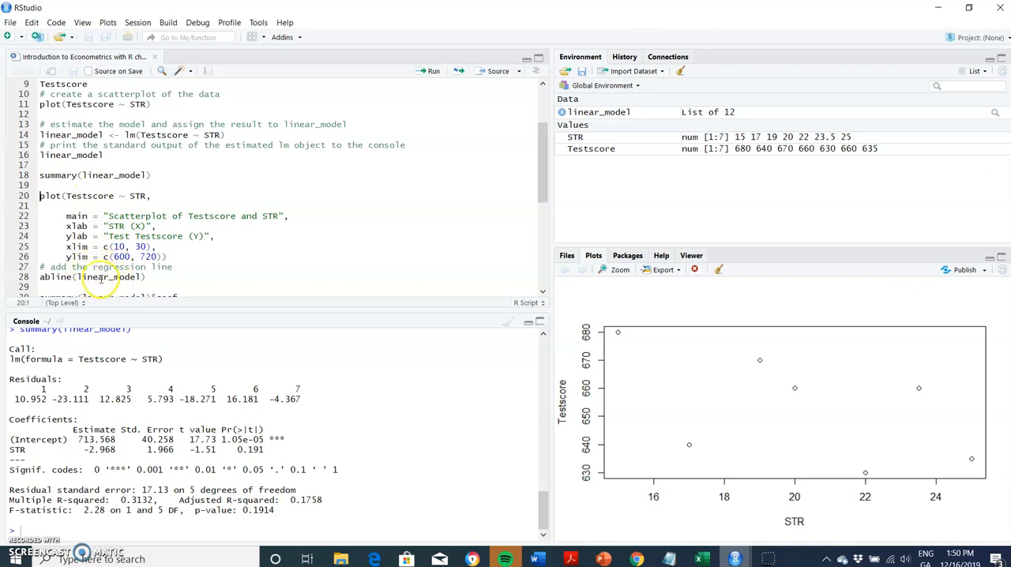
{"action": "mouse_move", "coordinate": [455, 95]}
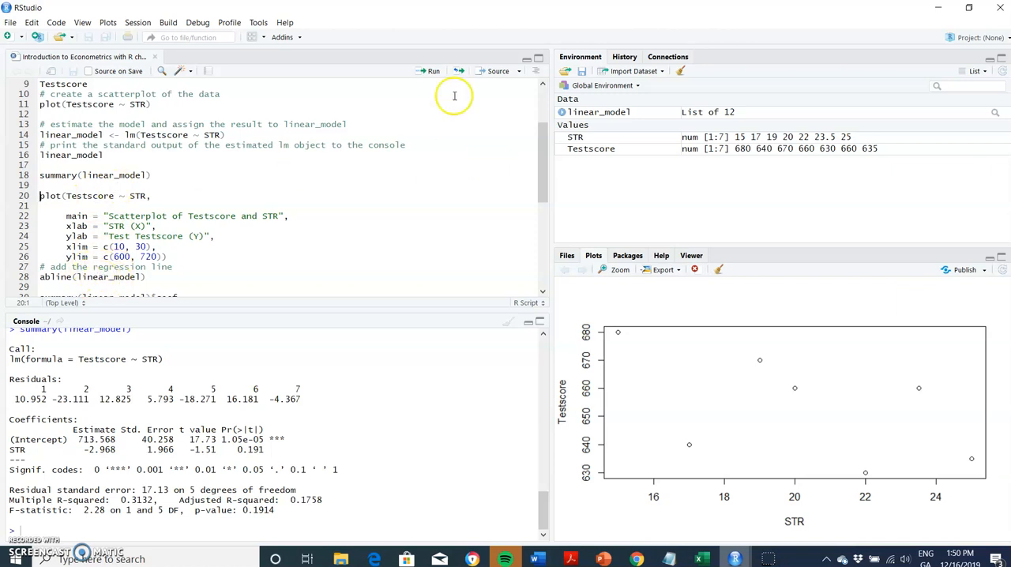
{"action": "left_click", "coordinate": [430, 71]}
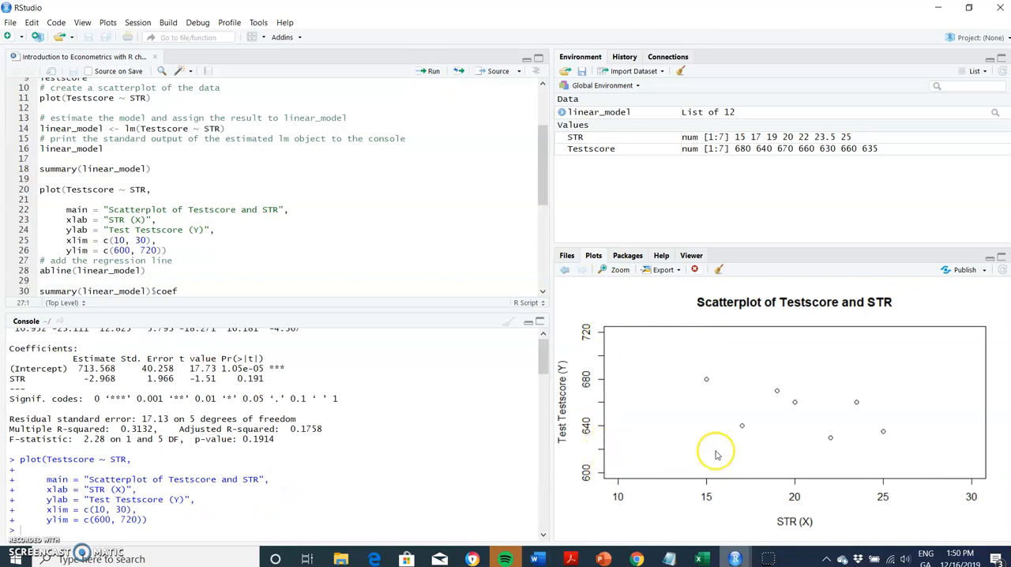
{"action": "mouse_move", "coordinate": [698, 373]}
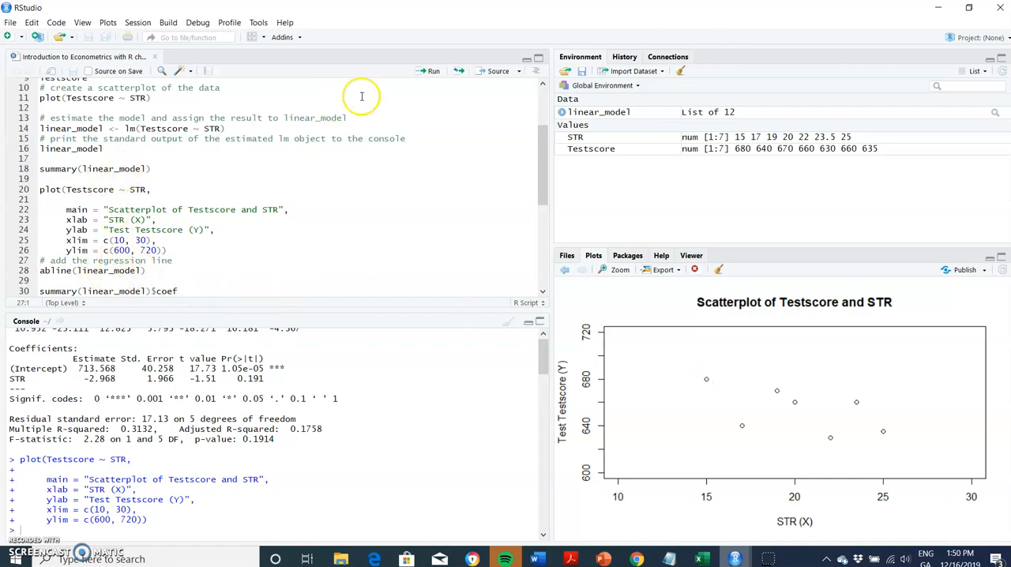
{"action": "left_click", "coordinate": [433, 71]}
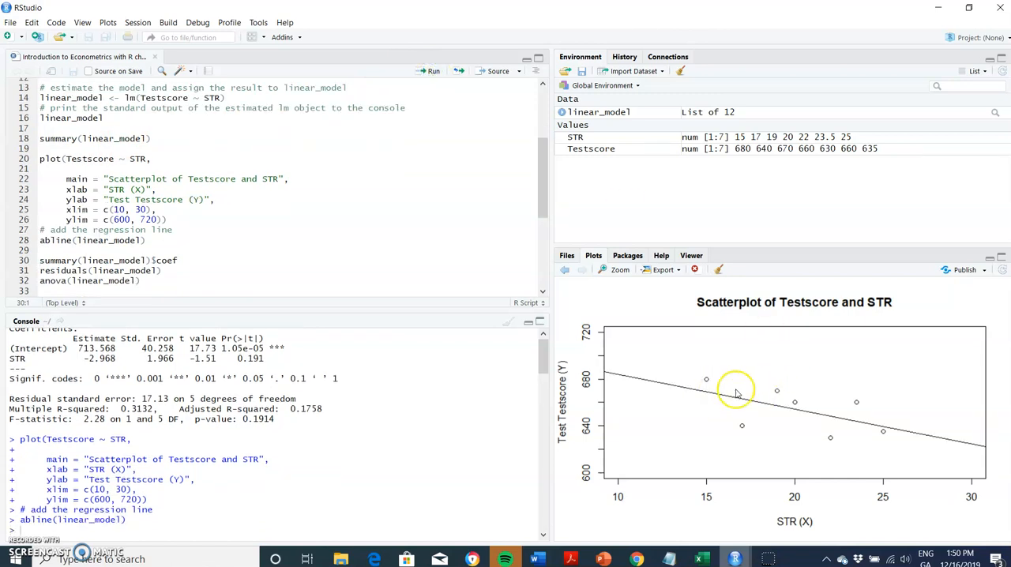
{"action": "mouse_move", "coordinate": [733, 424]}
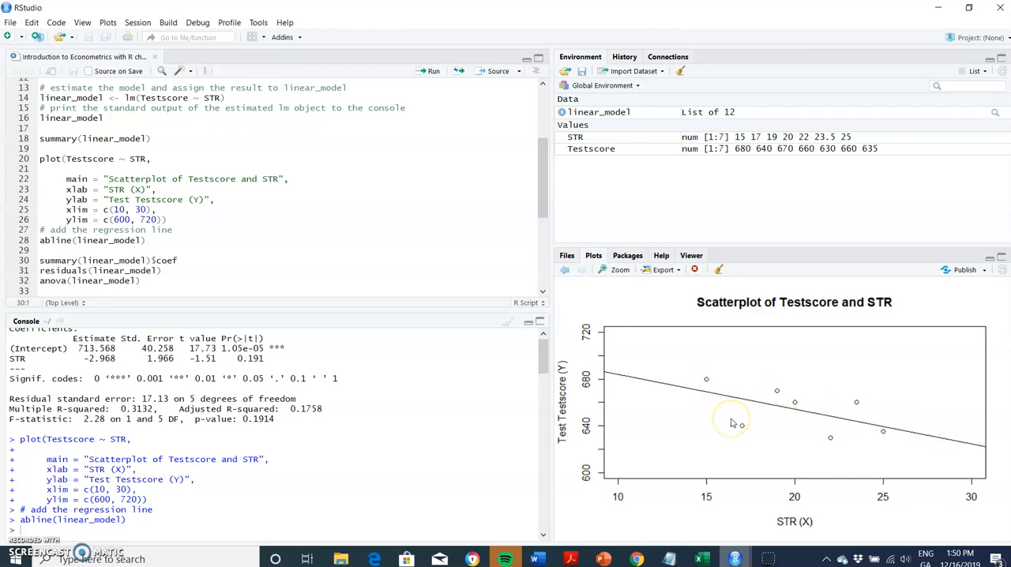
{"action": "mouse_move", "coordinate": [730, 420]}
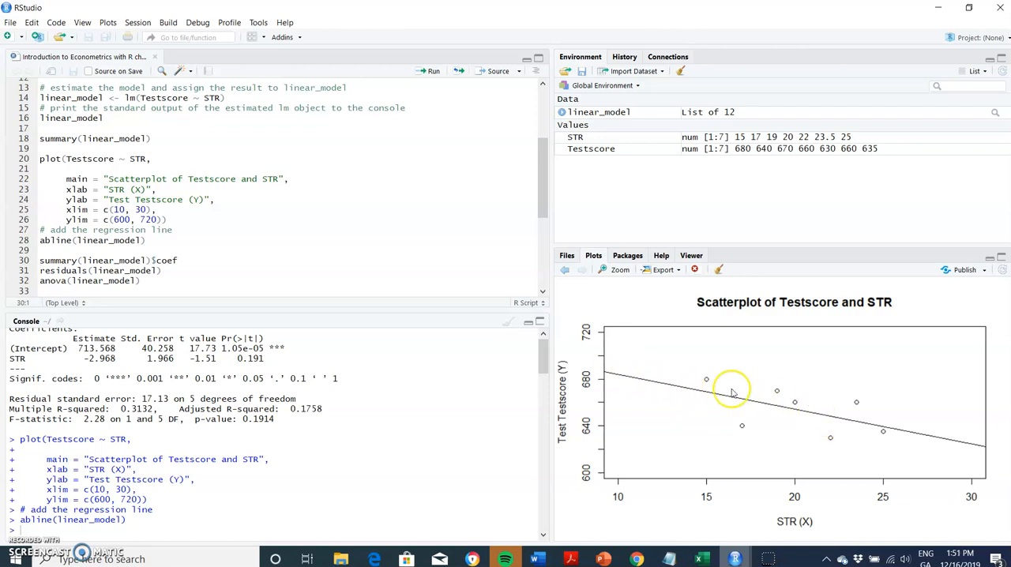
{"action": "mouse_move", "coordinate": [814, 423]}
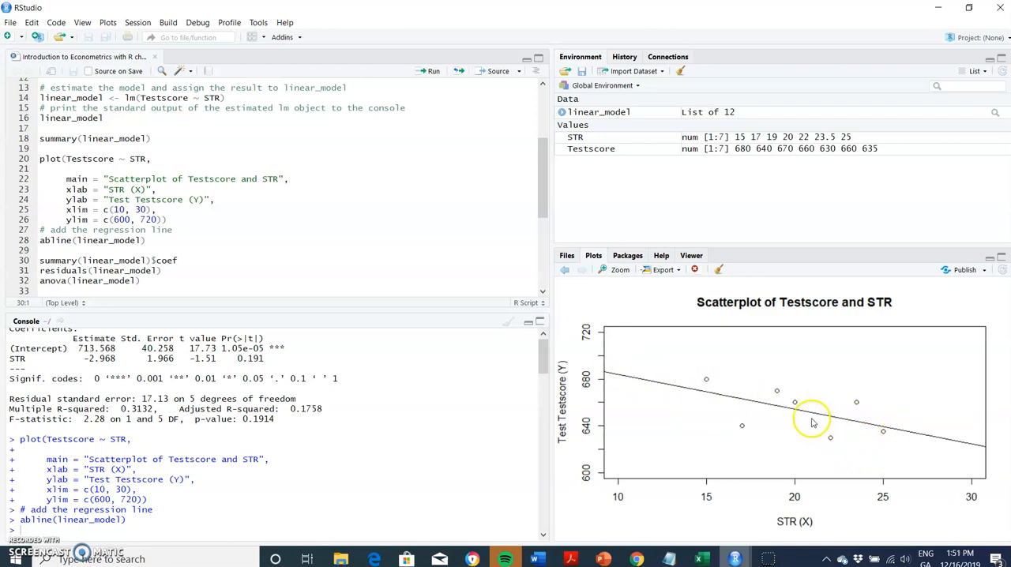
{"action": "mouse_move", "coordinate": [632, 436]}
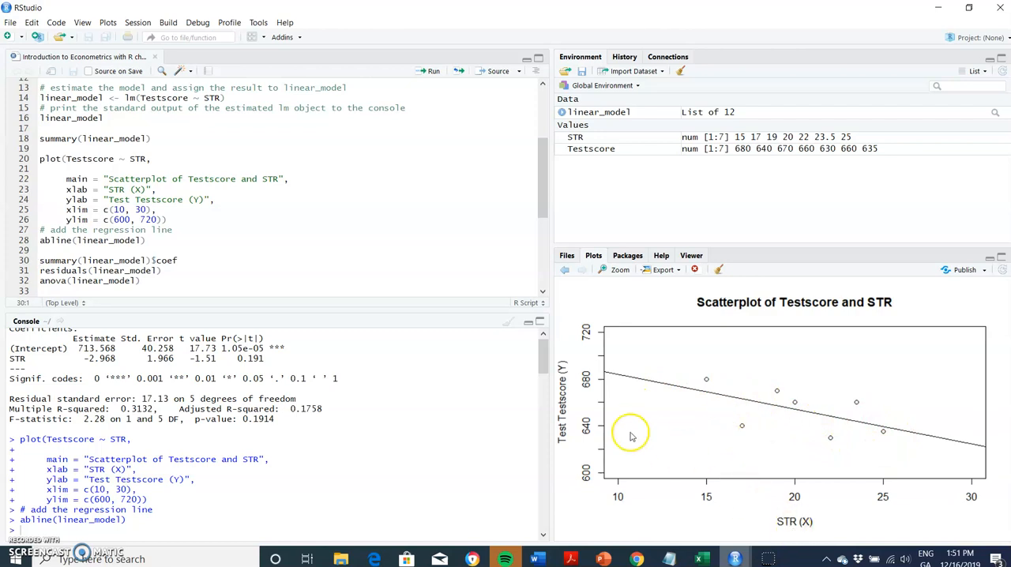
{"action": "mouse_move", "coordinate": [428, 366]}
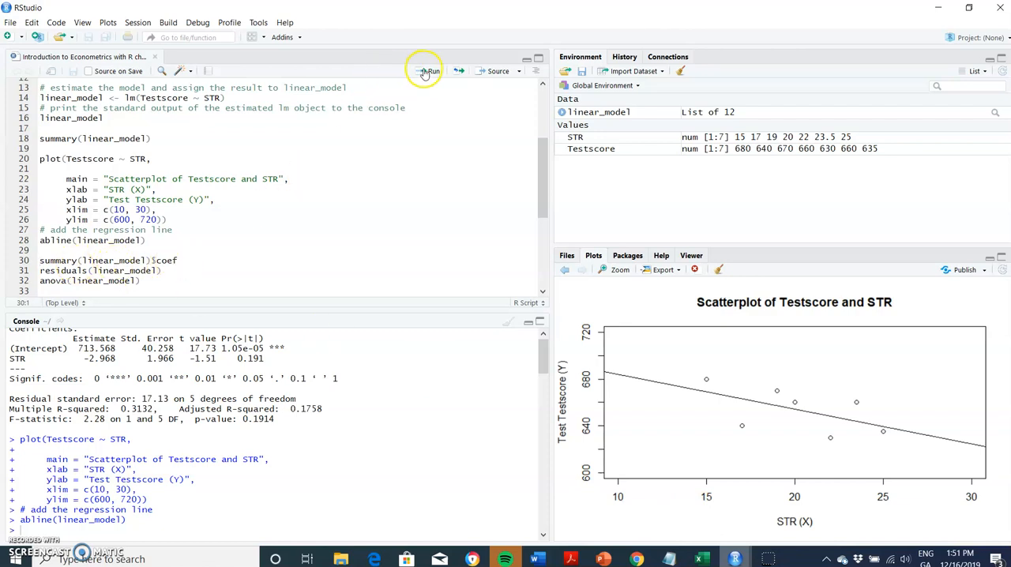
Step: Run summary(linear_model)$coef and residuals(linear_model) to print the coefficient table and seven residuals
{"action": "left_click", "coordinate": [430, 71]}
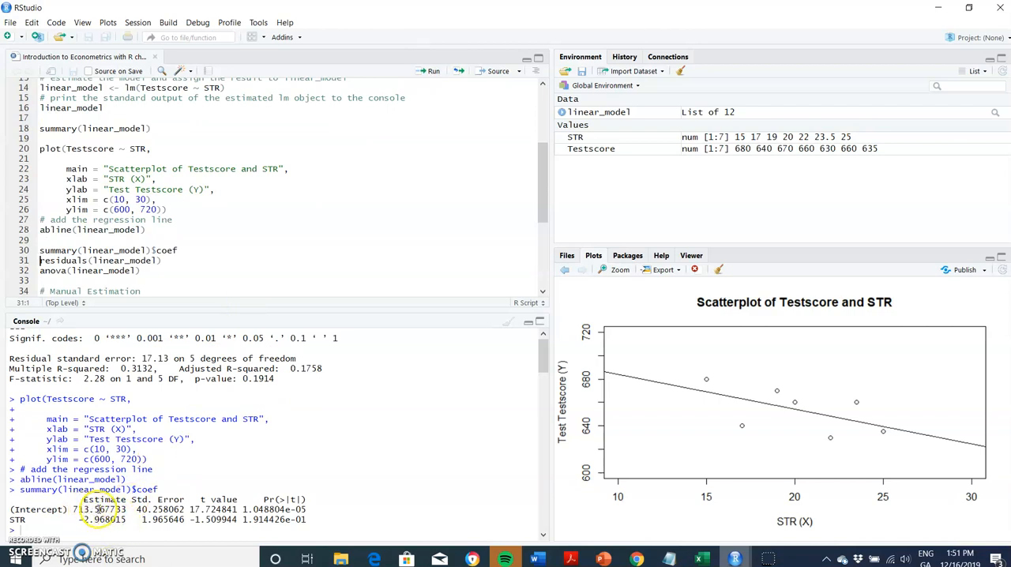
{"action": "mouse_move", "coordinate": [395, 82]}
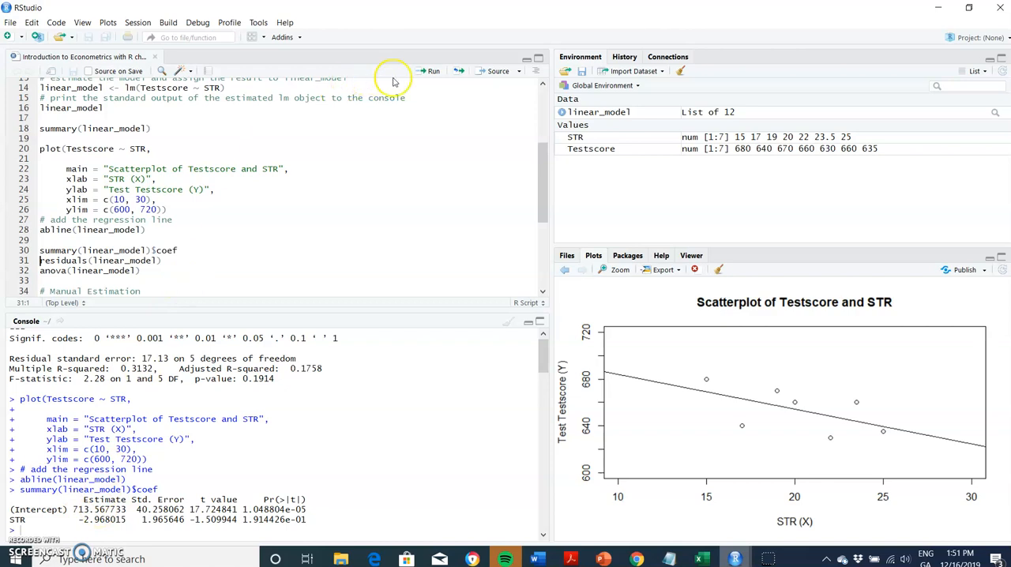
{"action": "mouse_move", "coordinate": [433, 71]}
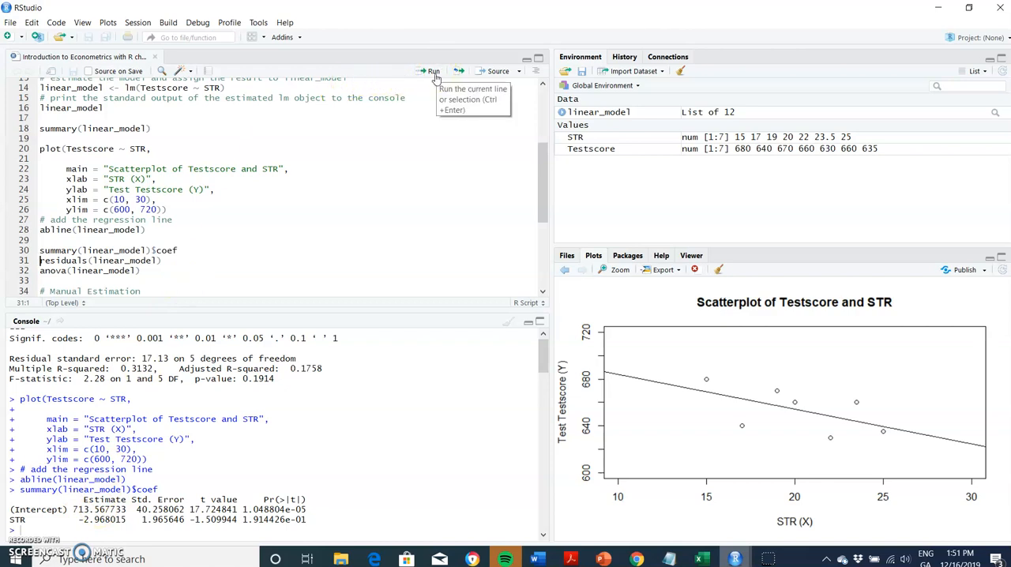
{"action": "left_click", "coordinate": [431, 71]}
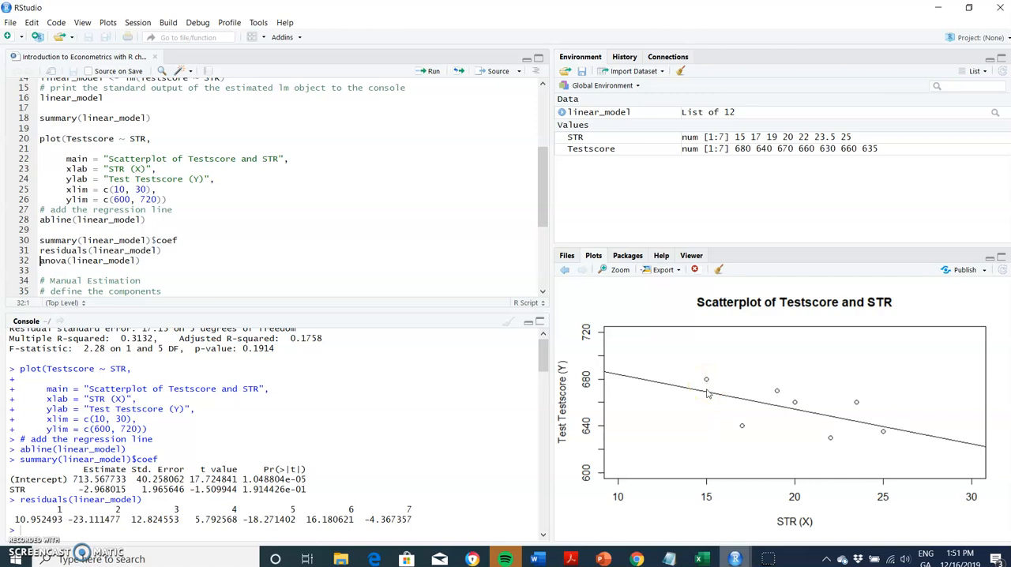
{"action": "left_click", "coordinate": [743, 433]}
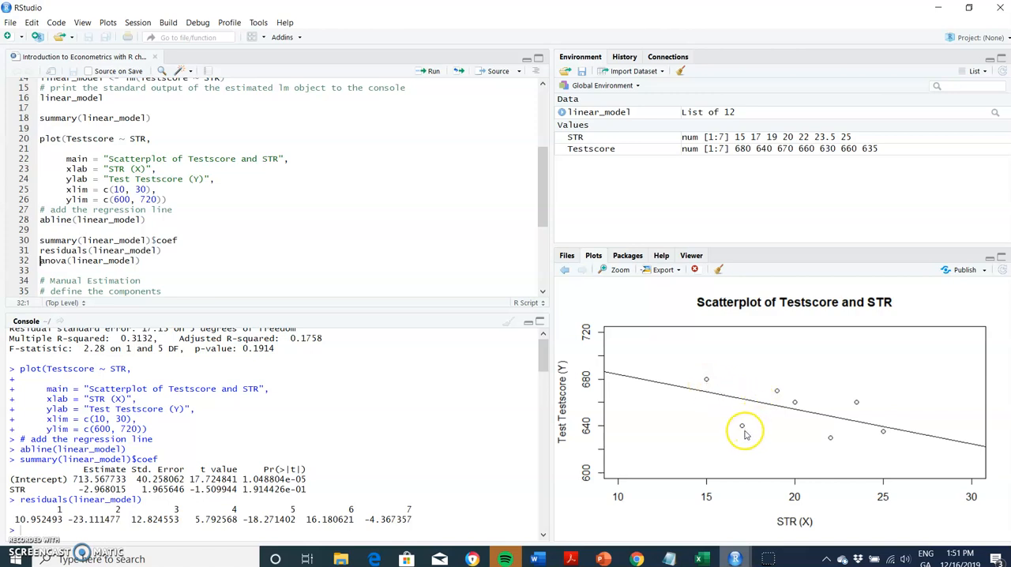
{"action": "mouse_move", "coordinate": [743, 429]}
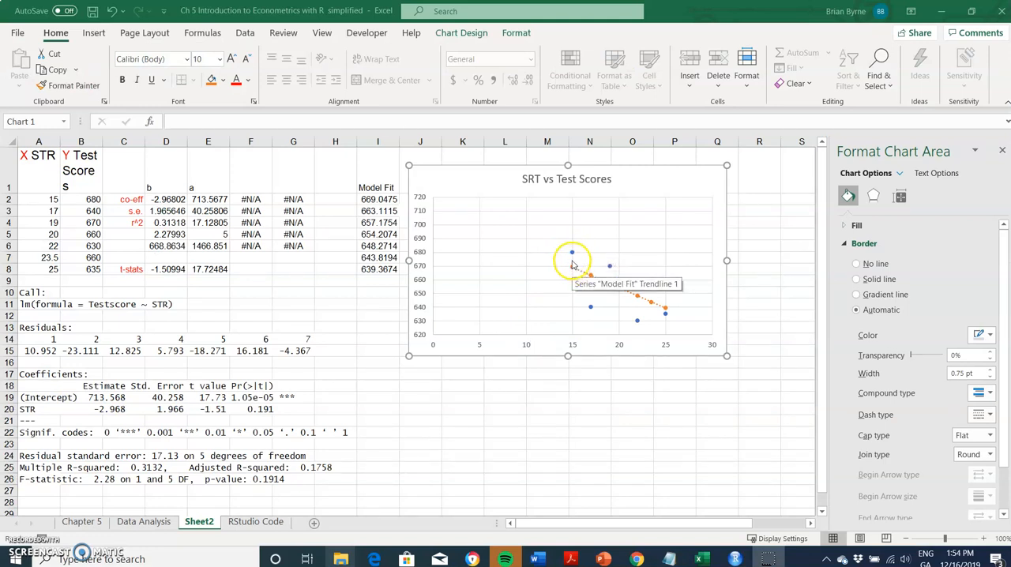
{"action": "mouse_move", "coordinate": [387, 392]}
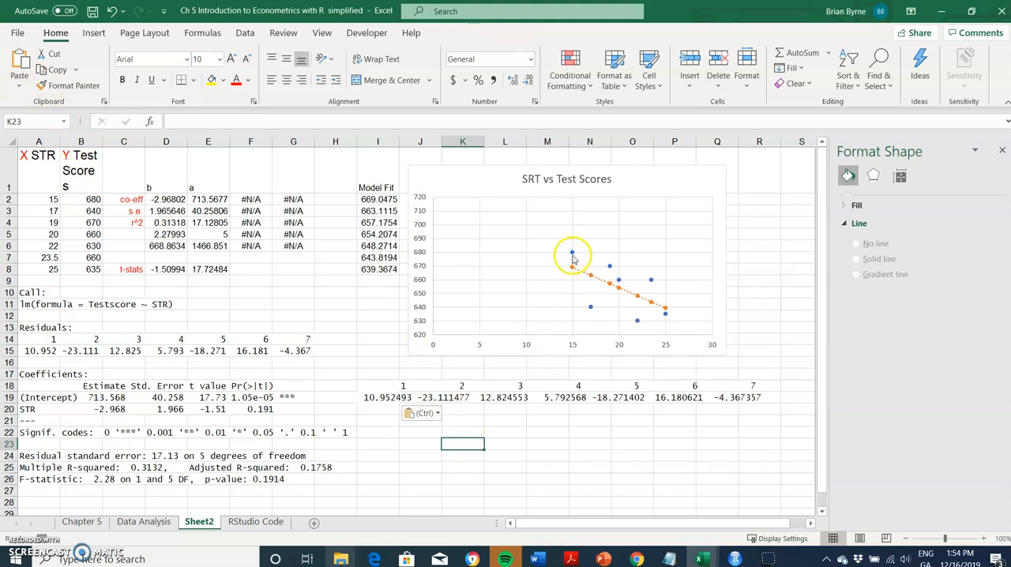
{"action": "mouse_move", "coordinate": [572, 256]}
{"action": "type", "text": "="}
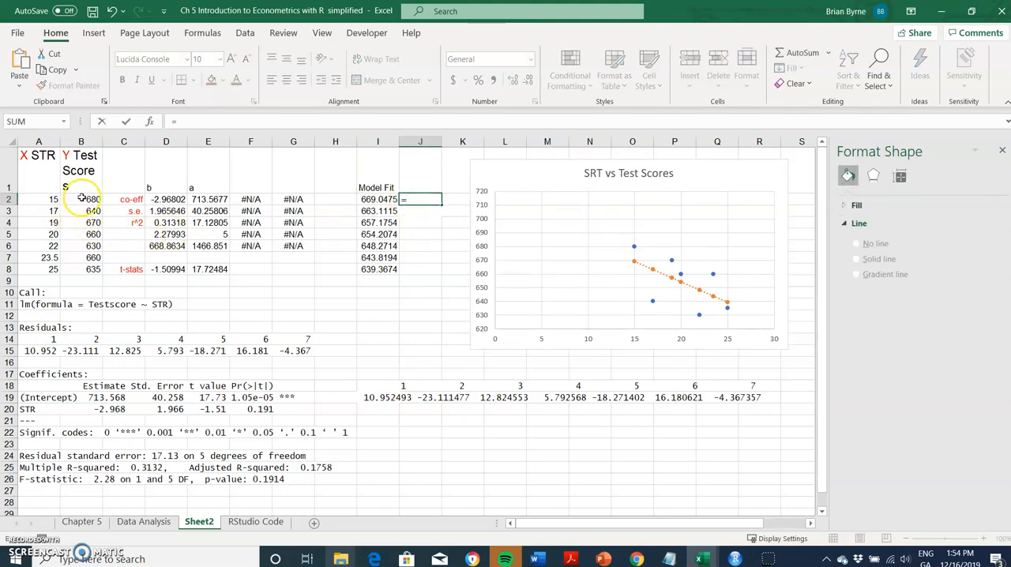
Step: Fill J2:J8 with residuals =B2-I2, observed score minus model fit, for all seven rows
{"action": "left_click", "coordinate": [80, 199]}
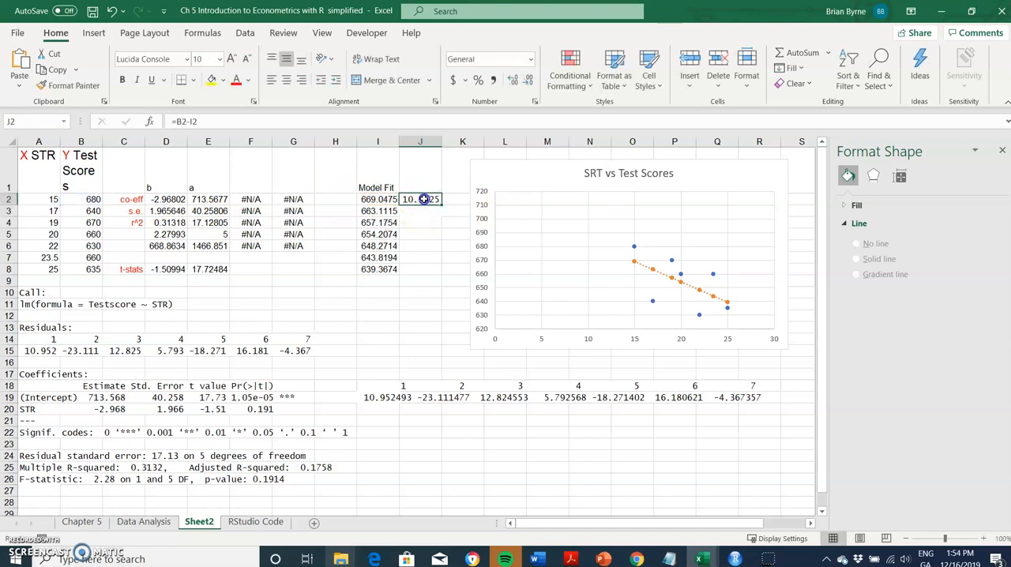
{"action": "left_click_drag", "start_coordinate": [424, 199], "coordinate": [443, 278]}
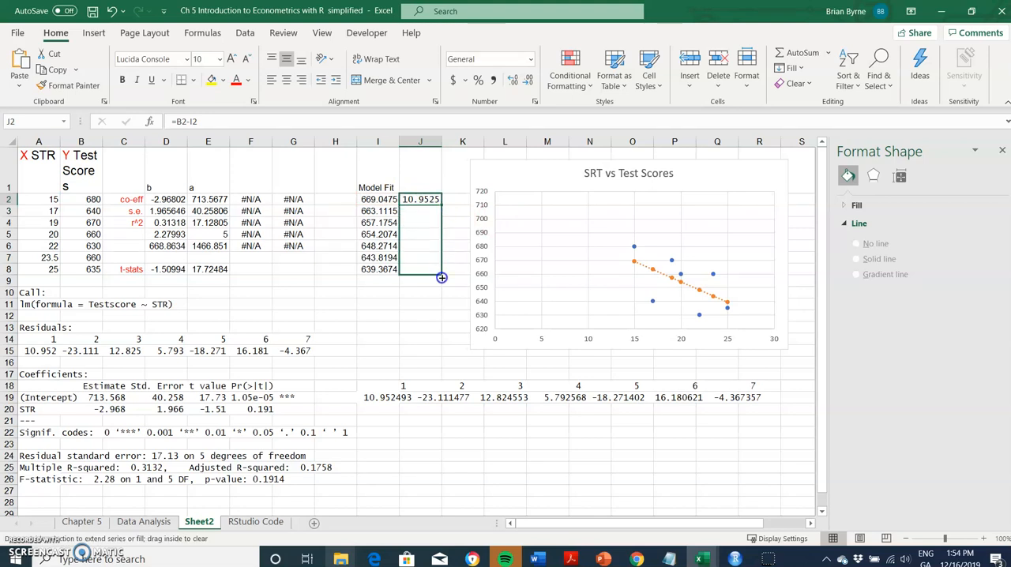
{"action": "left_click_drag", "start_coordinate": [421, 199], "coordinate": [421, 268]}
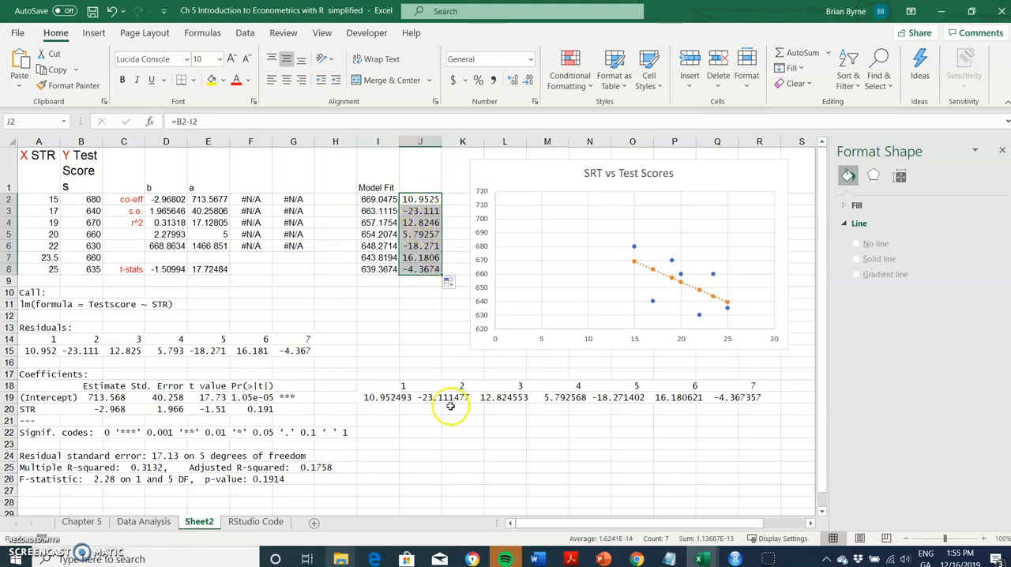
{"action": "mouse_move", "coordinate": [474, 362]}
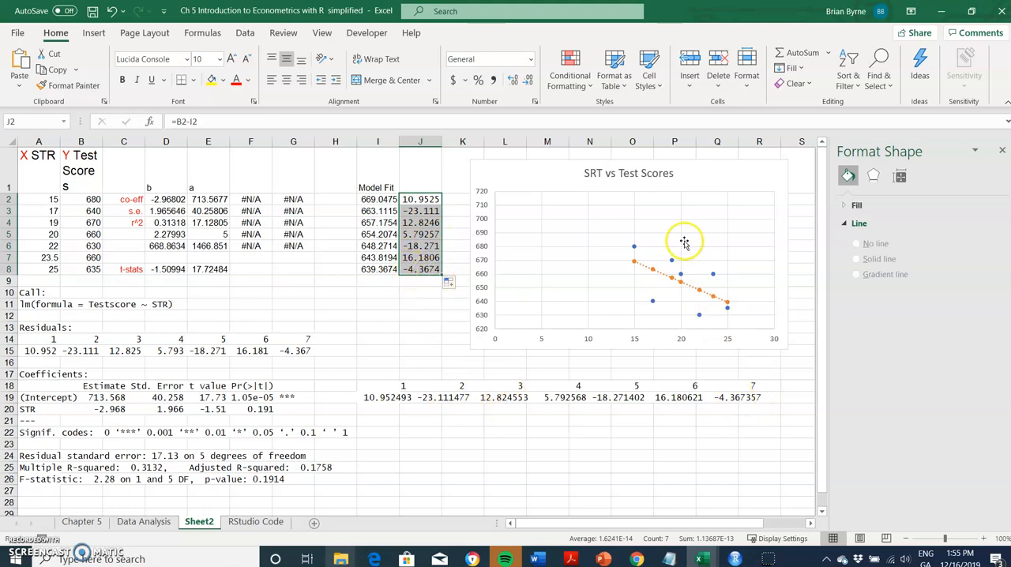
{"action": "mouse_move", "coordinate": [423, 187]}
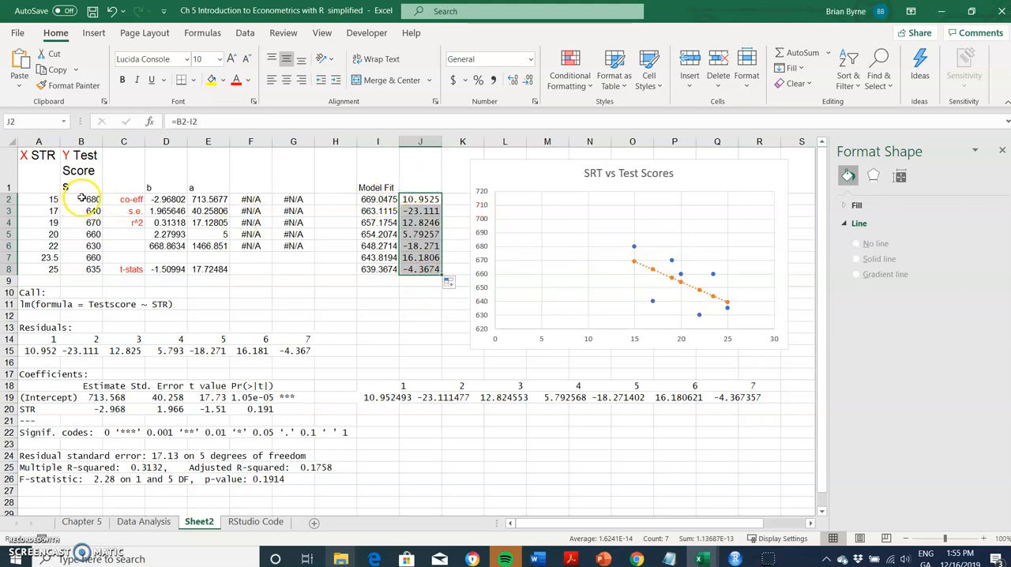
{"action": "left_click", "coordinate": [80, 199]}
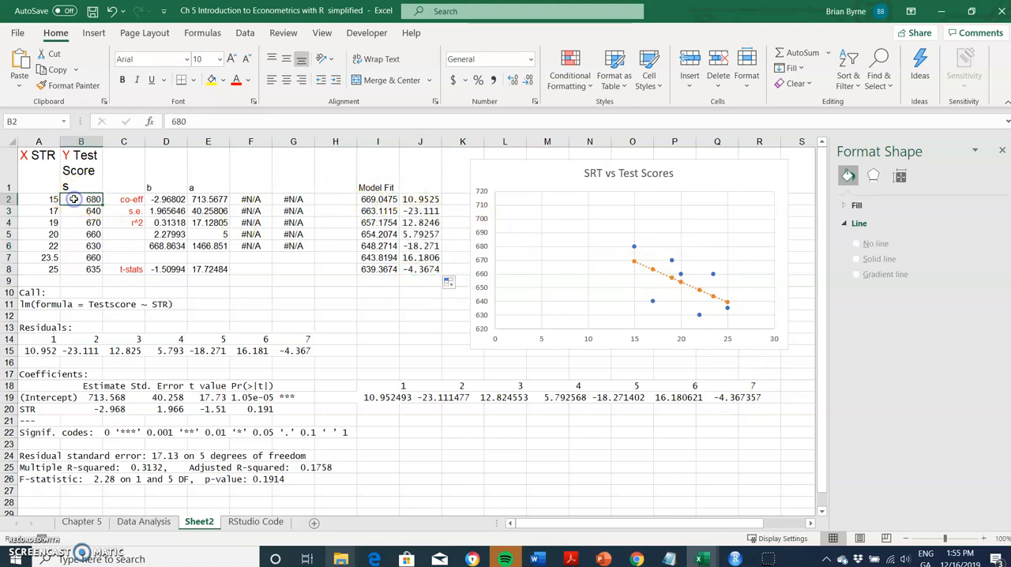
{"action": "left_click", "coordinate": [378, 199]}
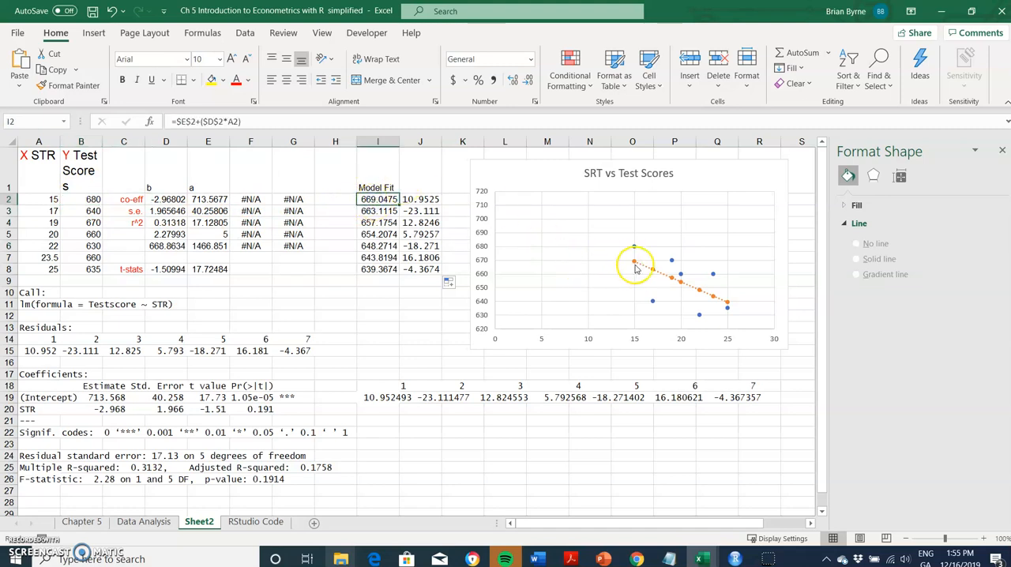
{"action": "mouse_move", "coordinate": [632, 265]}
{"action": "type", "text": "linest"}
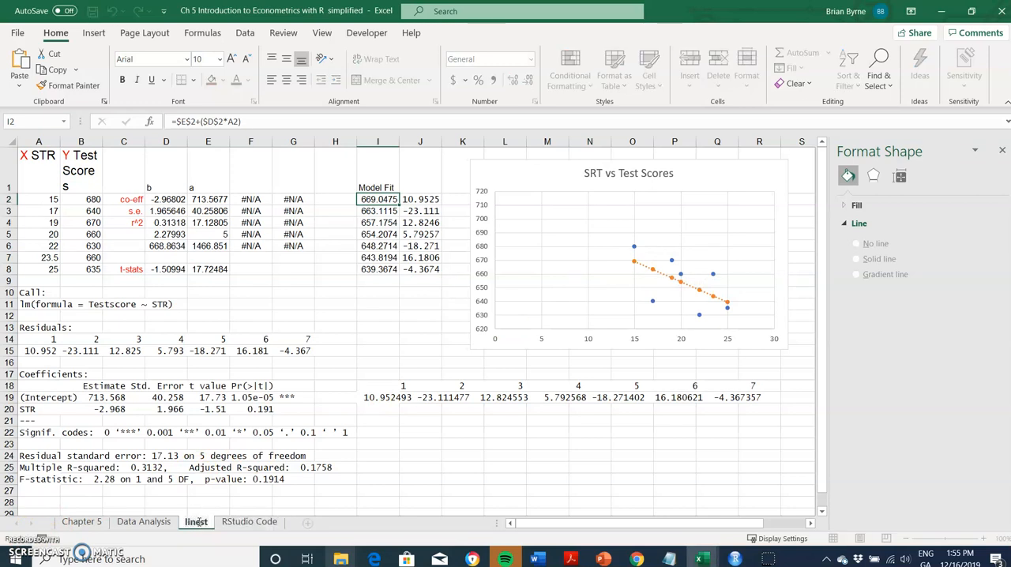
Step: Rename Sheet2 to linest
{"action": "left_click", "coordinate": [421, 420]}
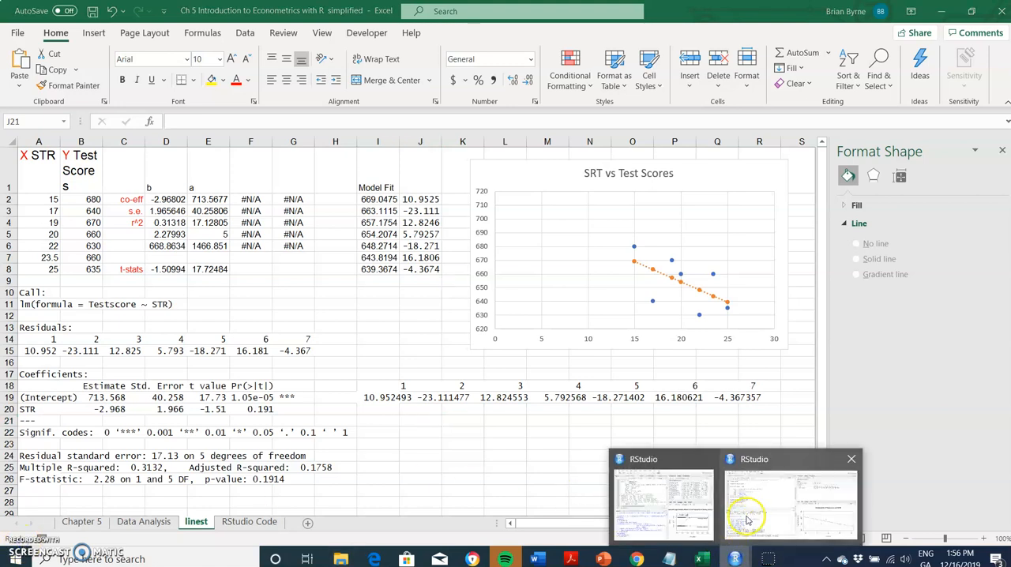
Step: Run anova(linear_model) and view the ANOVA table with F value 2.2799 and p-value 0.1914
{"action": "left_click", "coordinate": [790, 505]}
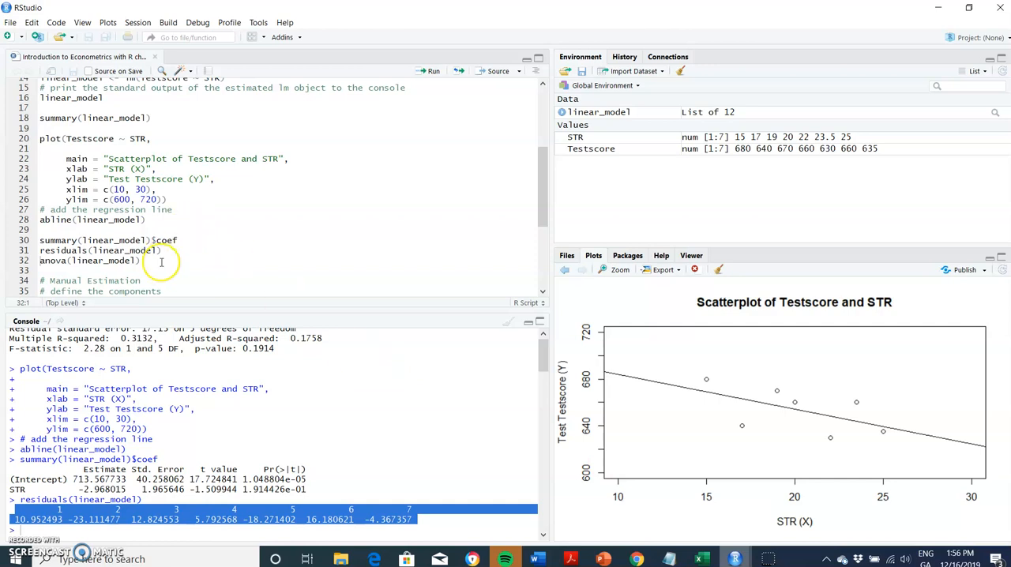
{"action": "scroll", "scroll_direction": "down", "scroll_amount": 3}
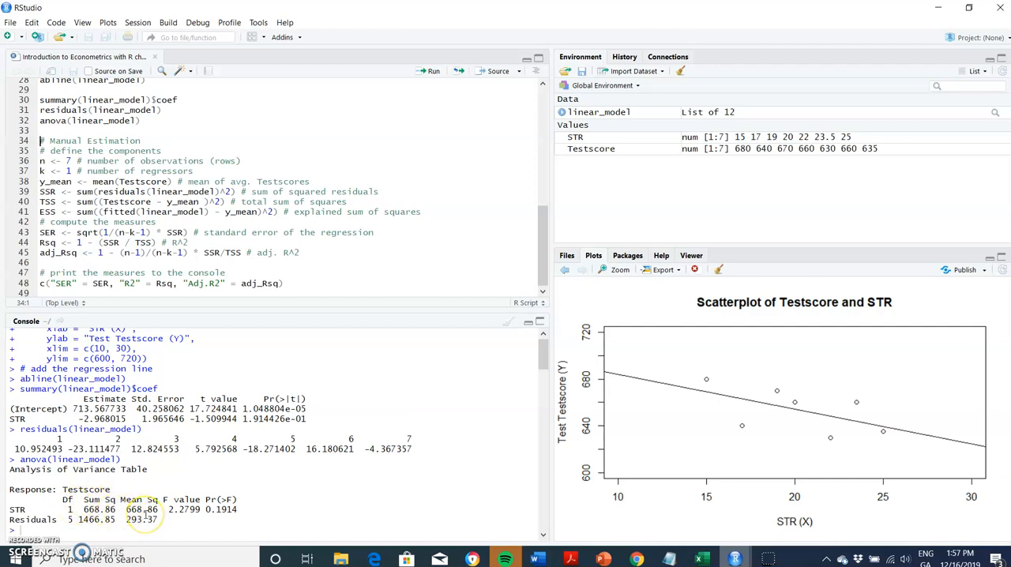
{"action": "mouse_move", "coordinate": [755, 545]}
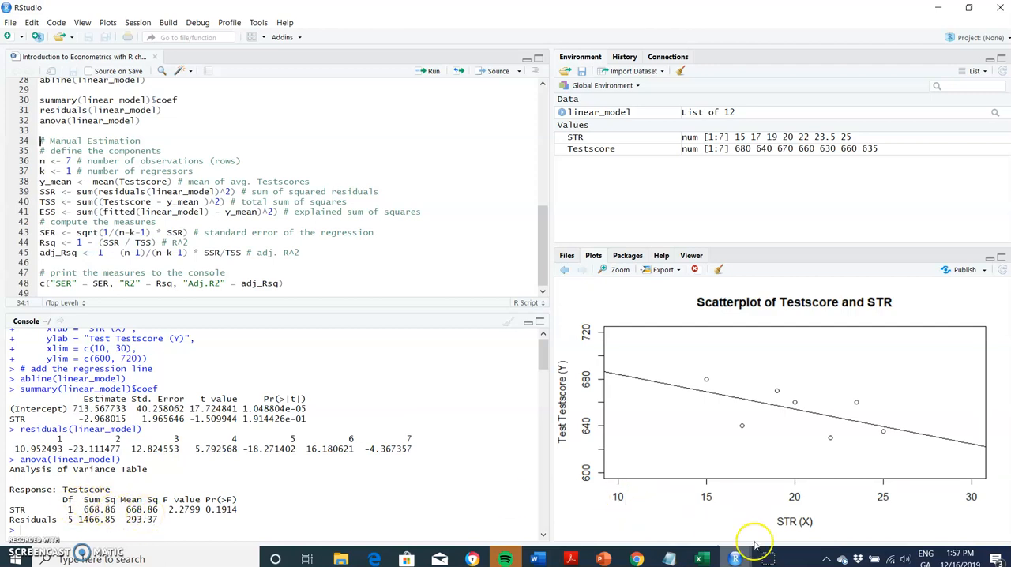